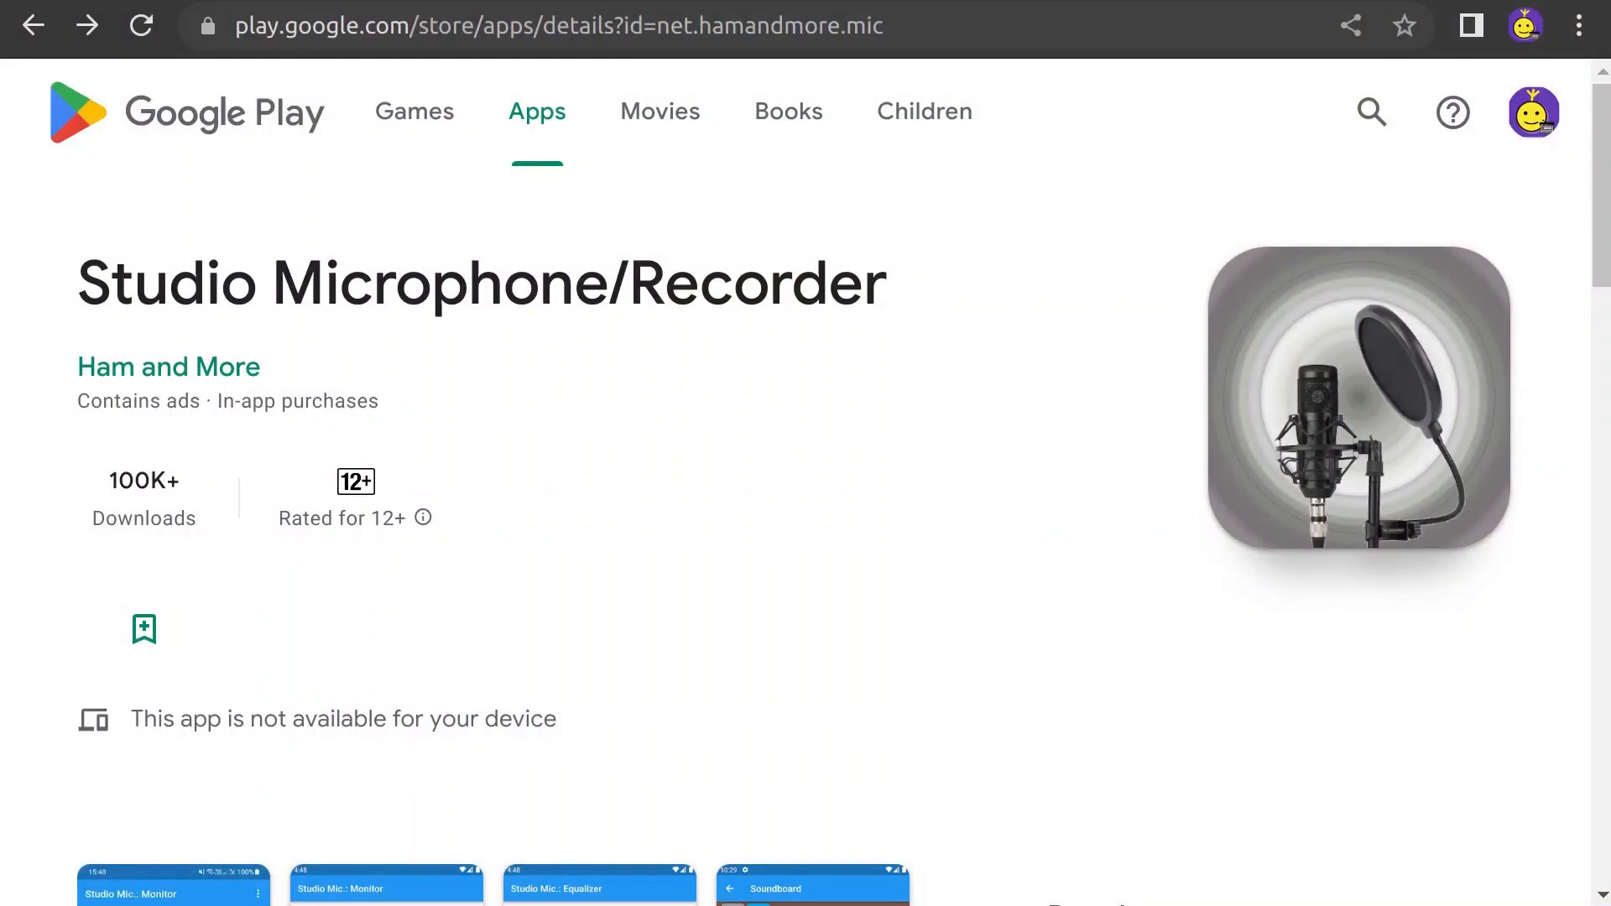
- Scroll the Play Store listing and expand the full 'About this app' description
{"action": "scroll", "scroll_direction": "down", "scroll_amount": 3}
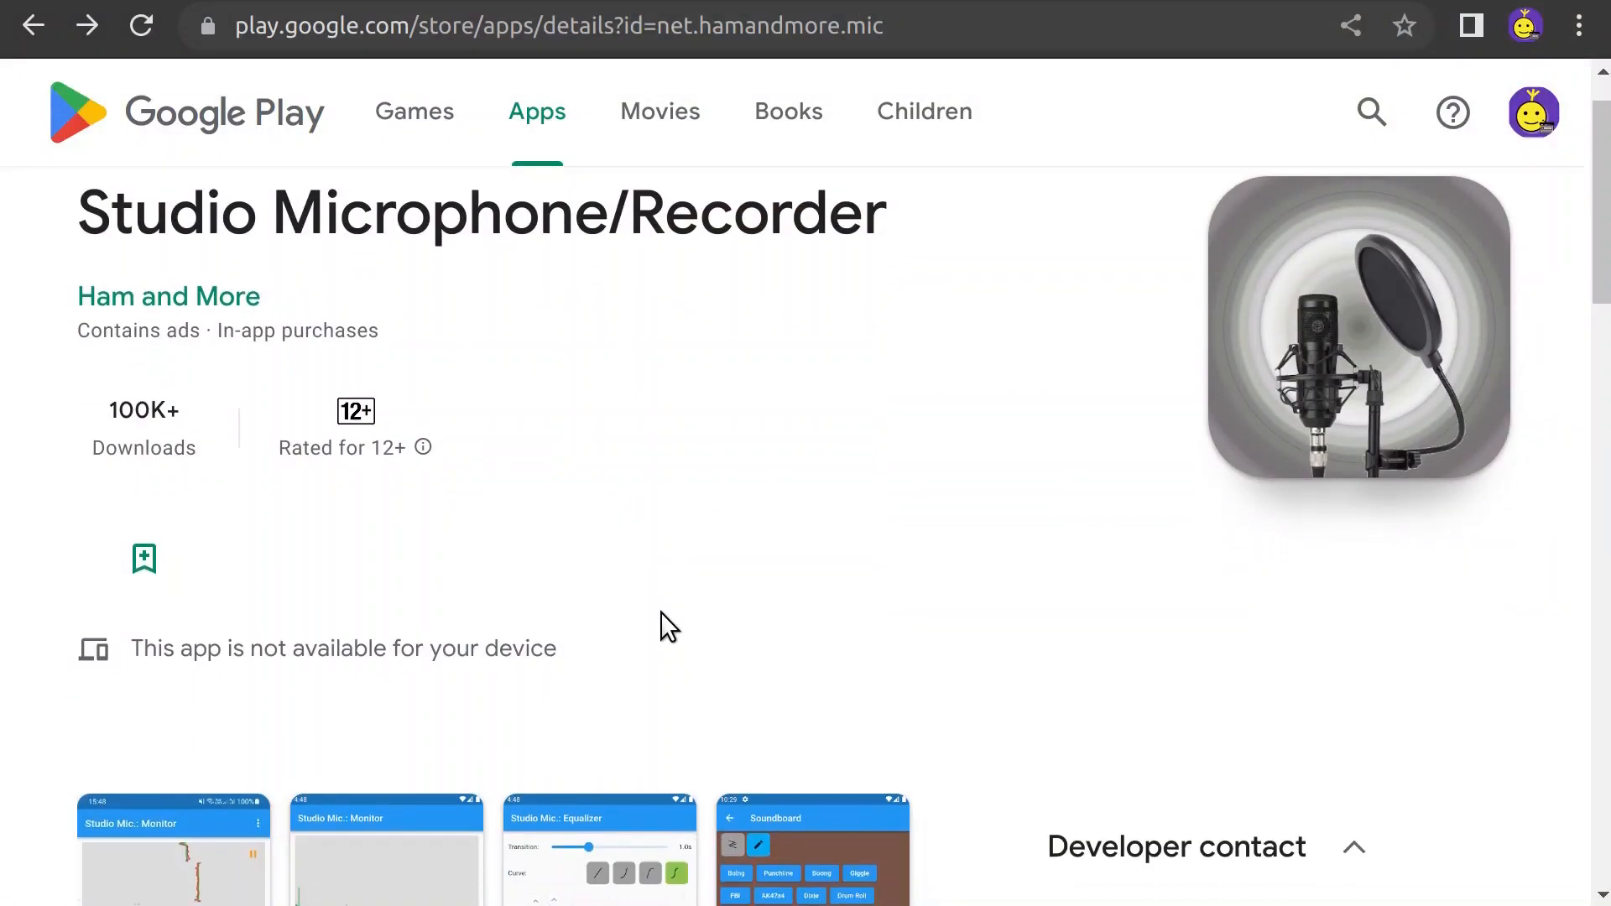
{"action": "scroll", "scroll_direction": "down", "scroll_amount": 3}
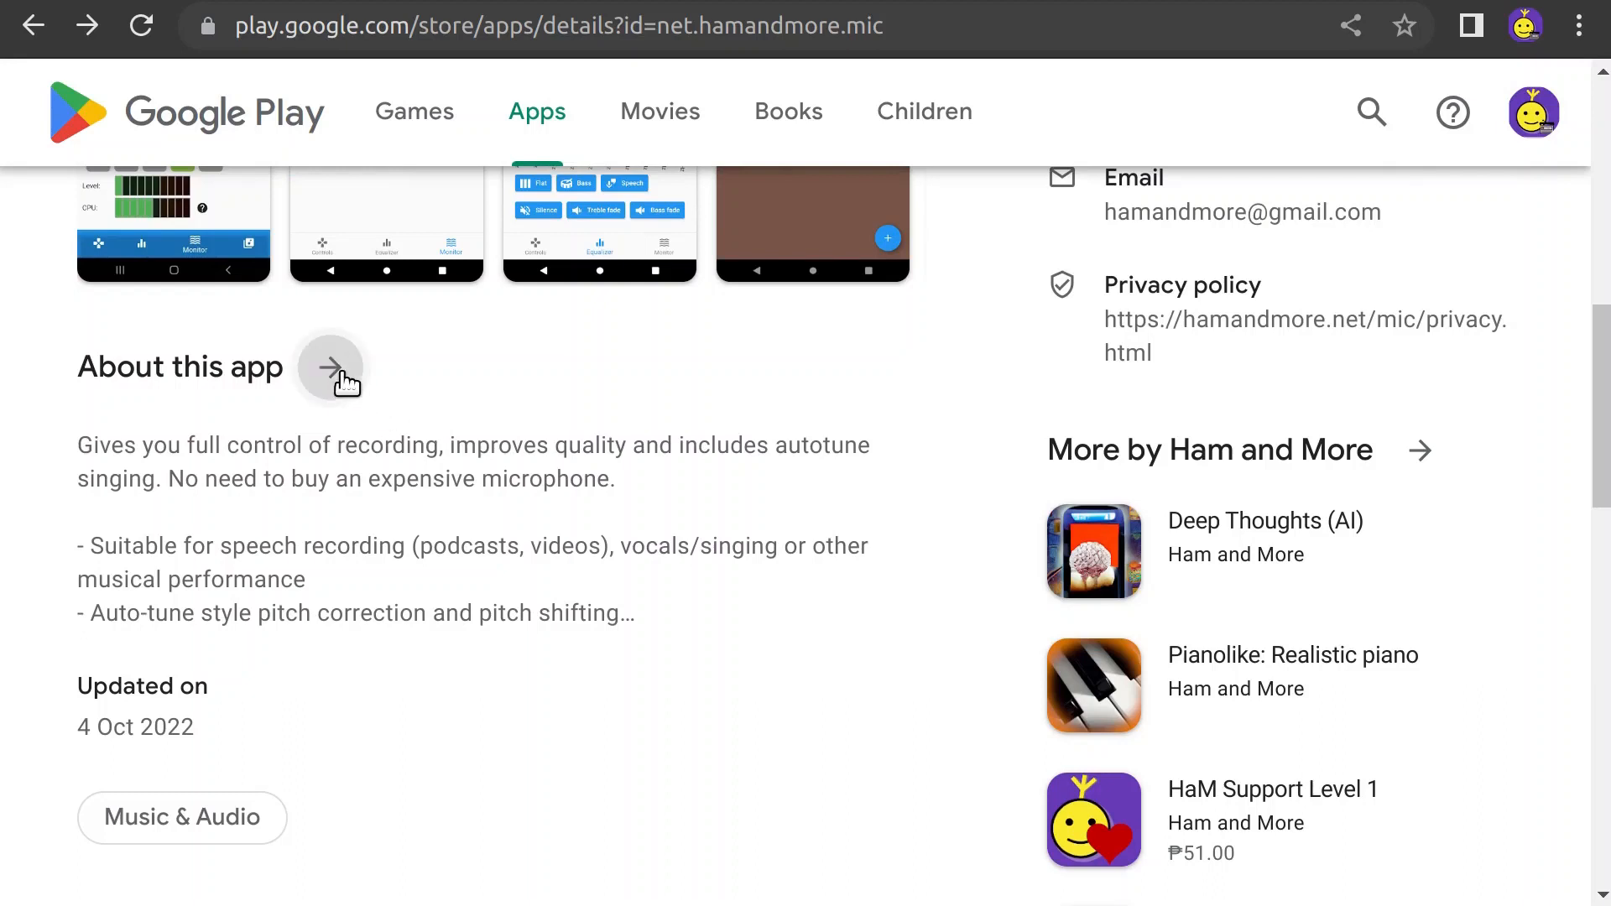
{"action": "left_click", "coordinate": [329, 367]}
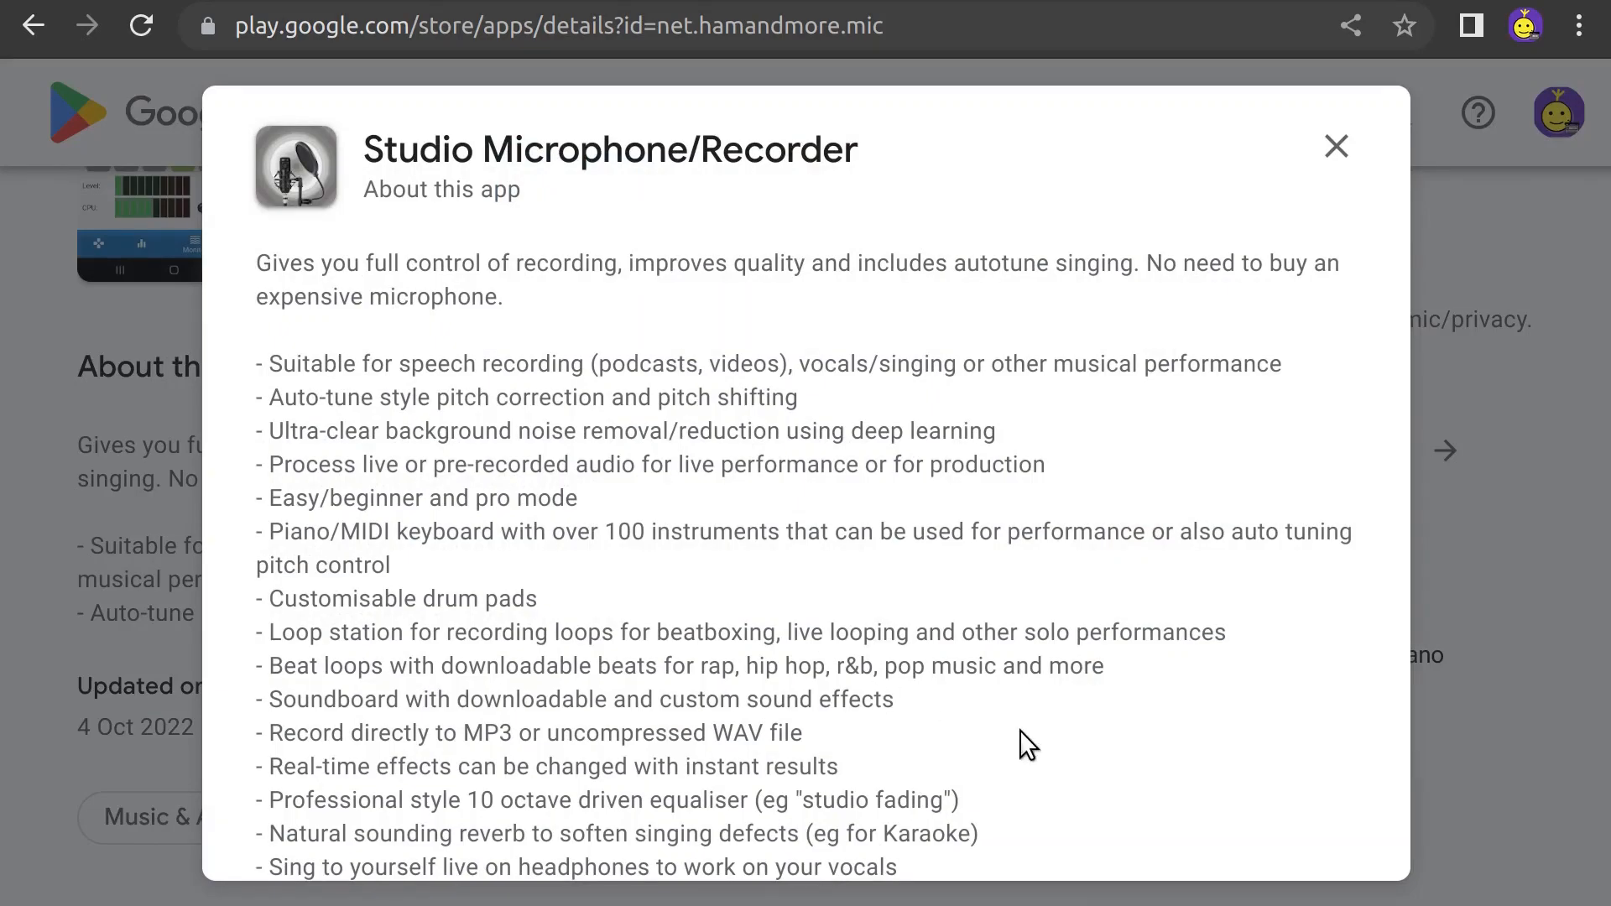
{"action": "scroll", "scroll_direction": "down", "scroll_amount": 3}
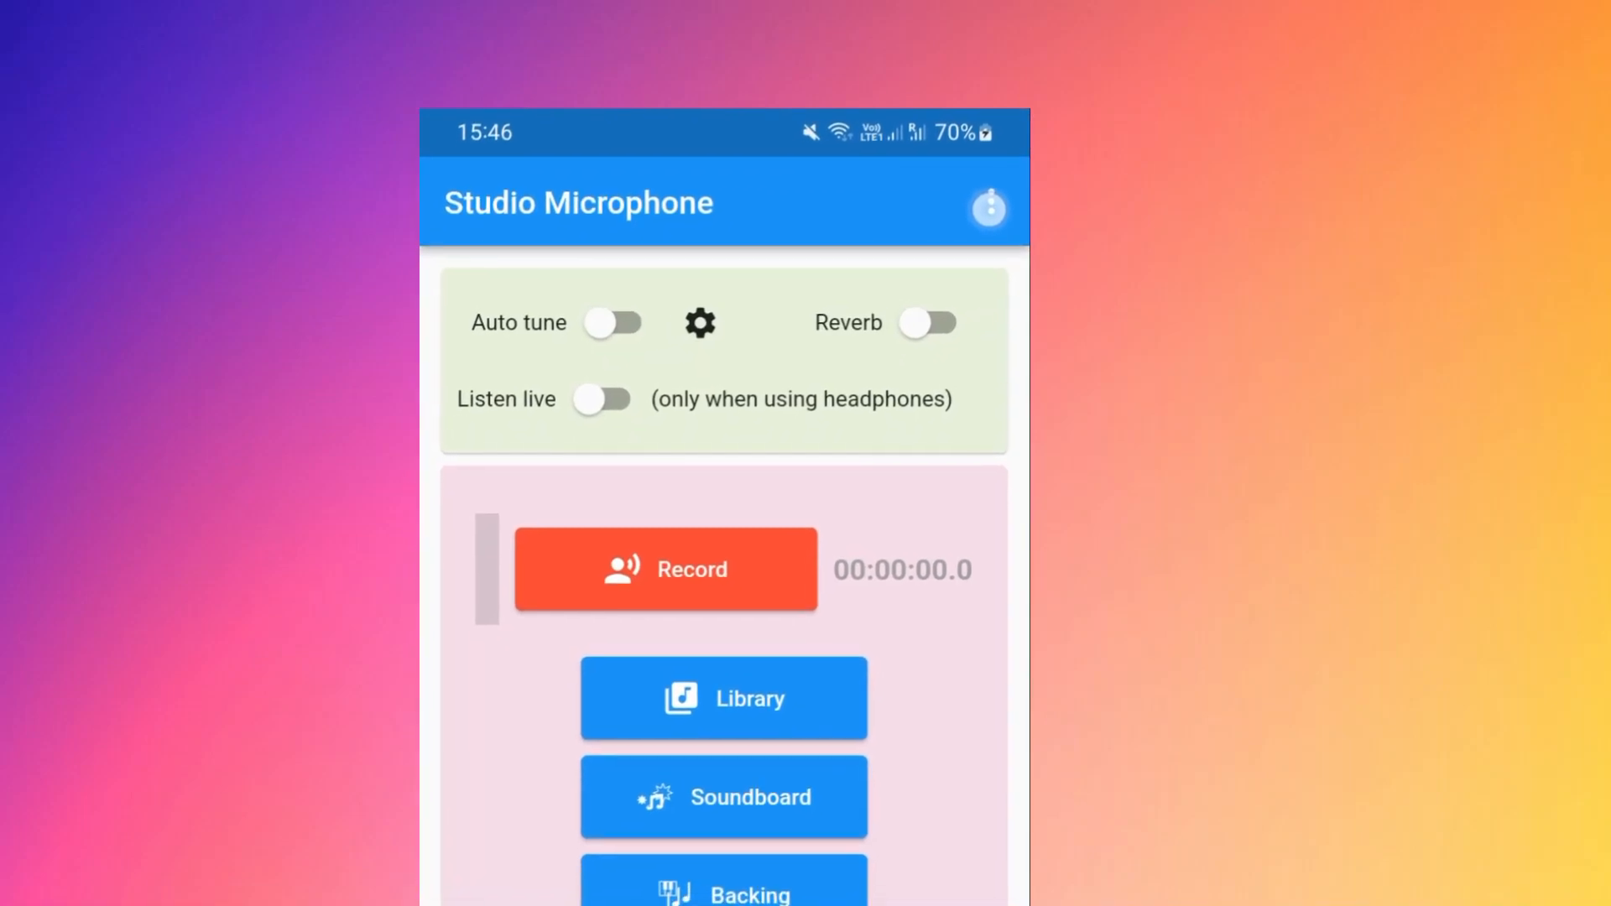
- Set the User level to Pro mode in Settings and return to the main screen
{"action": "left_click", "coordinate": [985, 205]}
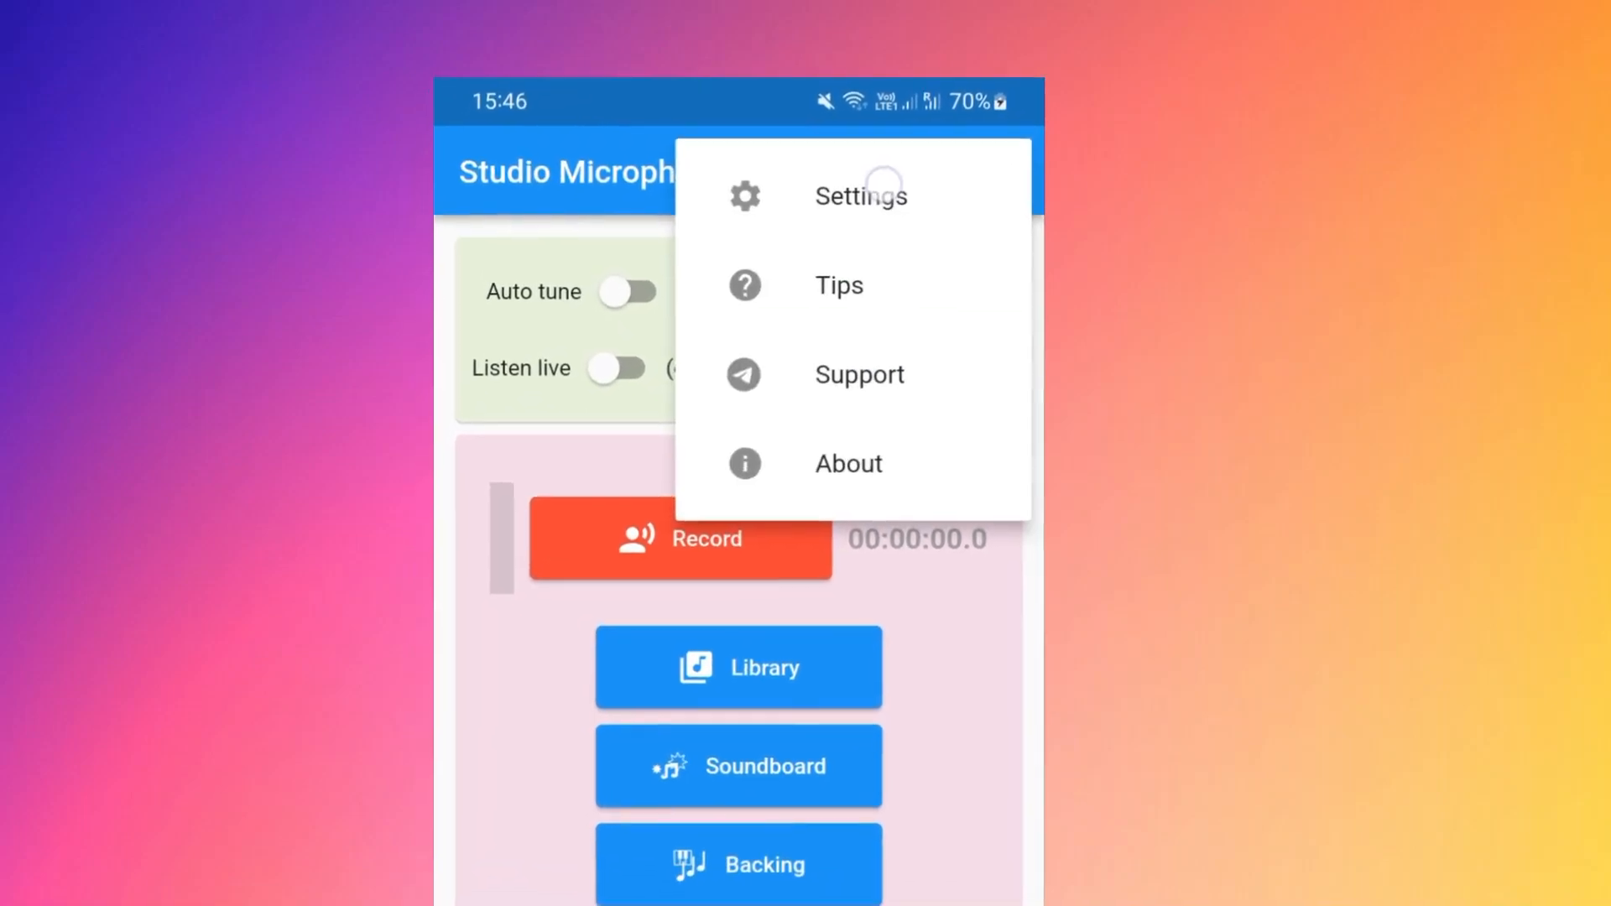
{"action": "left_click", "coordinate": [859, 195]}
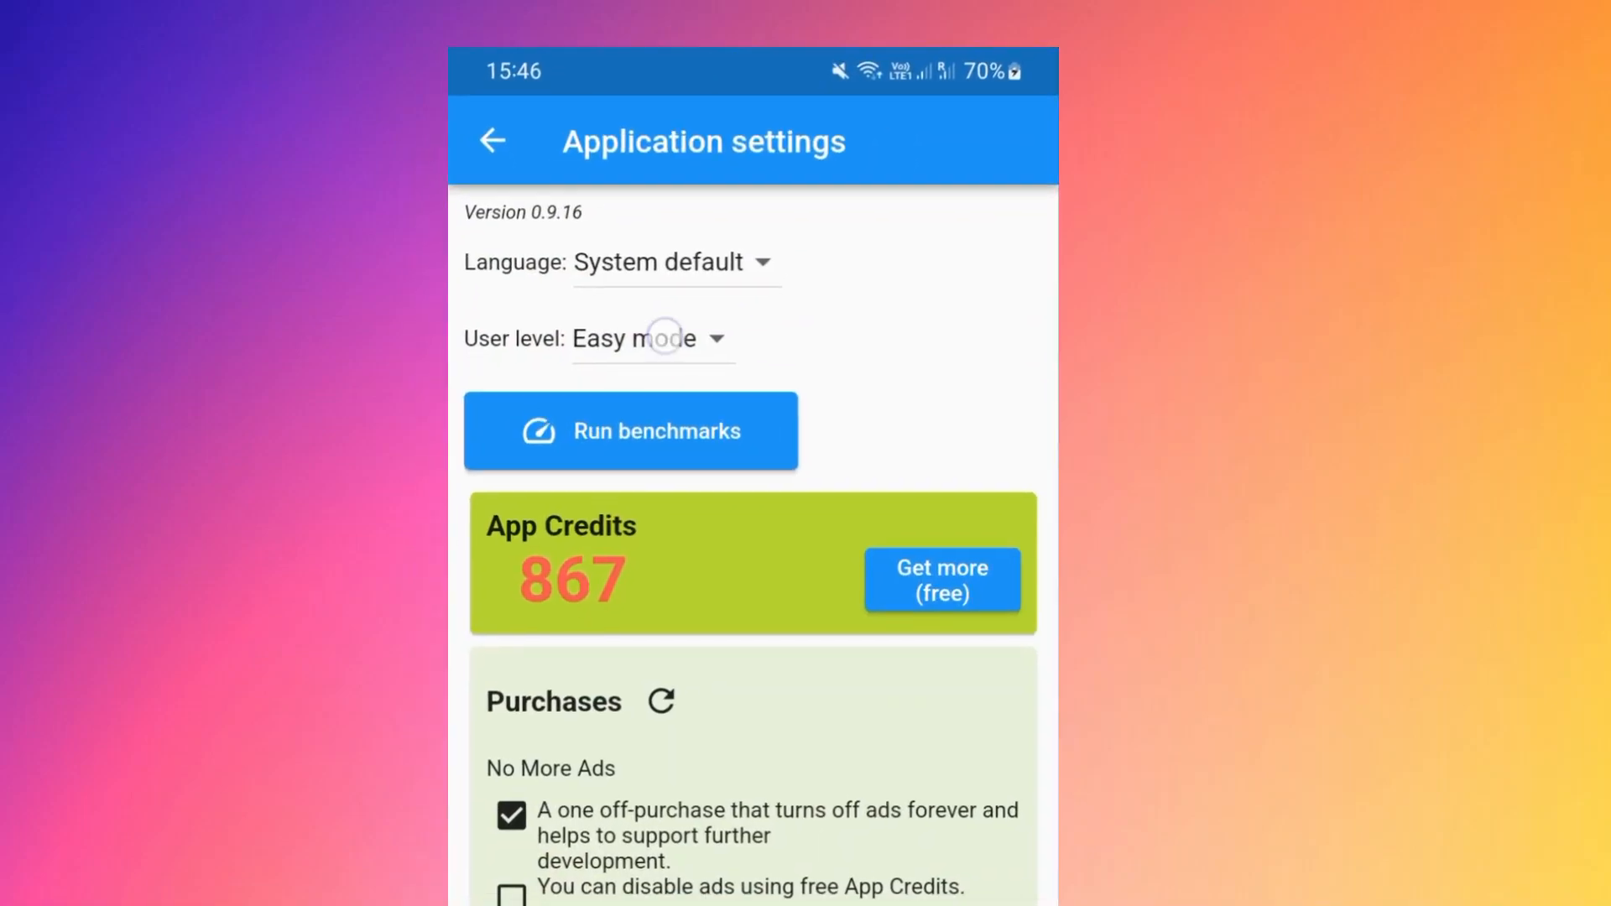
{"action": "left_click", "coordinate": [647, 337]}
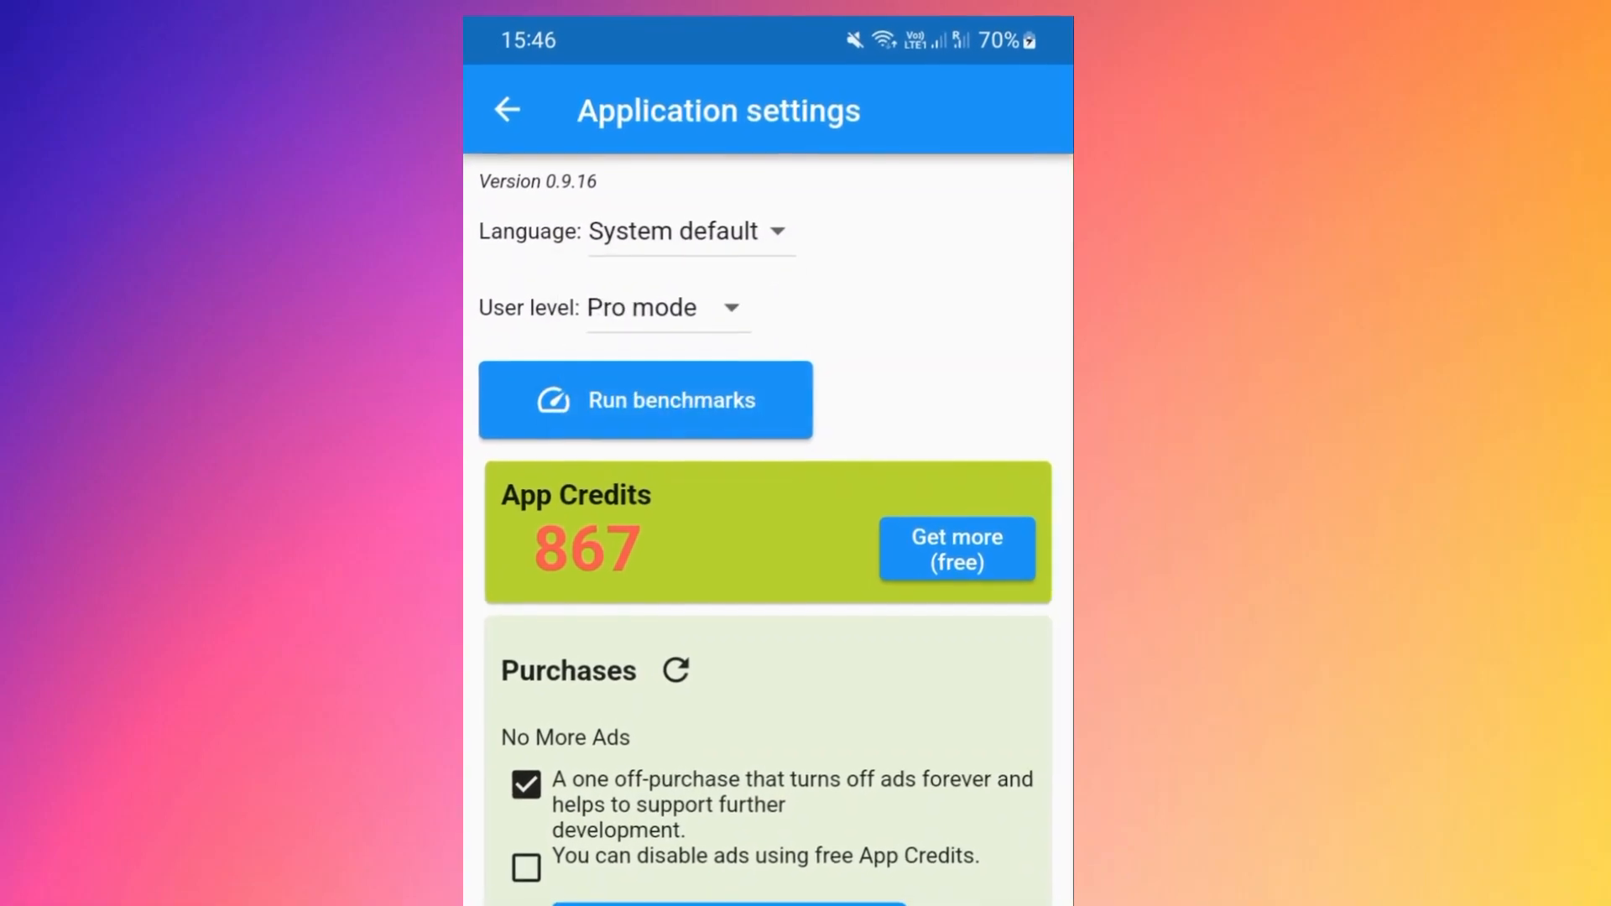
{"action": "scroll", "scroll_direction": "down", "scroll_amount": 3}
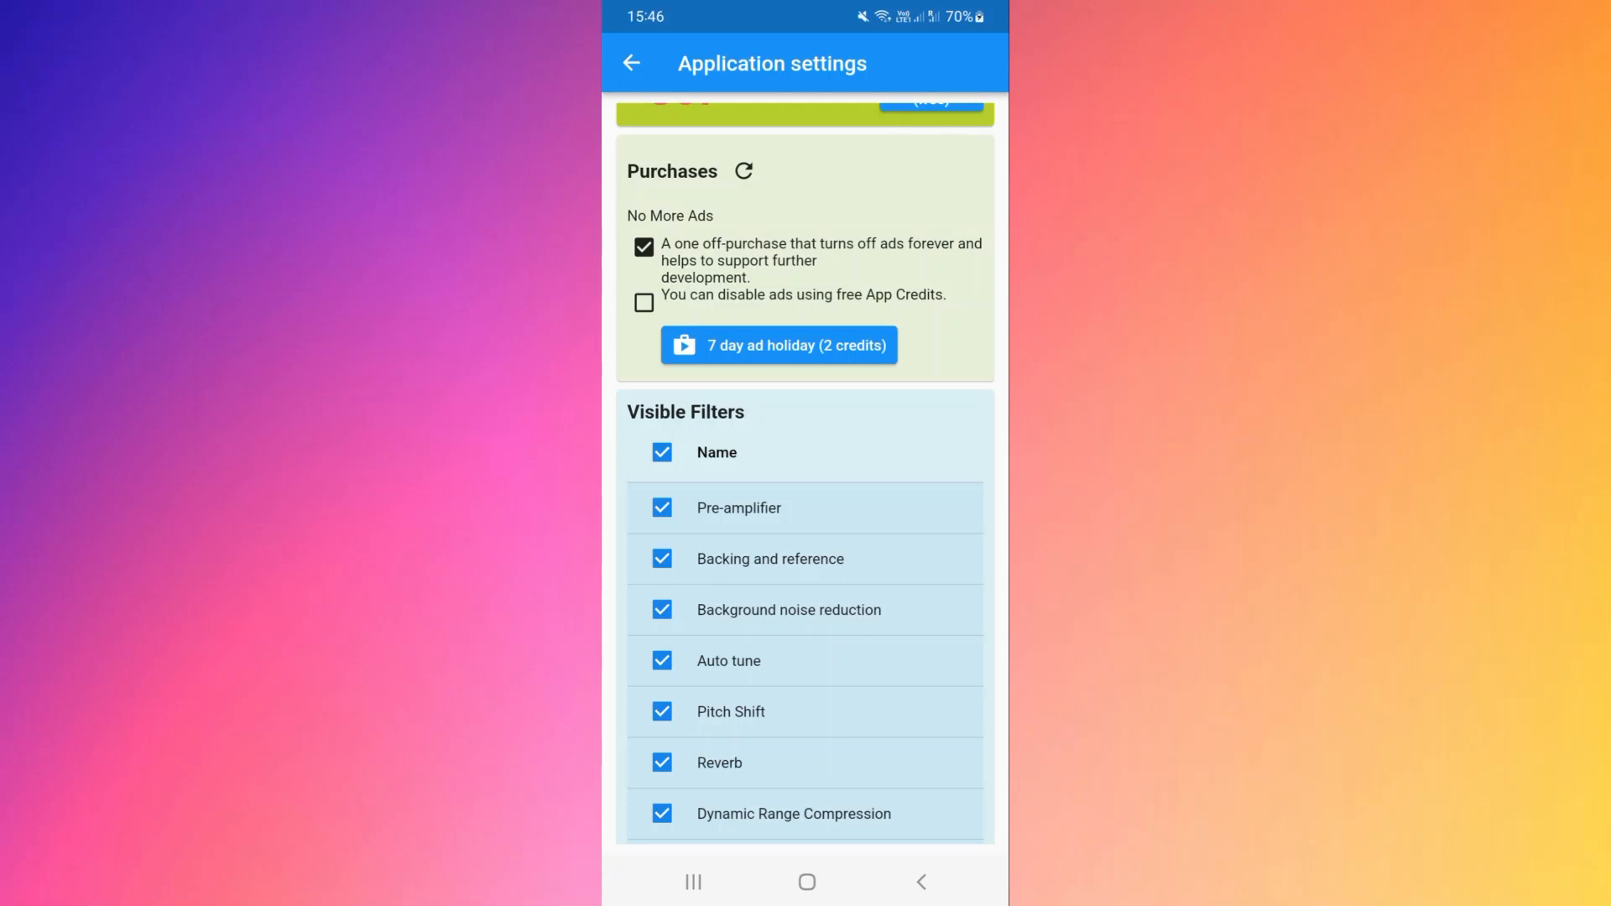
{"action": "left_click", "coordinate": [629, 62]}
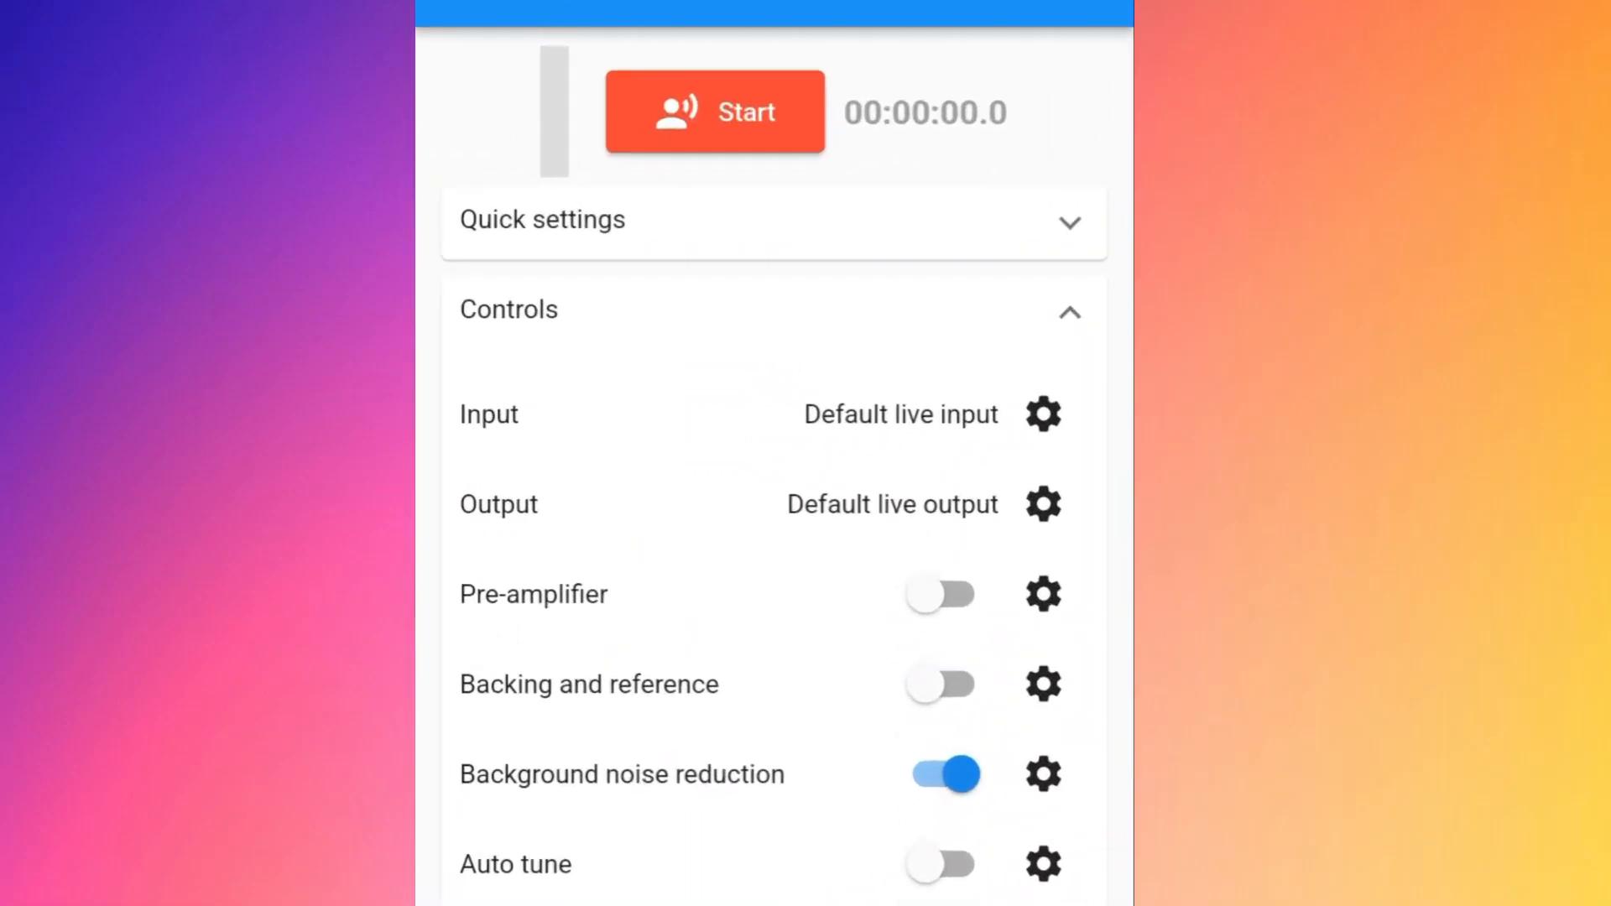
- Select the bottom built-in microphone as the audio input
{"action": "left_click", "coordinate": [1042, 414]}
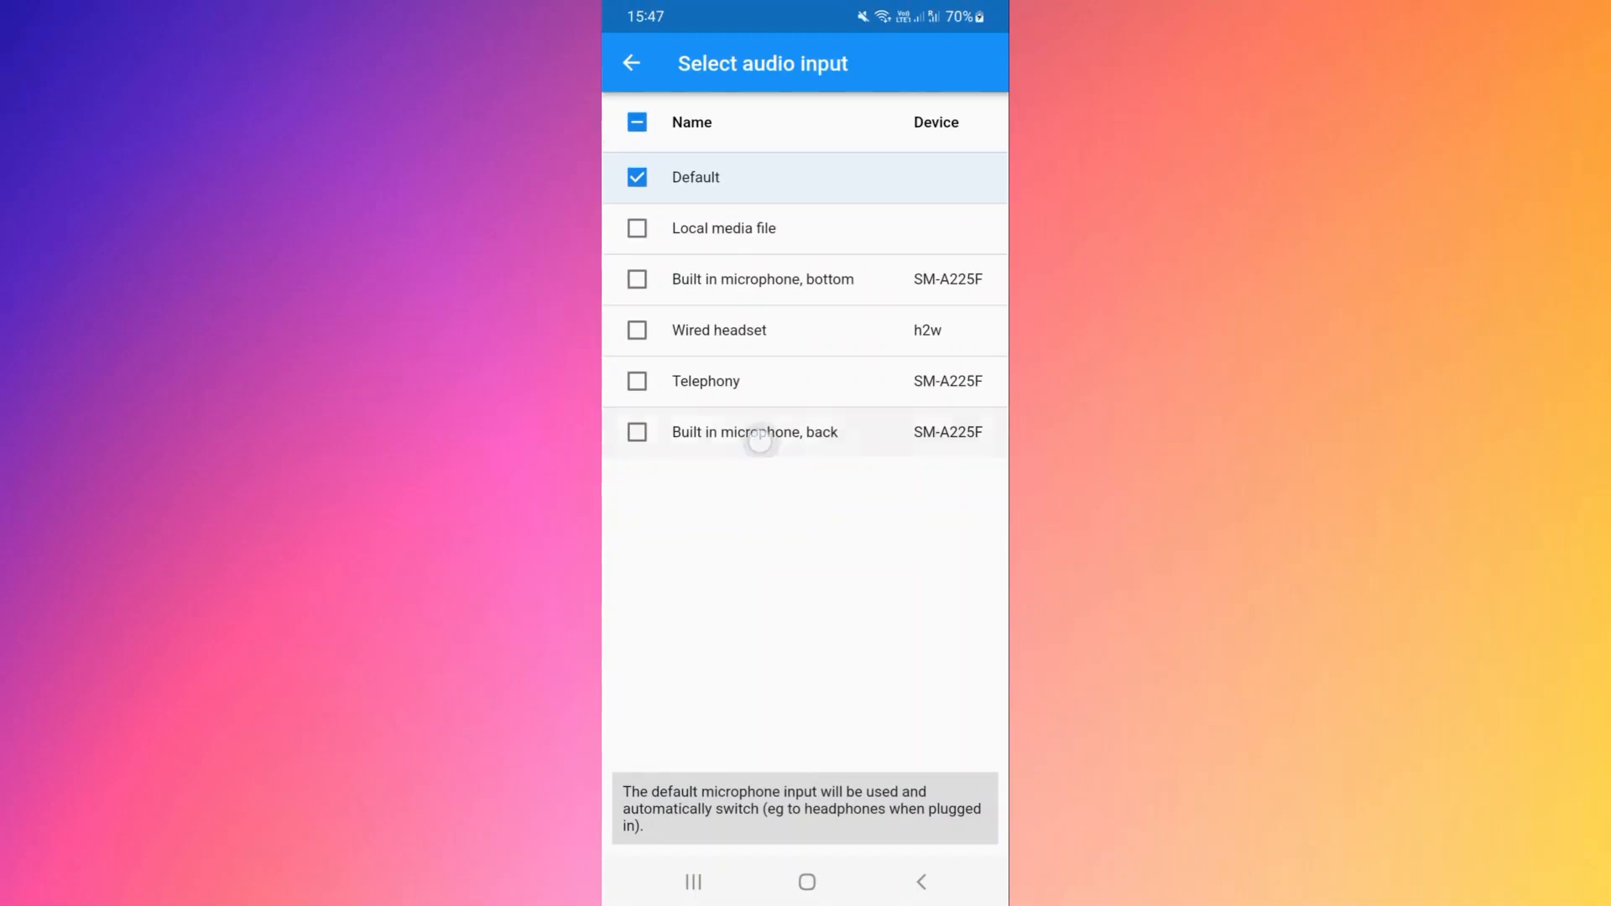
{"action": "left_click", "coordinate": [754, 431]}
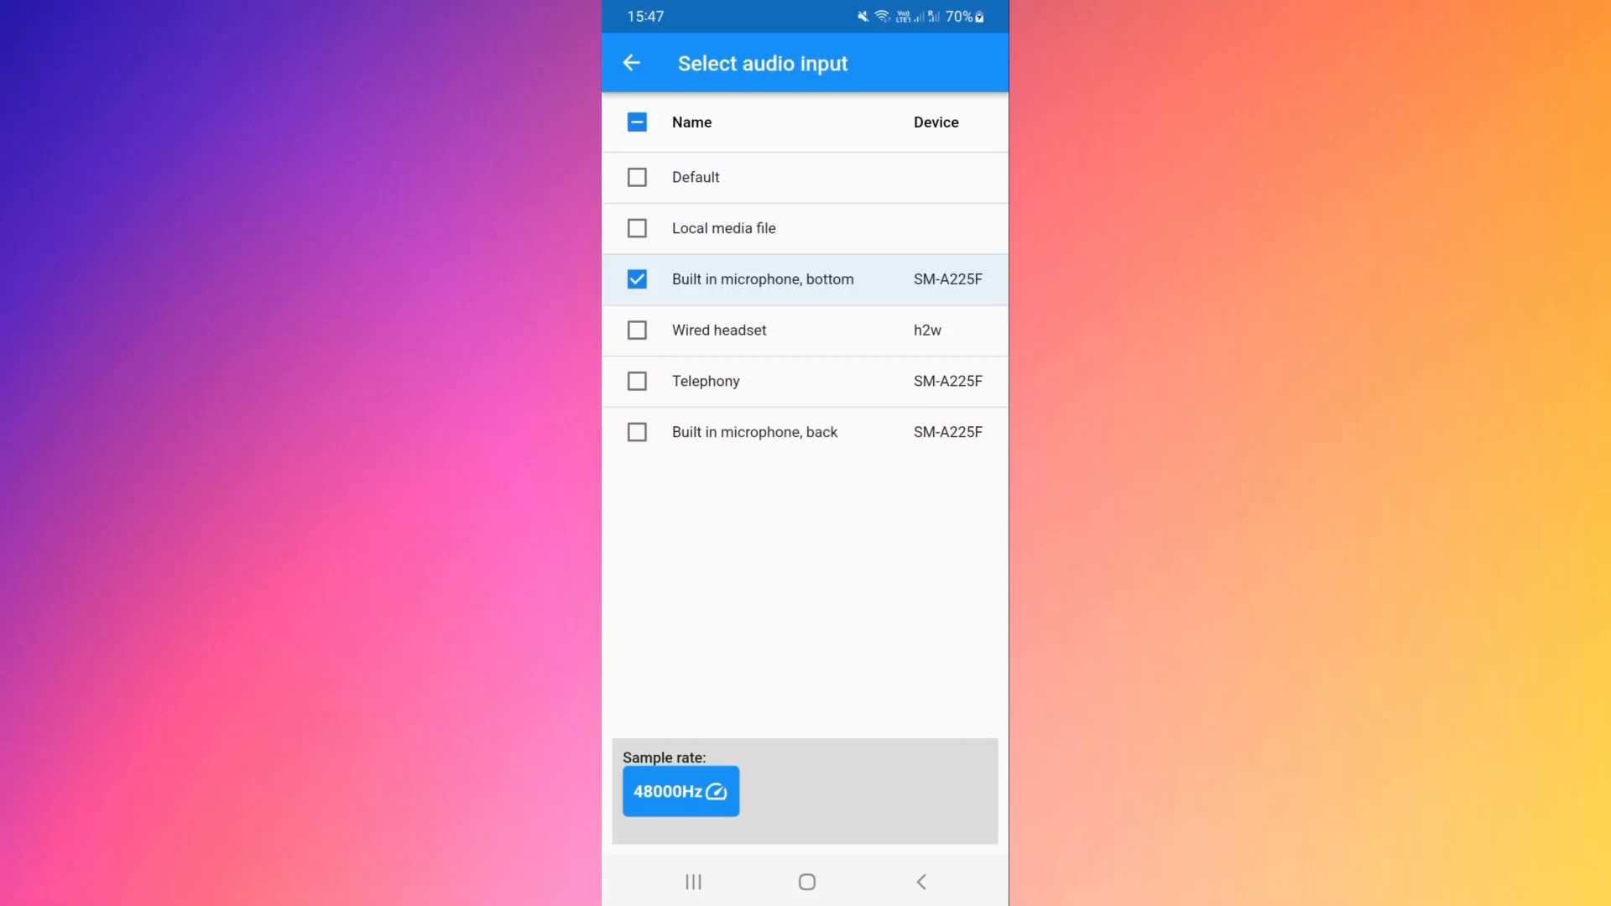
{"action": "left_click", "coordinate": [629, 62]}
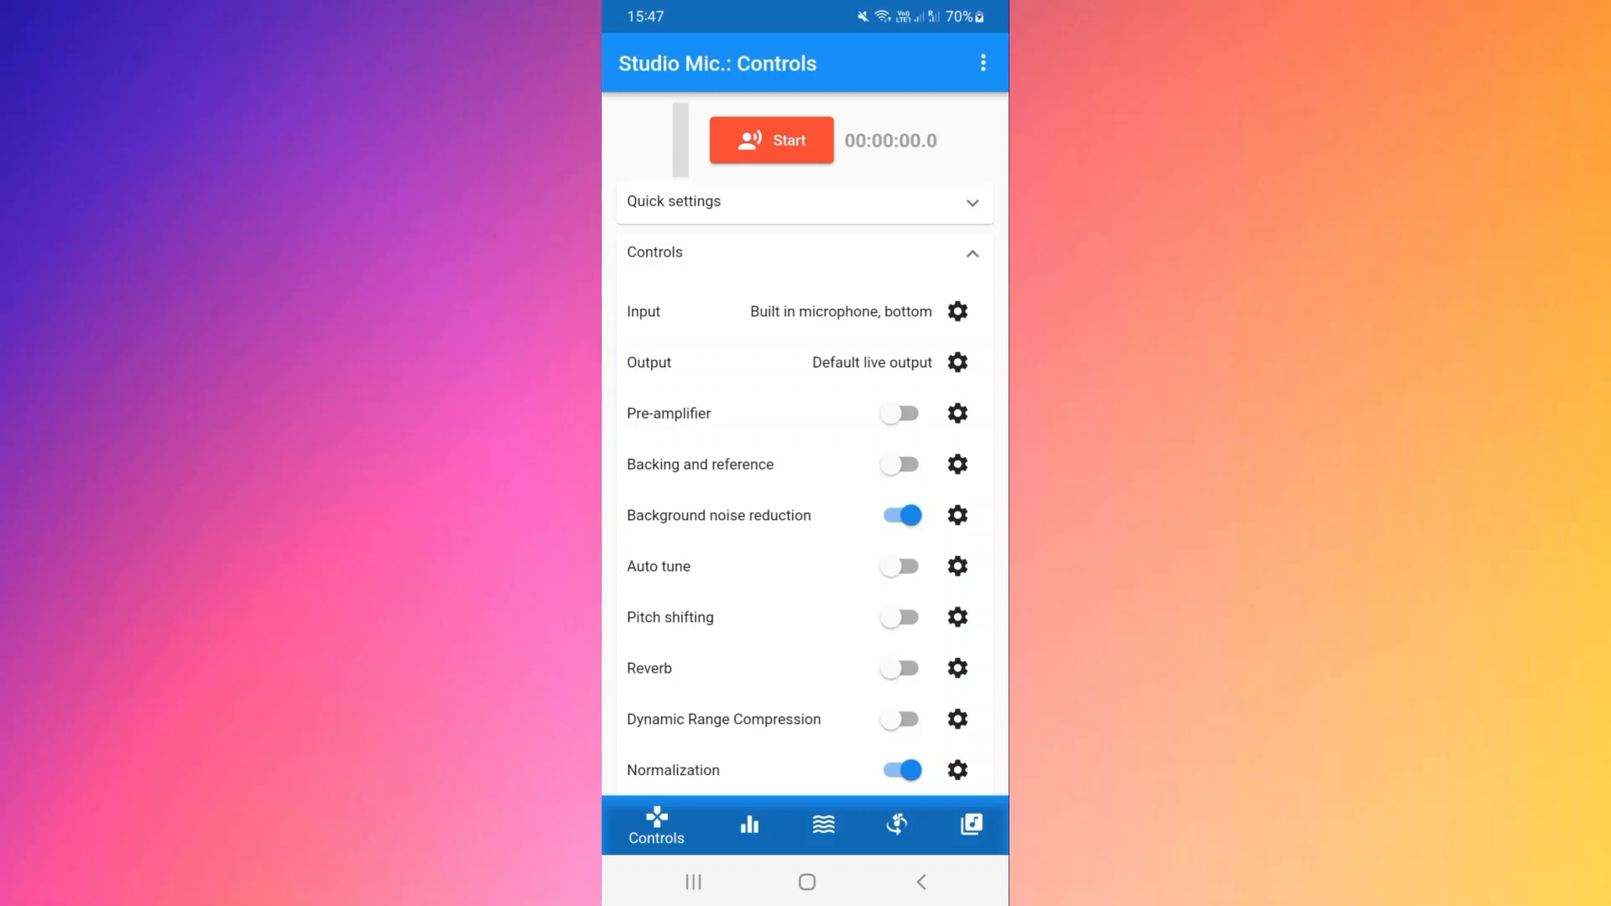
- Select the wired headset as the audio output
{"action": "left_click", "coordinate": [956, 362]}
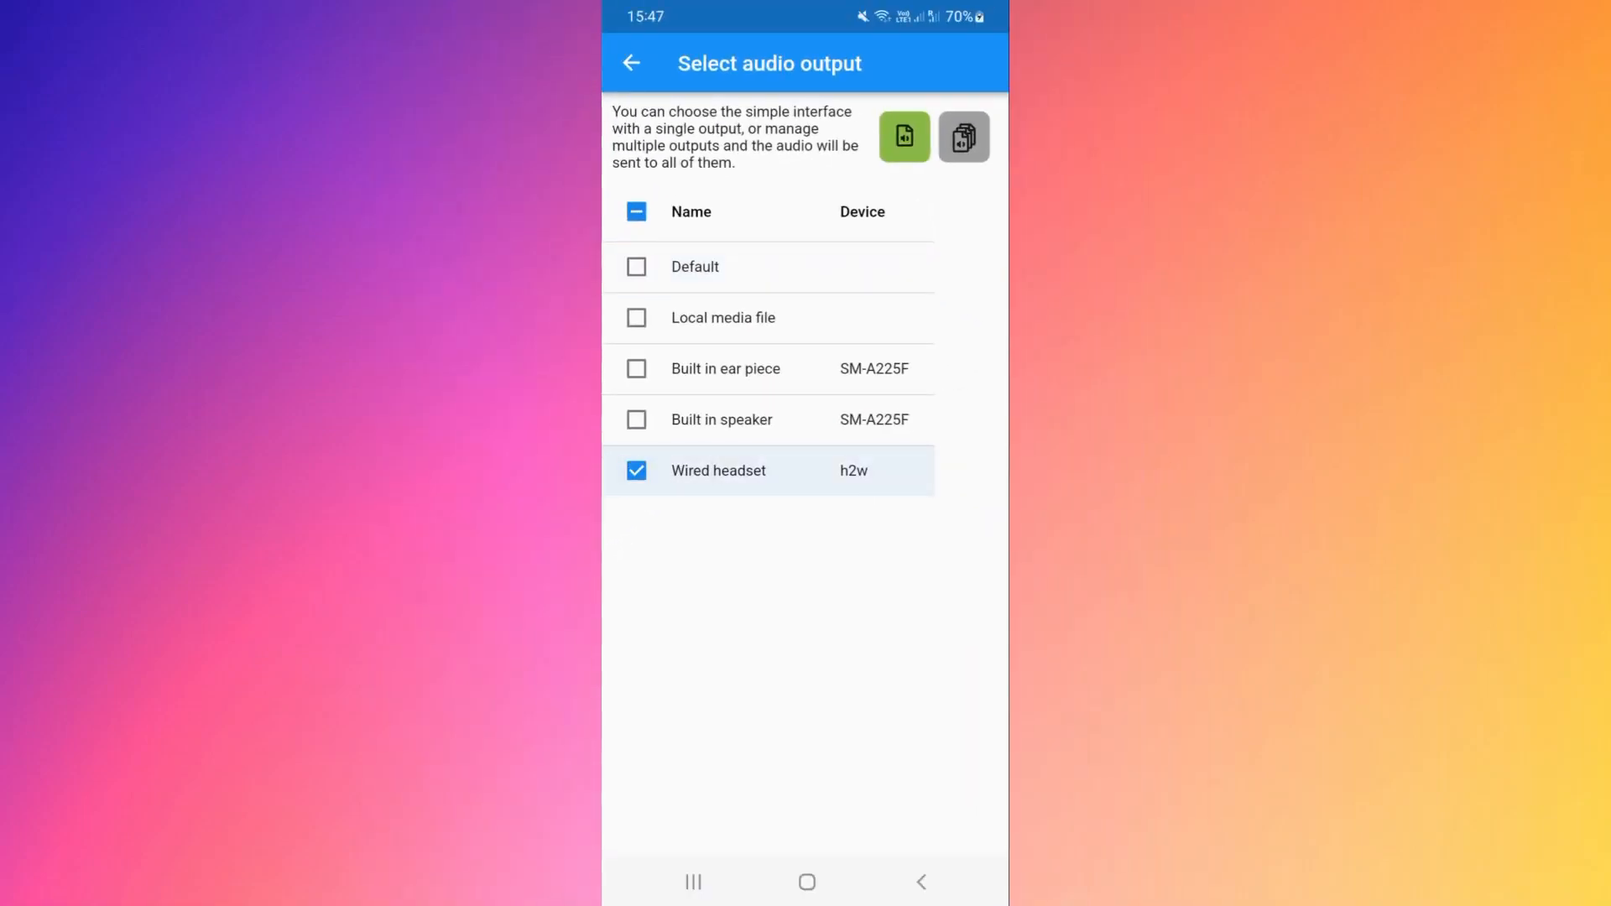
{"action": "left_click", "coordinate": [631, 62]}
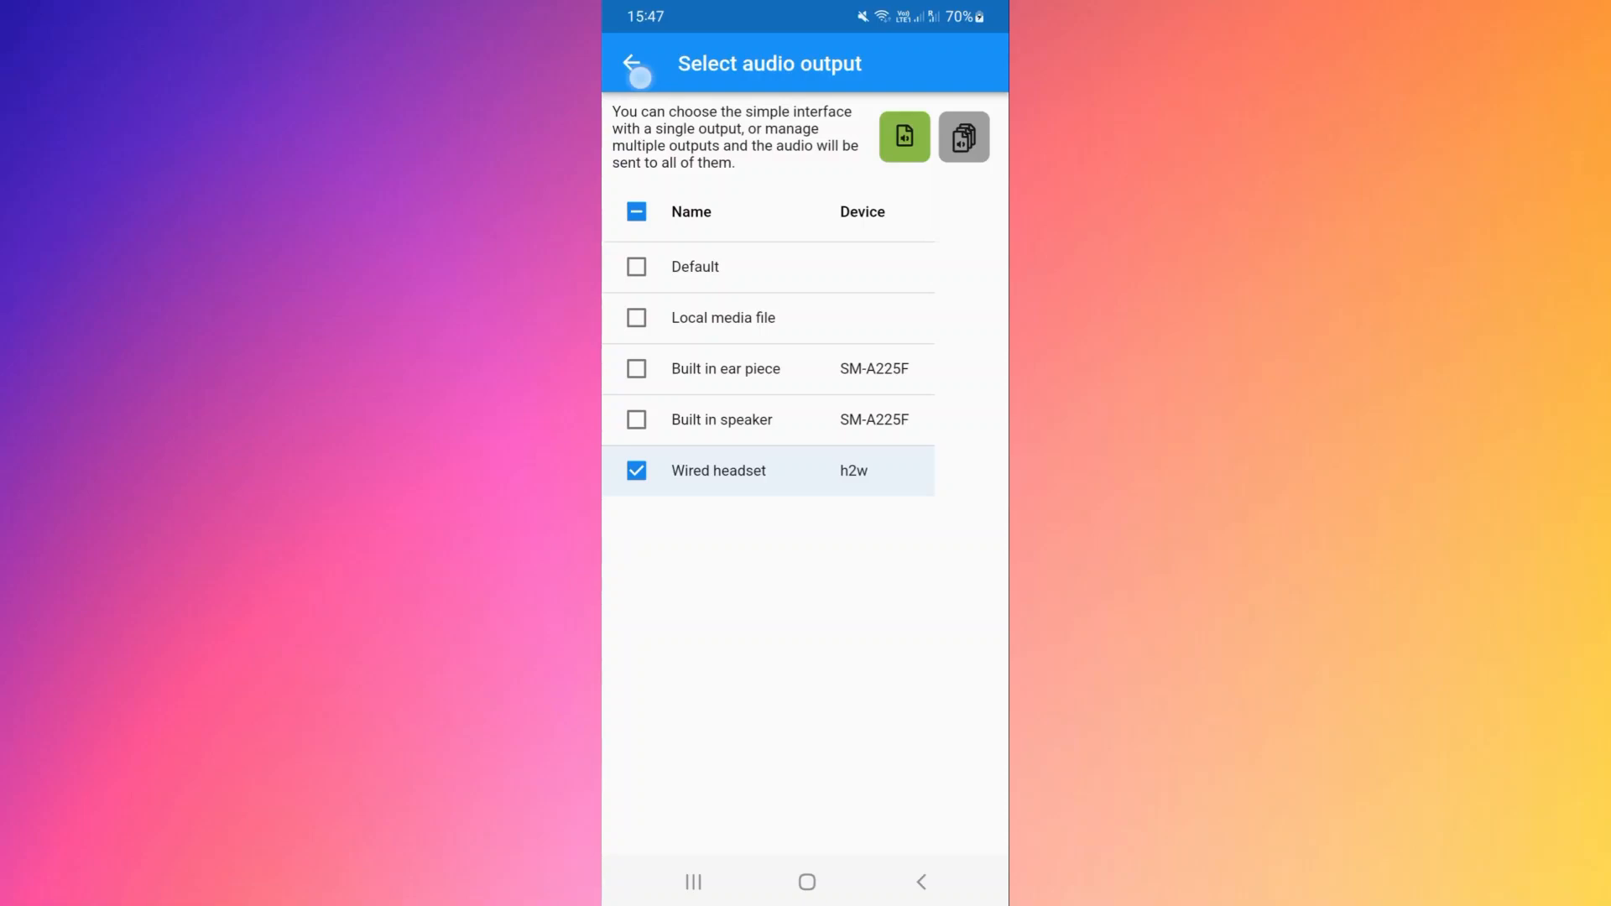
{"action": "left_click", "coordinate": [632, 62]}
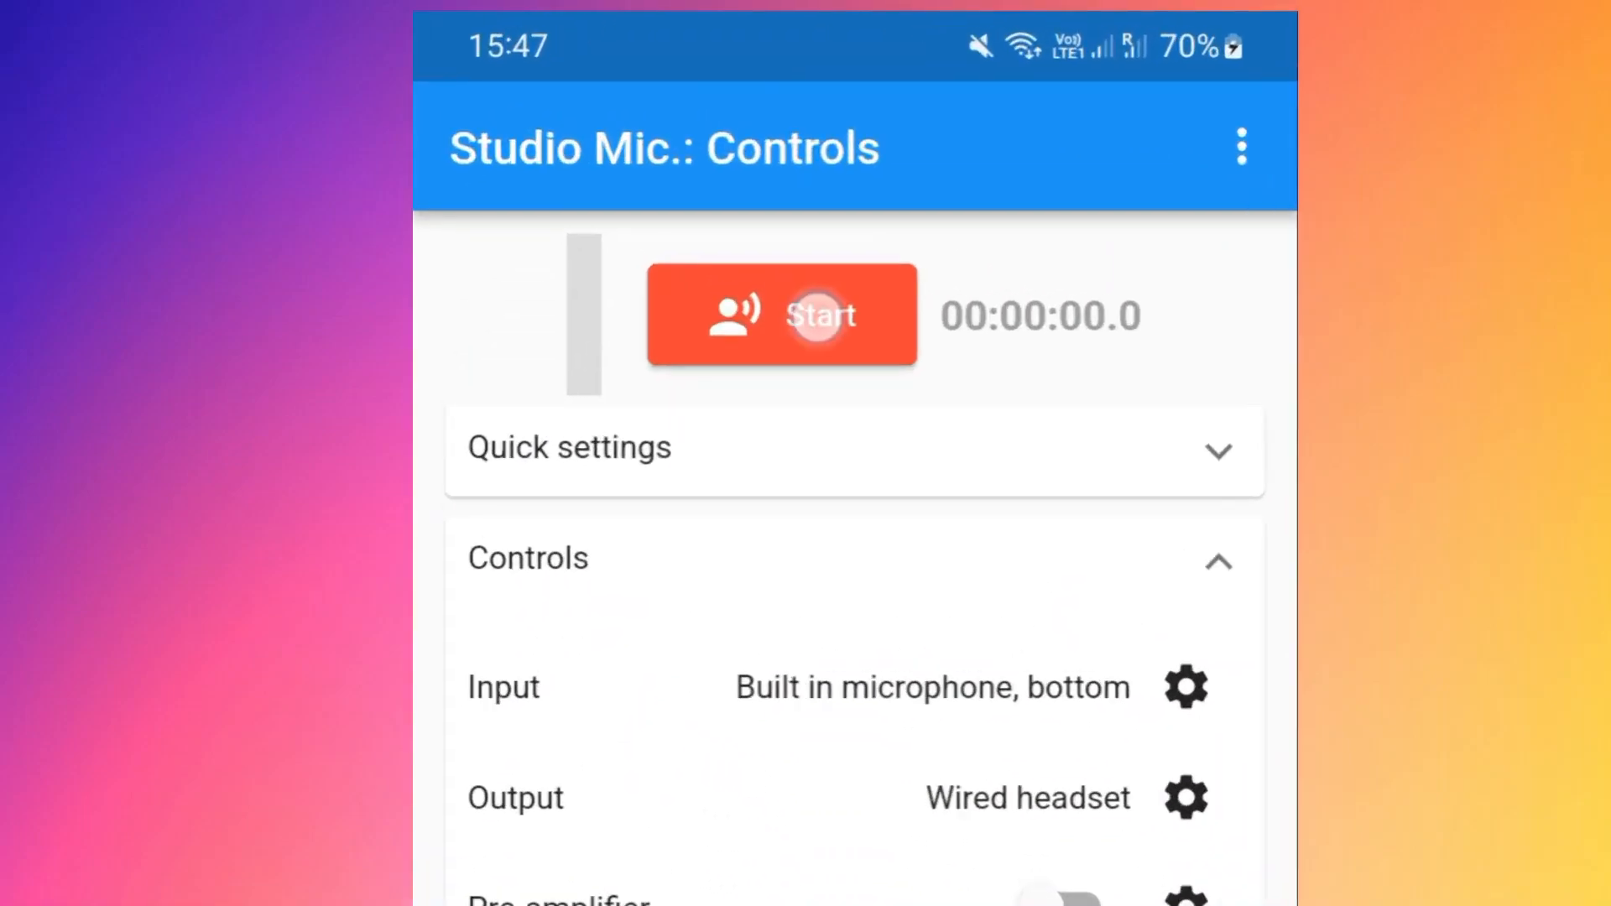
- Start processing the microphone audio
{"action": "left_click", "coordinate": [781, 313]}
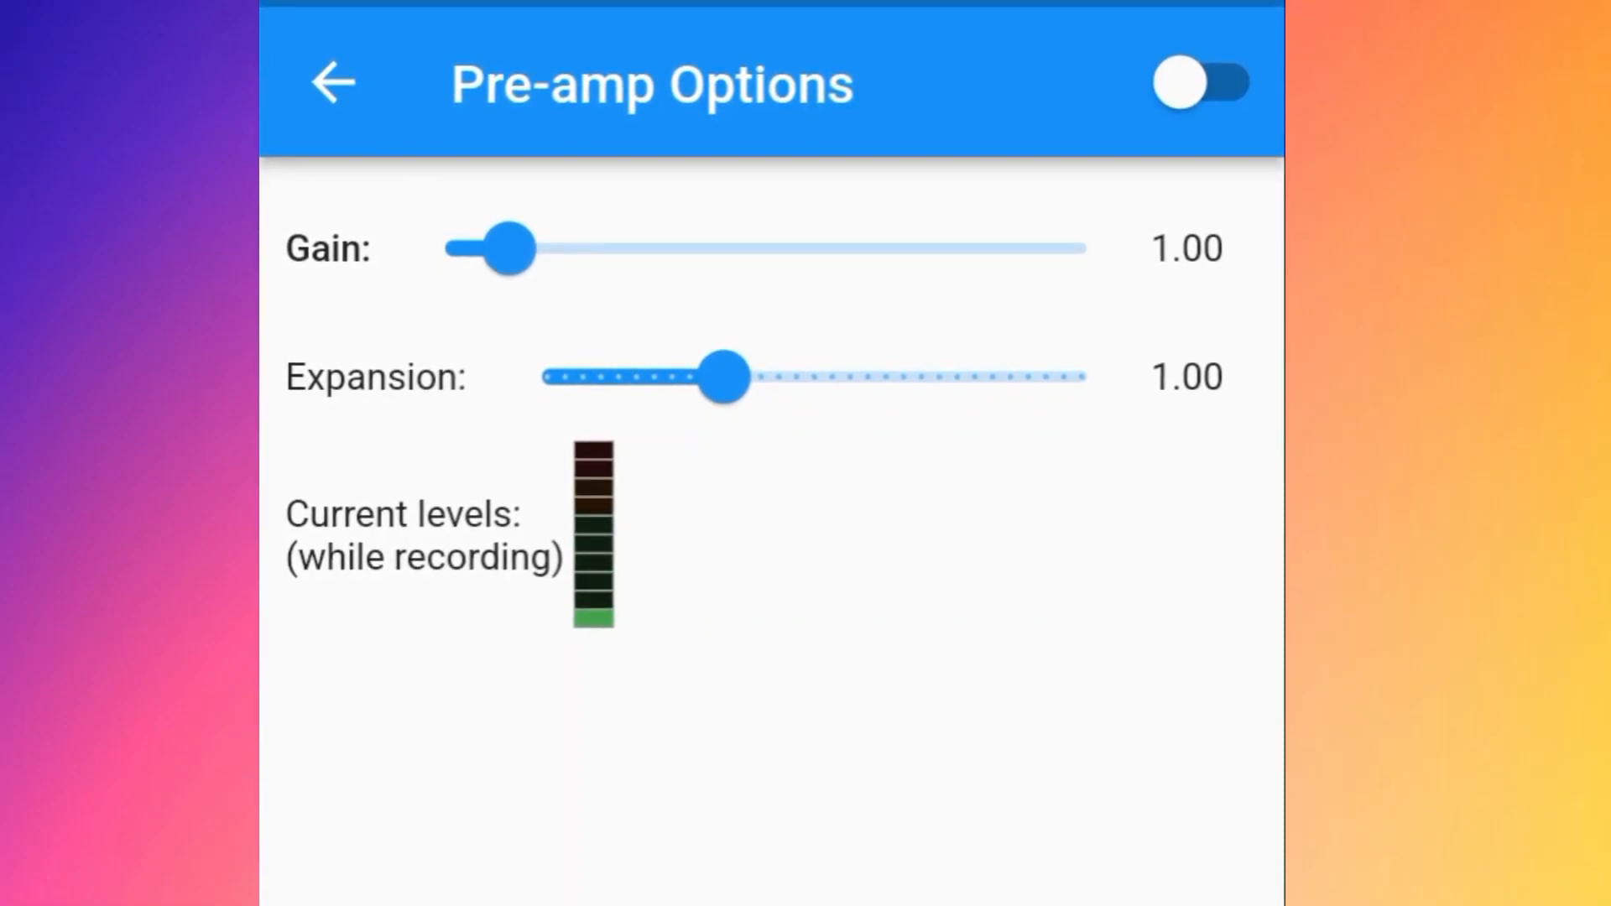
- Switch the pre-amplifier on and raise its gain slider to 5.87
{"action": "left_click", "coordinate": [1199, 82]}
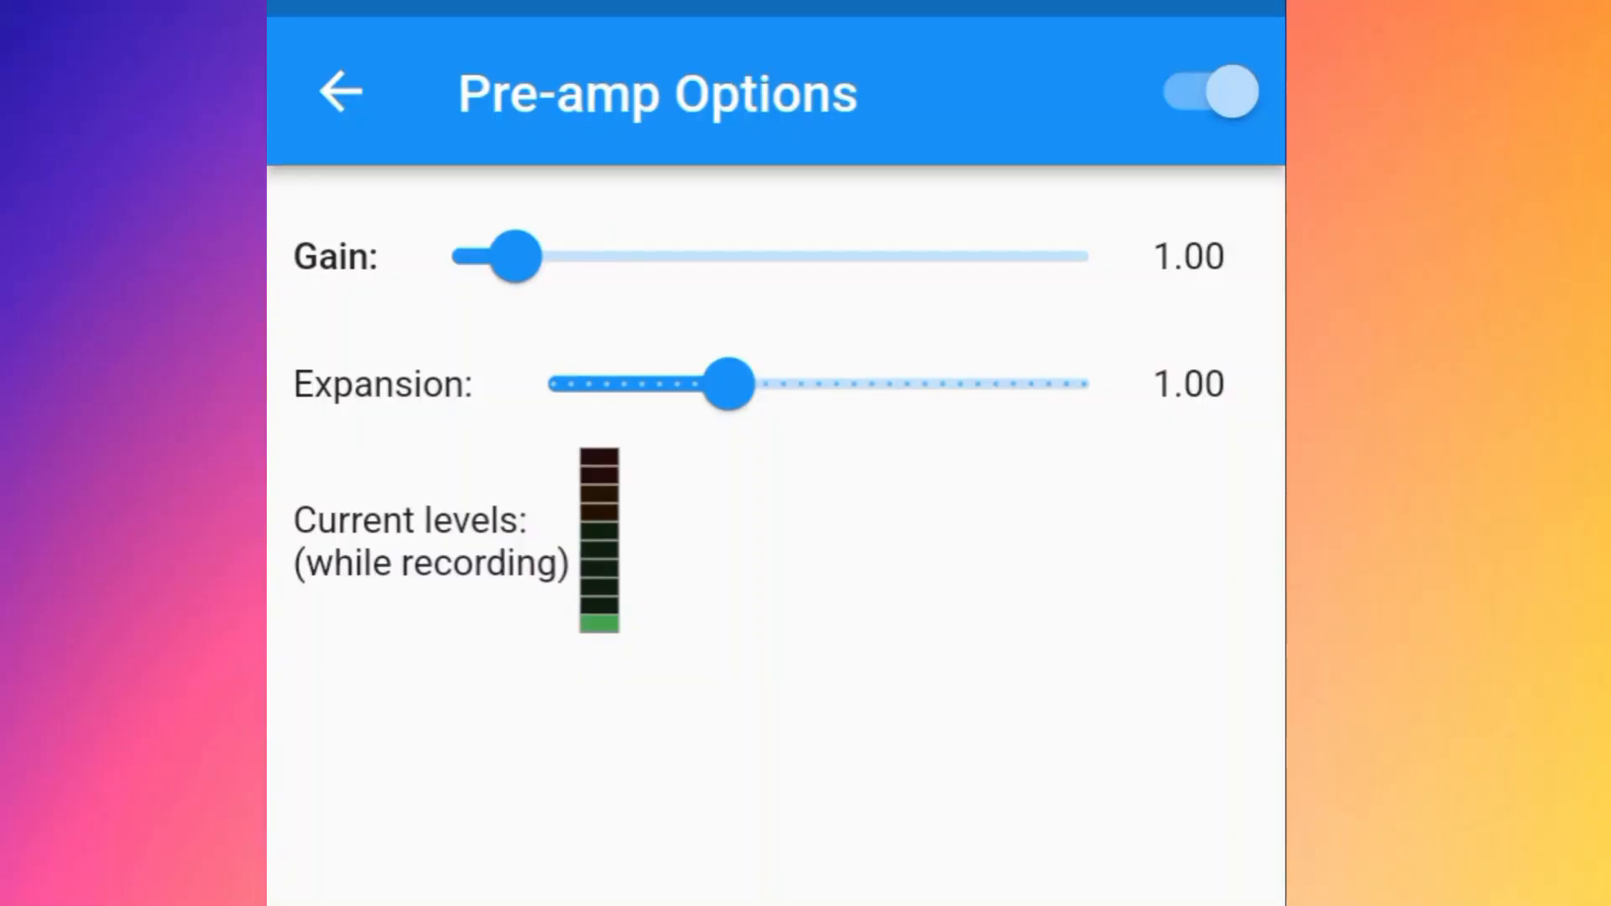
{"action": "left_click_drag", "start_coordinate": [499, 255], "coordinate": [605, 255]}
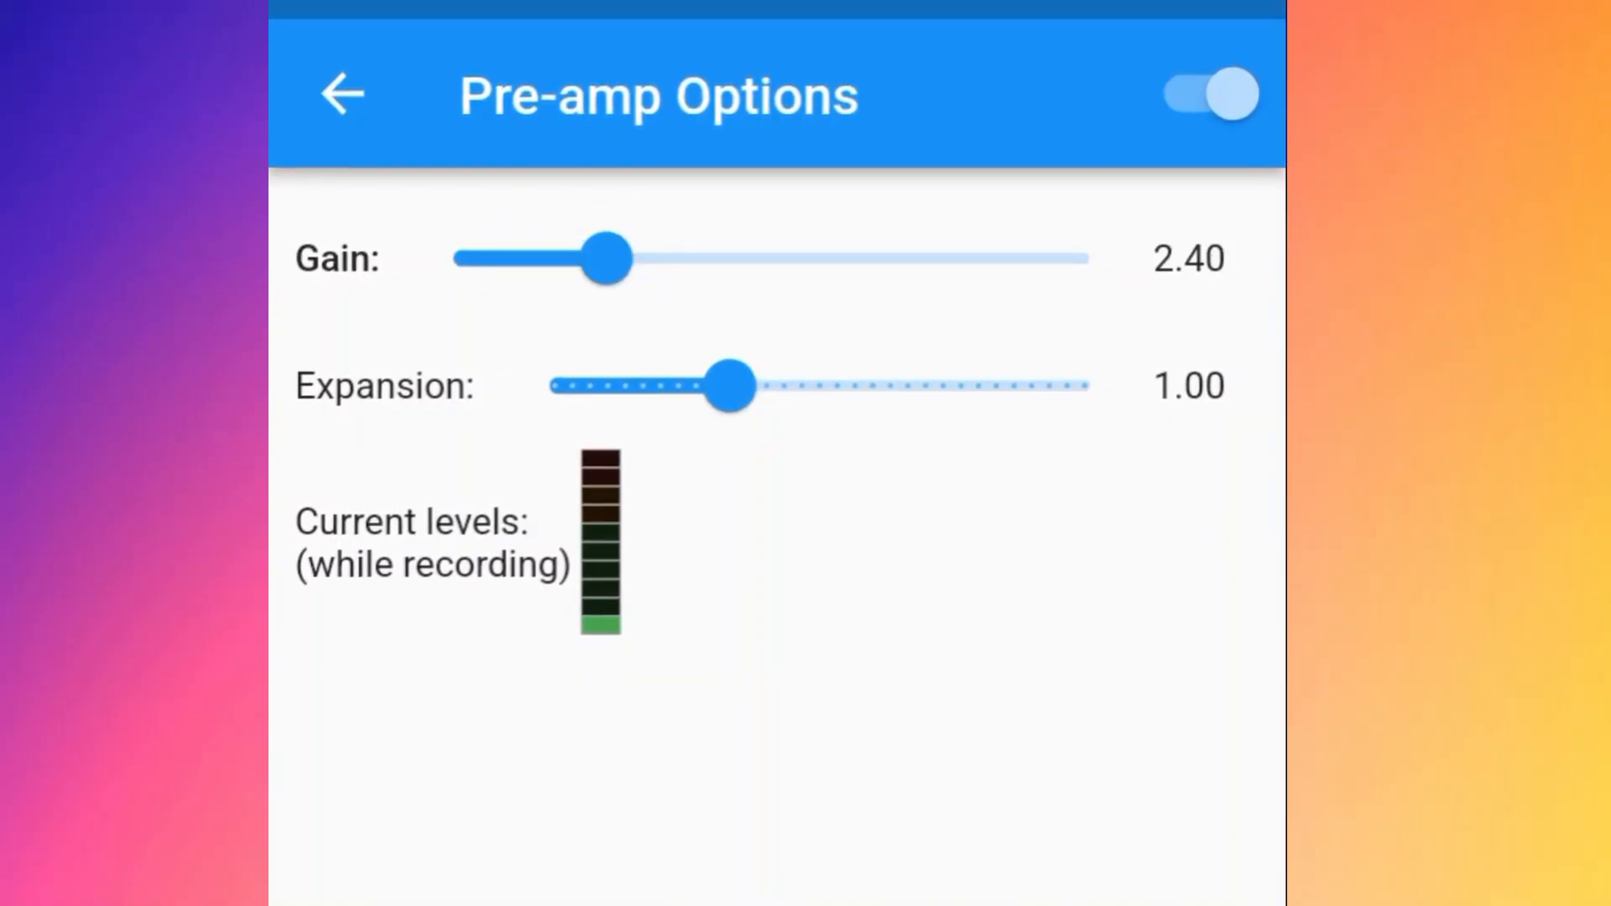
{"action": "left_click_drag", "start_coordinate": [605, 259], "coordinate": [552, 258]}
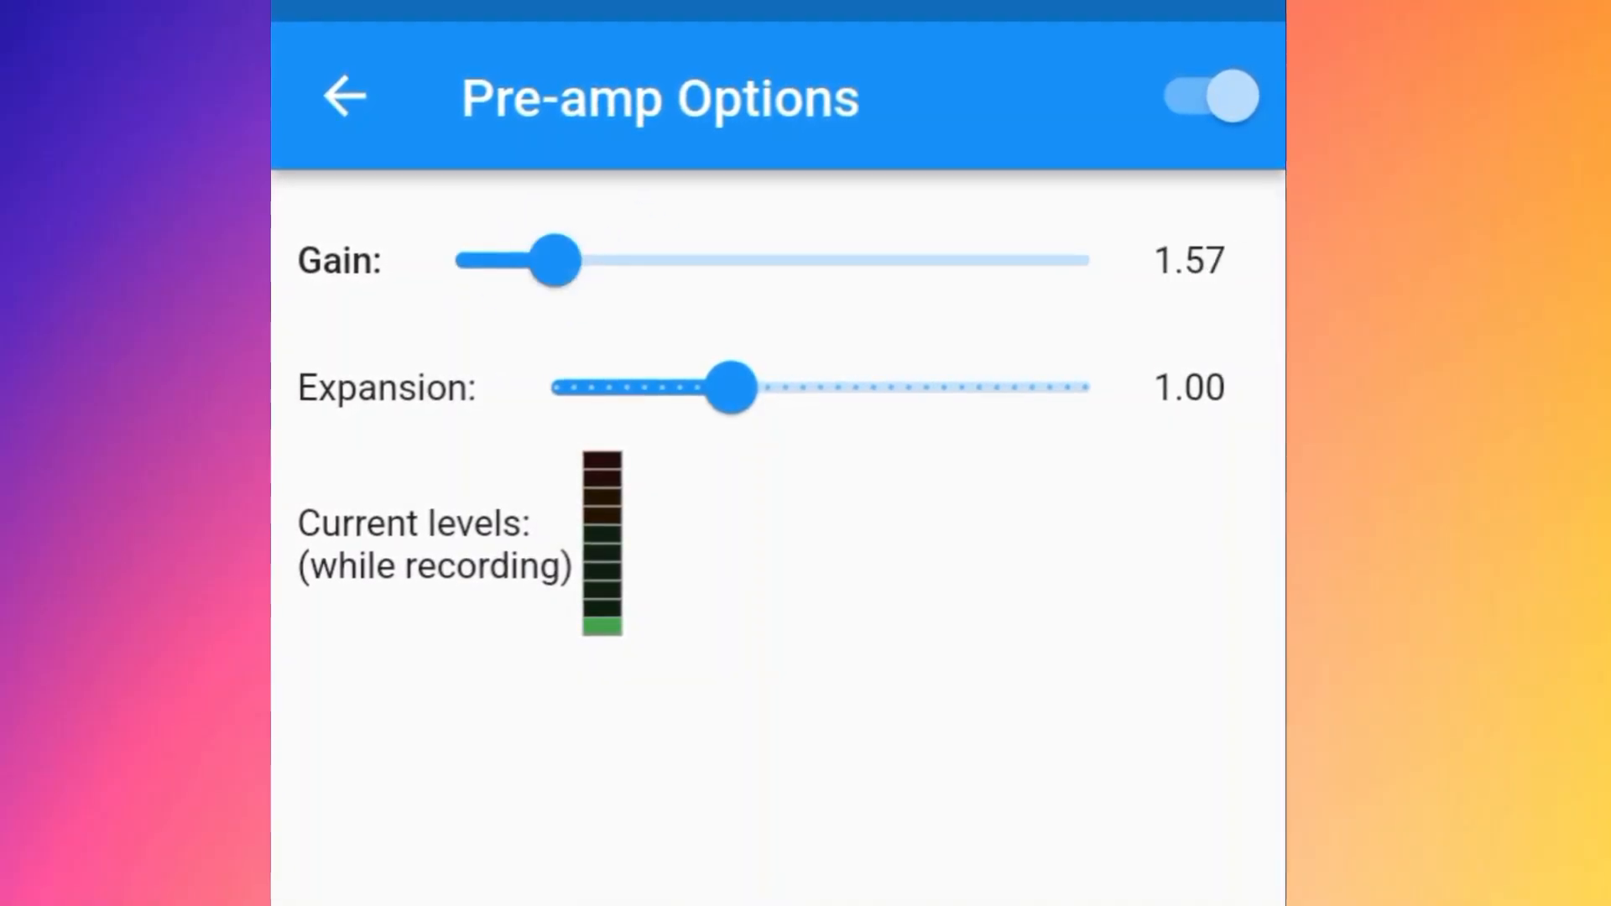
{"action": "left_click_drag", "start_coordinate": [552, 260], "coordinate": [683, 260]}
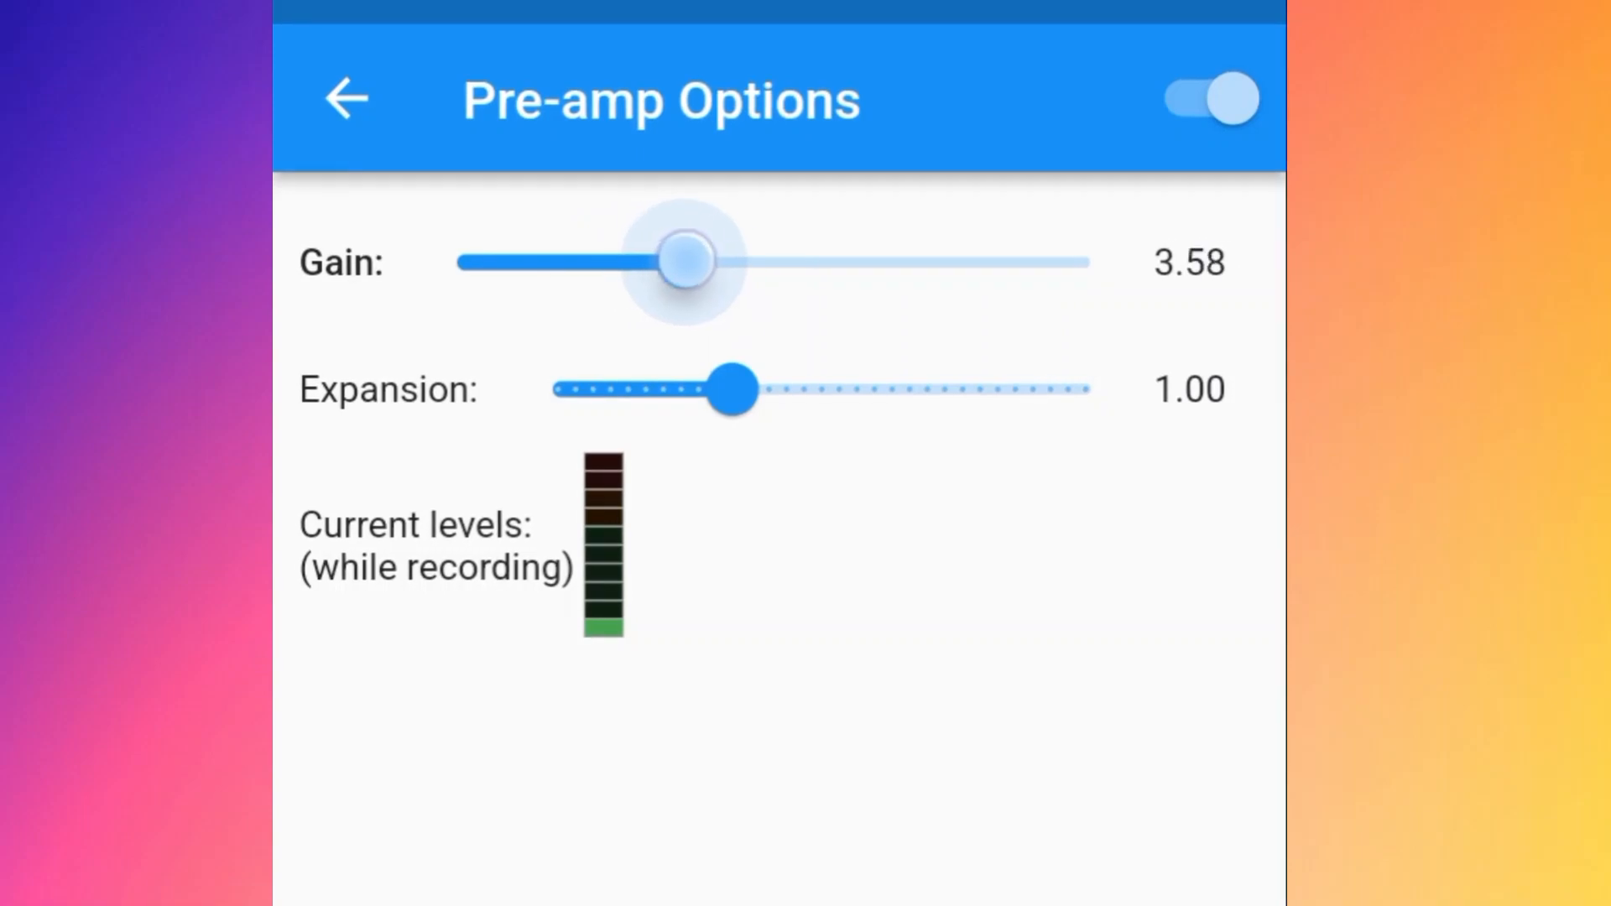
{"action": "left_click_drag", "start_coordinate": [682, 262], "coordinate": [785, 262]}
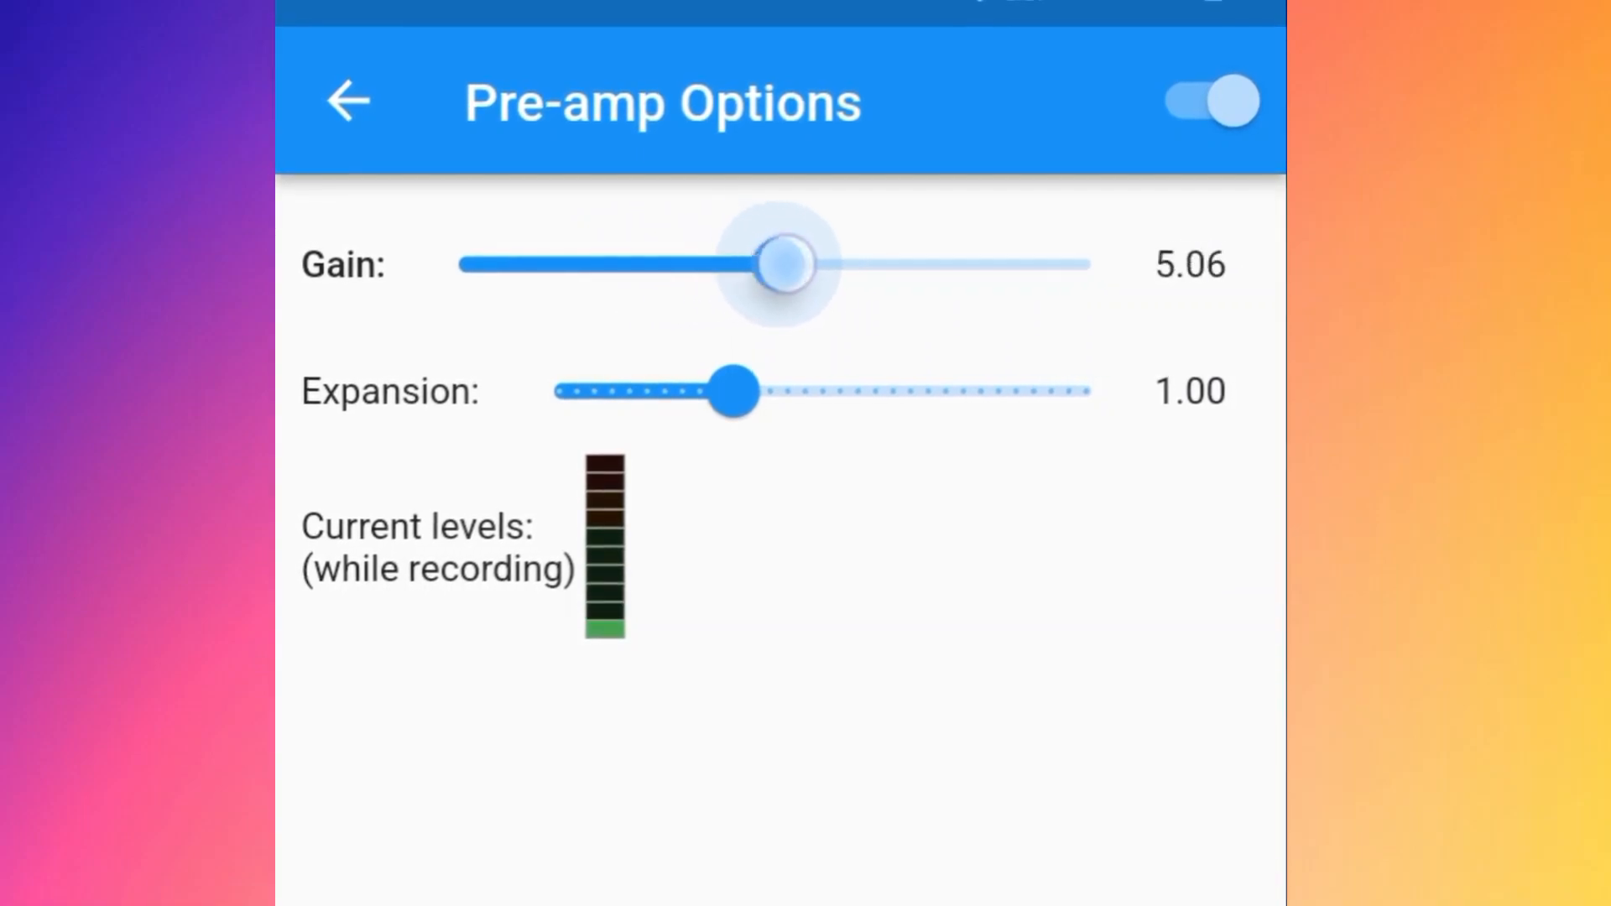
{"action": "left_click_drag", "start_coordinate": [780, 265], "coordinate": [817, 266]}
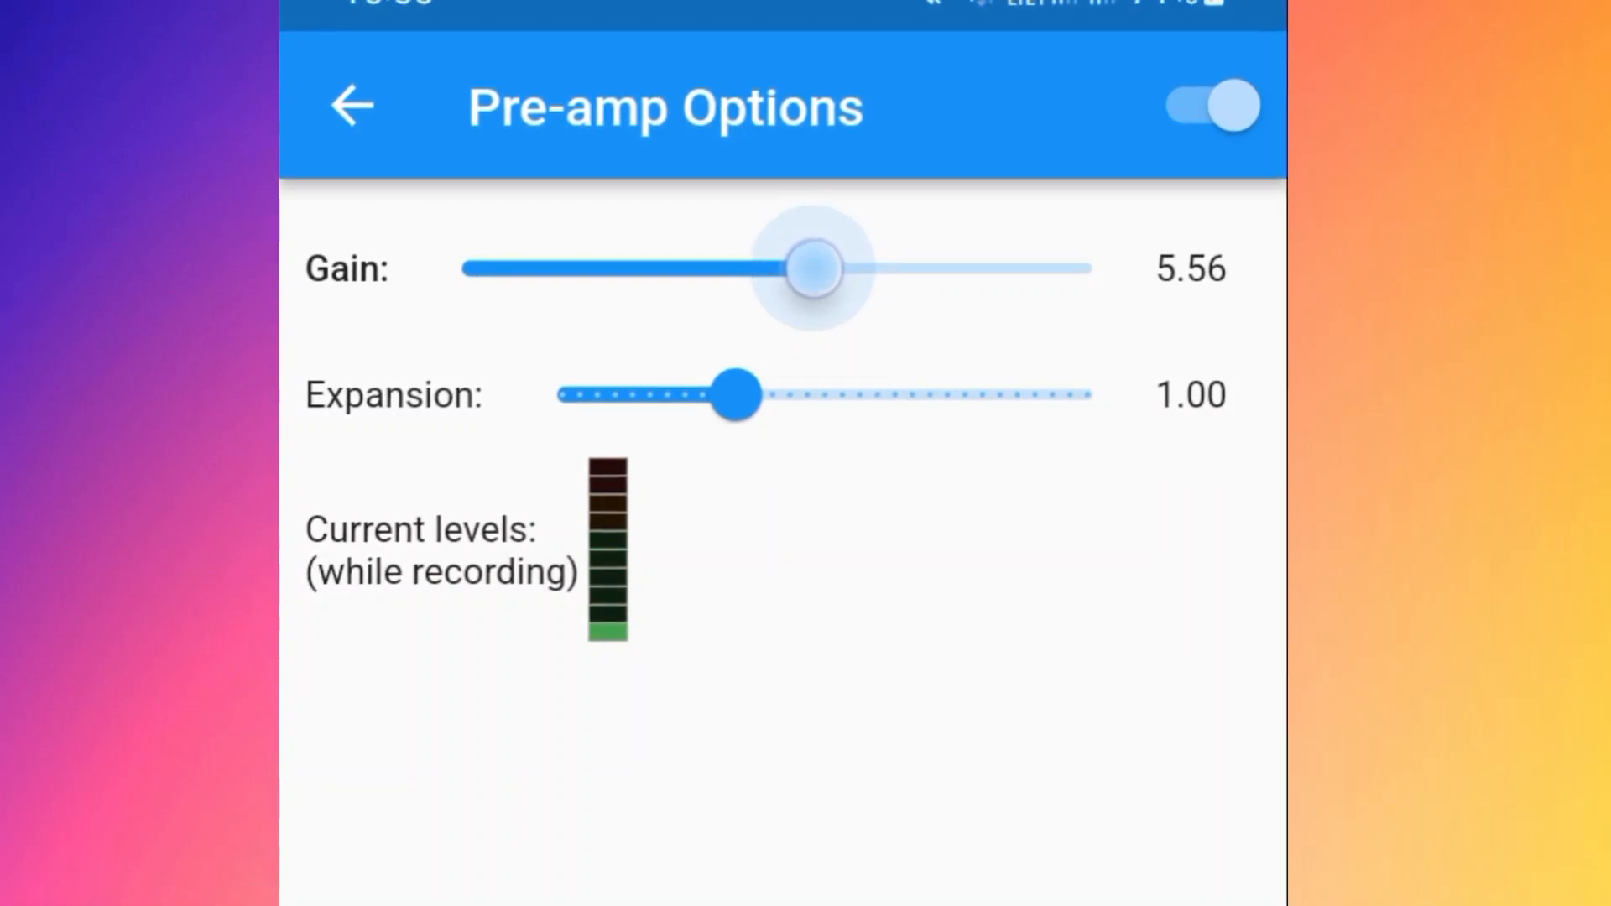
{"action": "left_click_drag", "start_coordinate": [812, 268], "coordinate": [833, 268]}
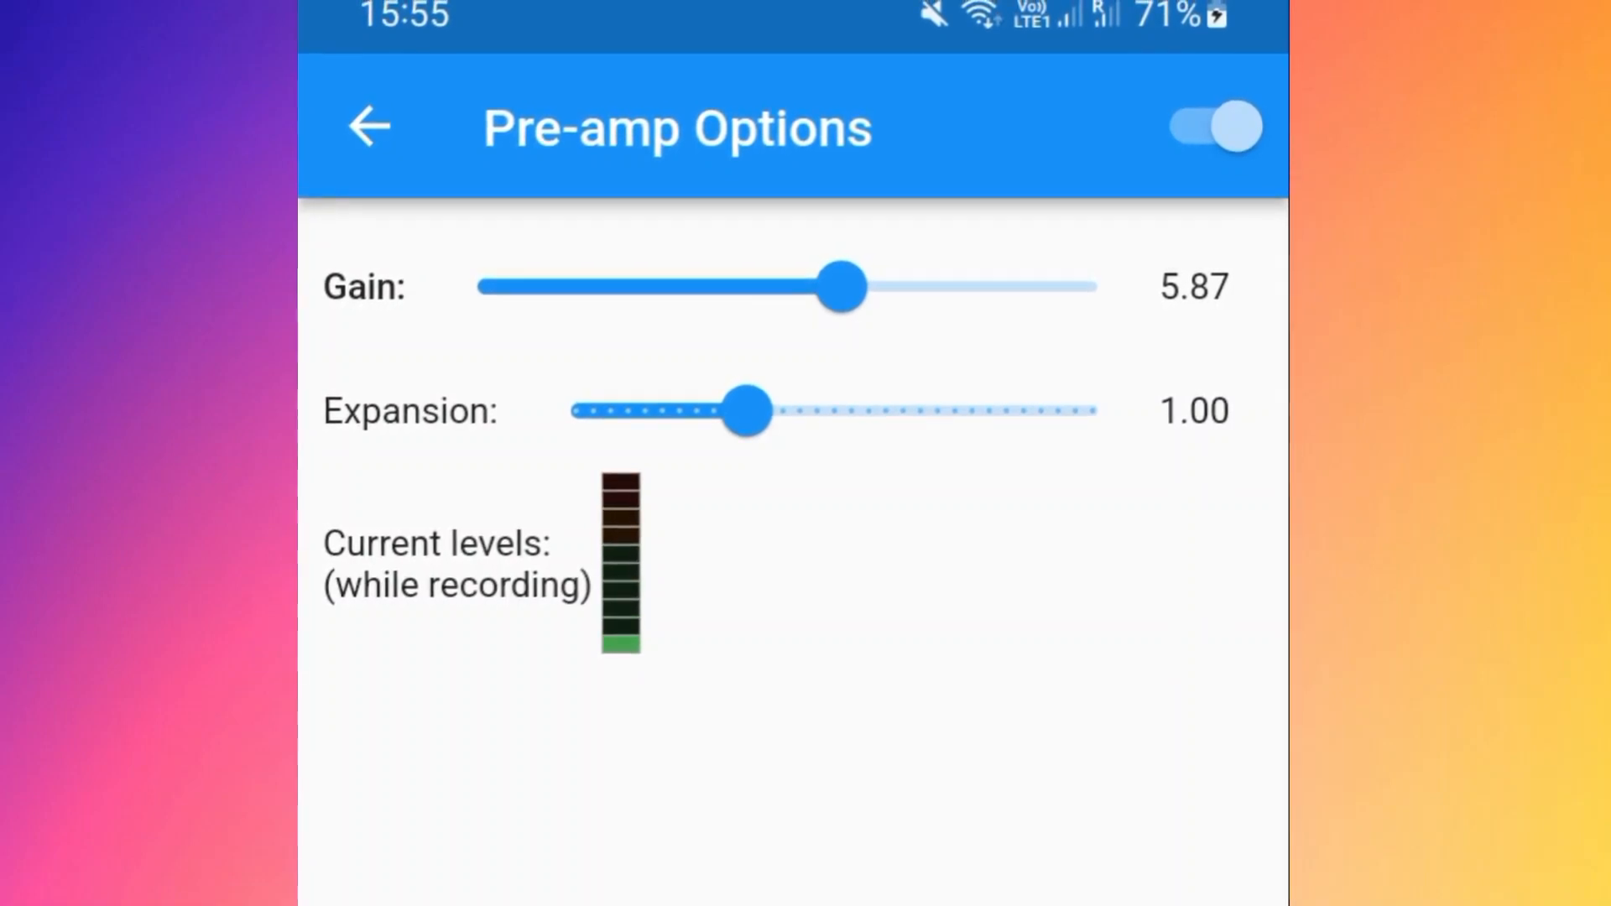
- Lower the pre-amp gain from 5.87 down to about 2.35 with fine adjustments
{"action": "left_click_drag", "start_coordinate": [842, 287], "coordinate": [765, 287]}
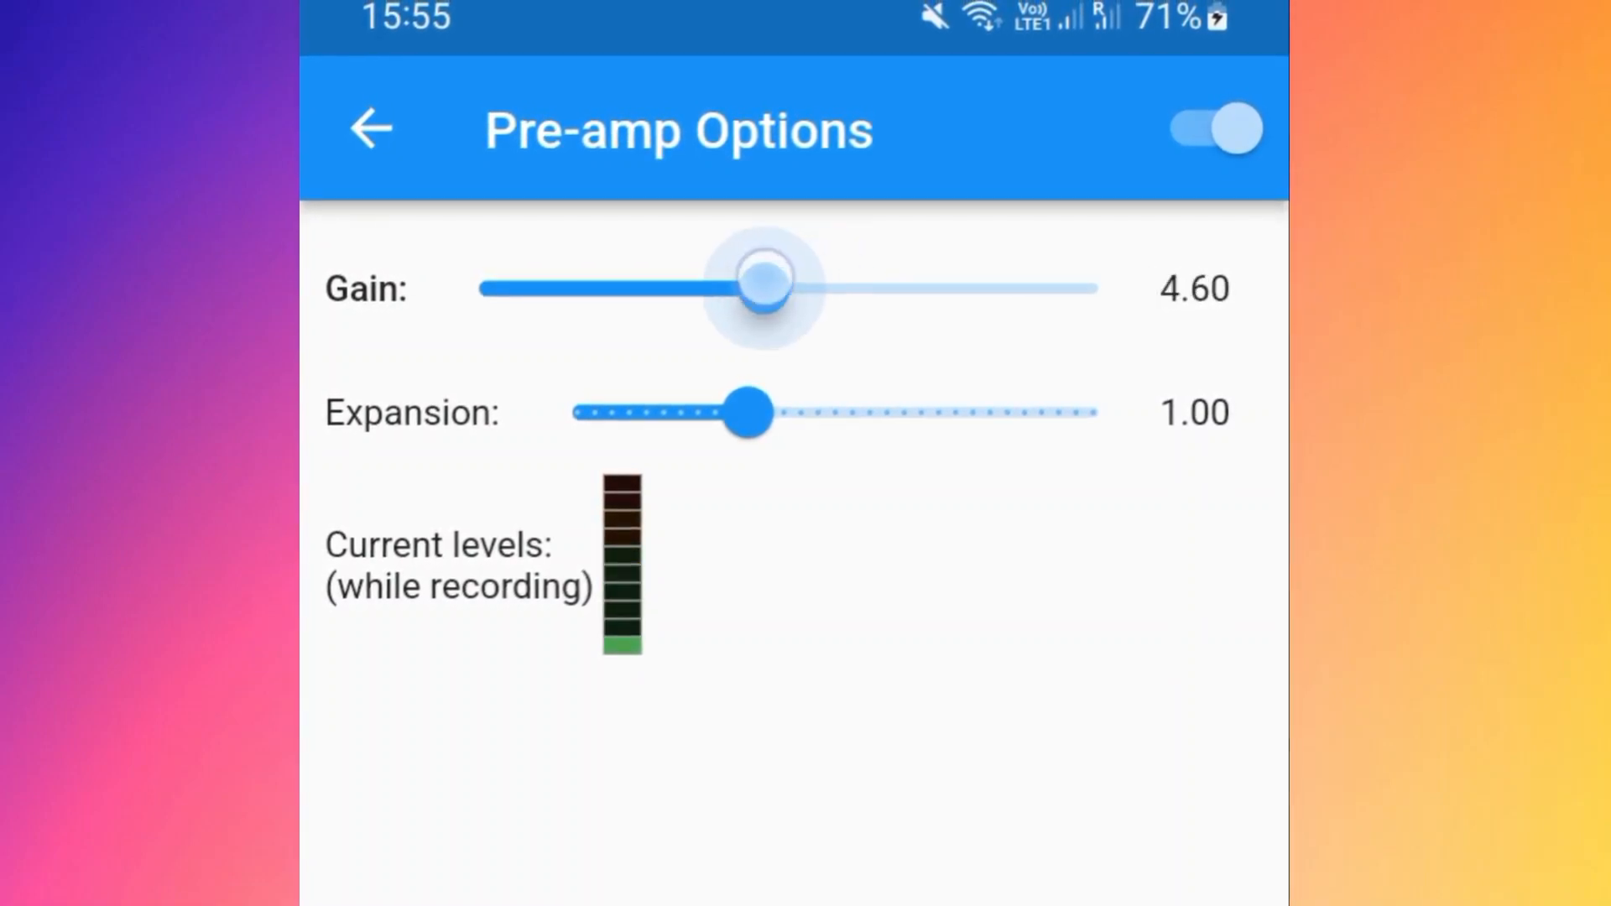
{"action": "left_click_drag", "start_coordinate": [765, 286], "coordinate": [656, 285]}
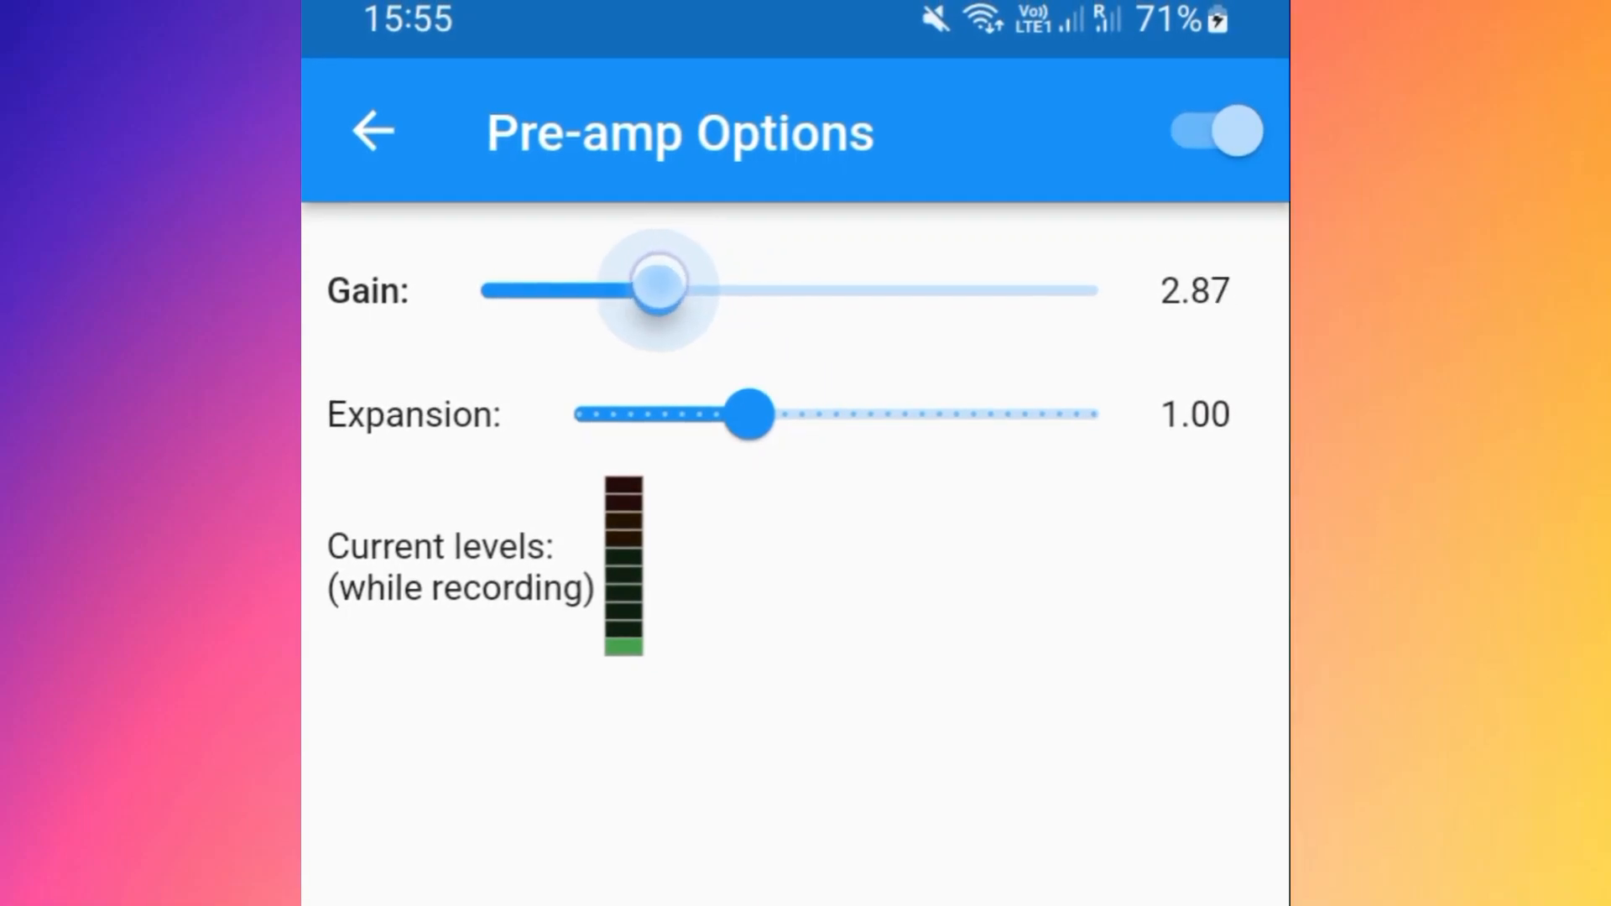
{"action": "left_click_drag", "start_coordinate": [654, 290], "coordinate": [698, 290]}
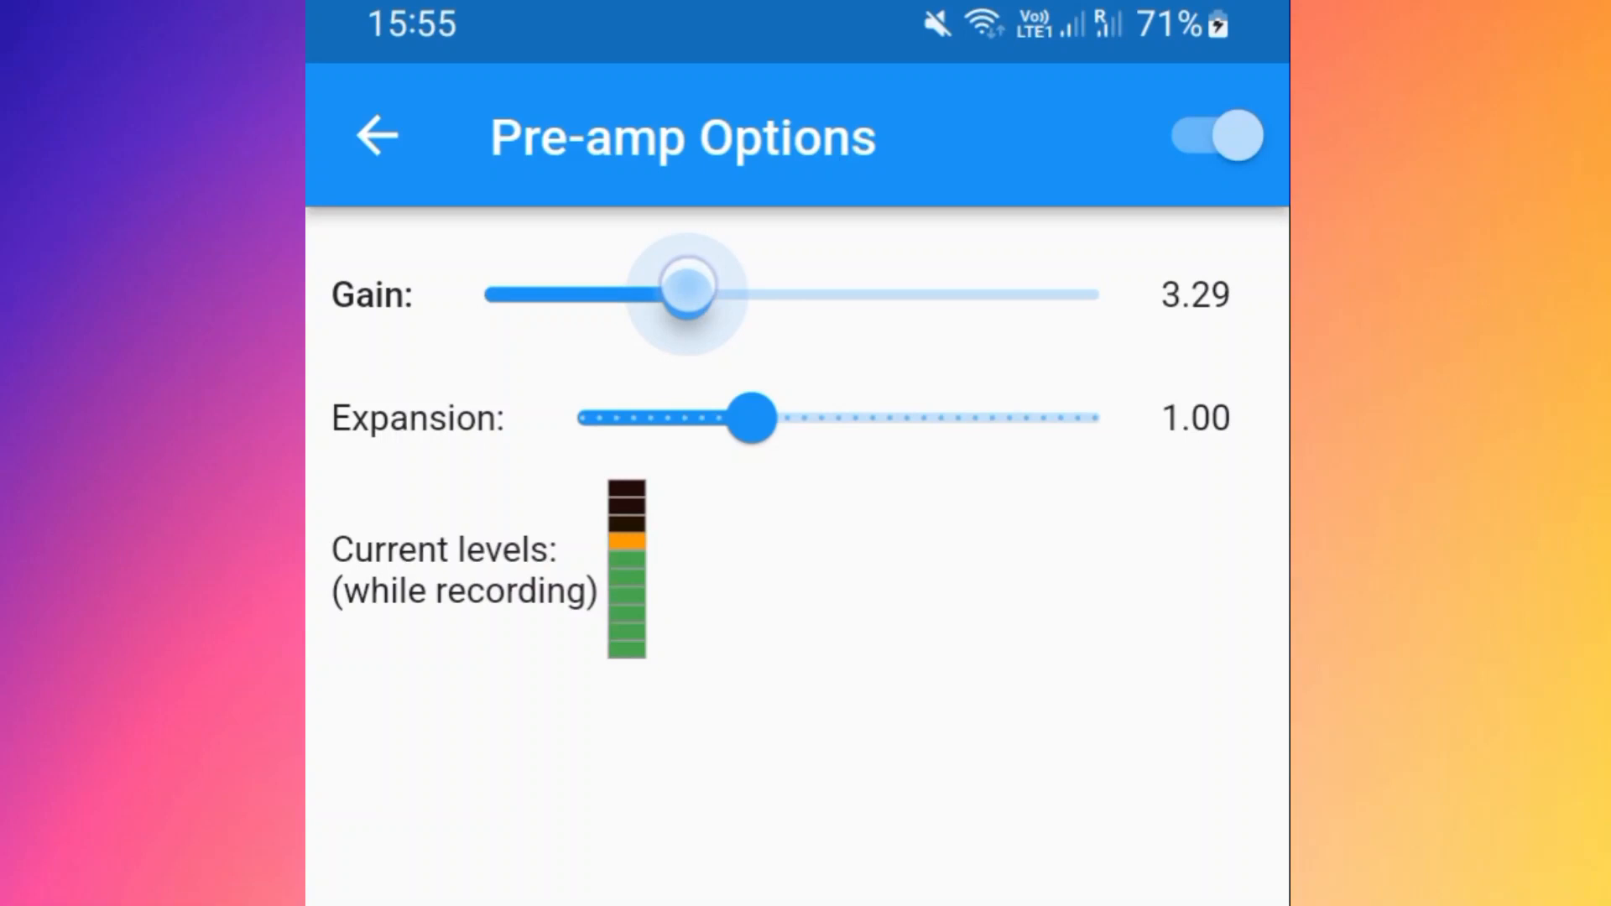
{"action": "left_click_drag", "start_coordinate": [685, 295], "coordinate": [689, 296]}
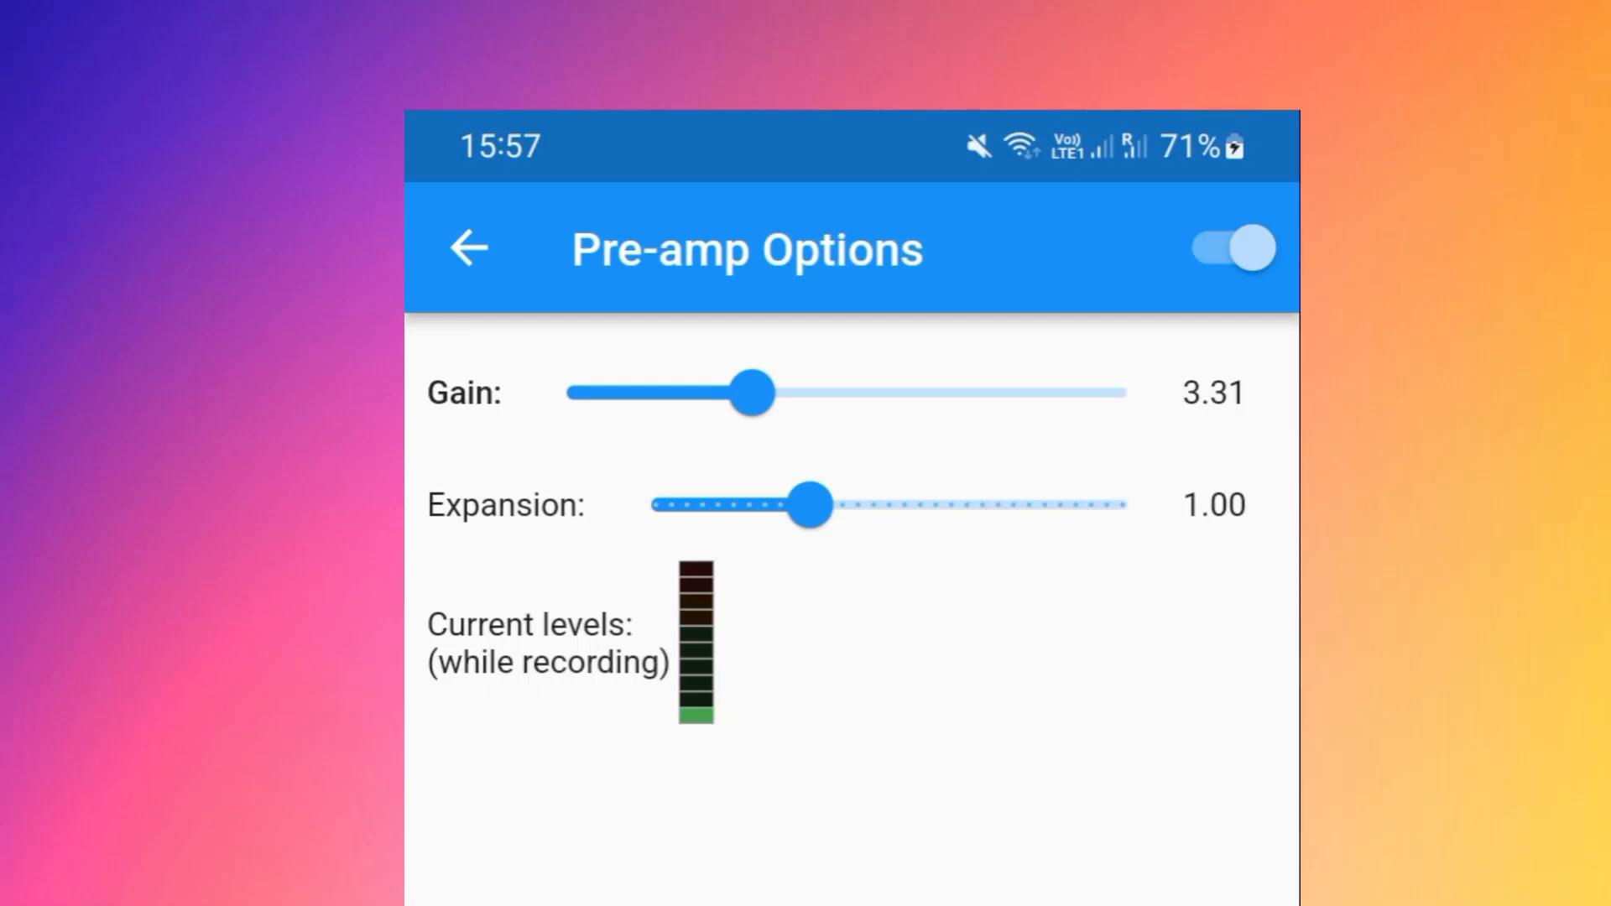
{"action": "left_click_drag", "start_coordinate": [751, 393], "coordinate": [723, 393]}
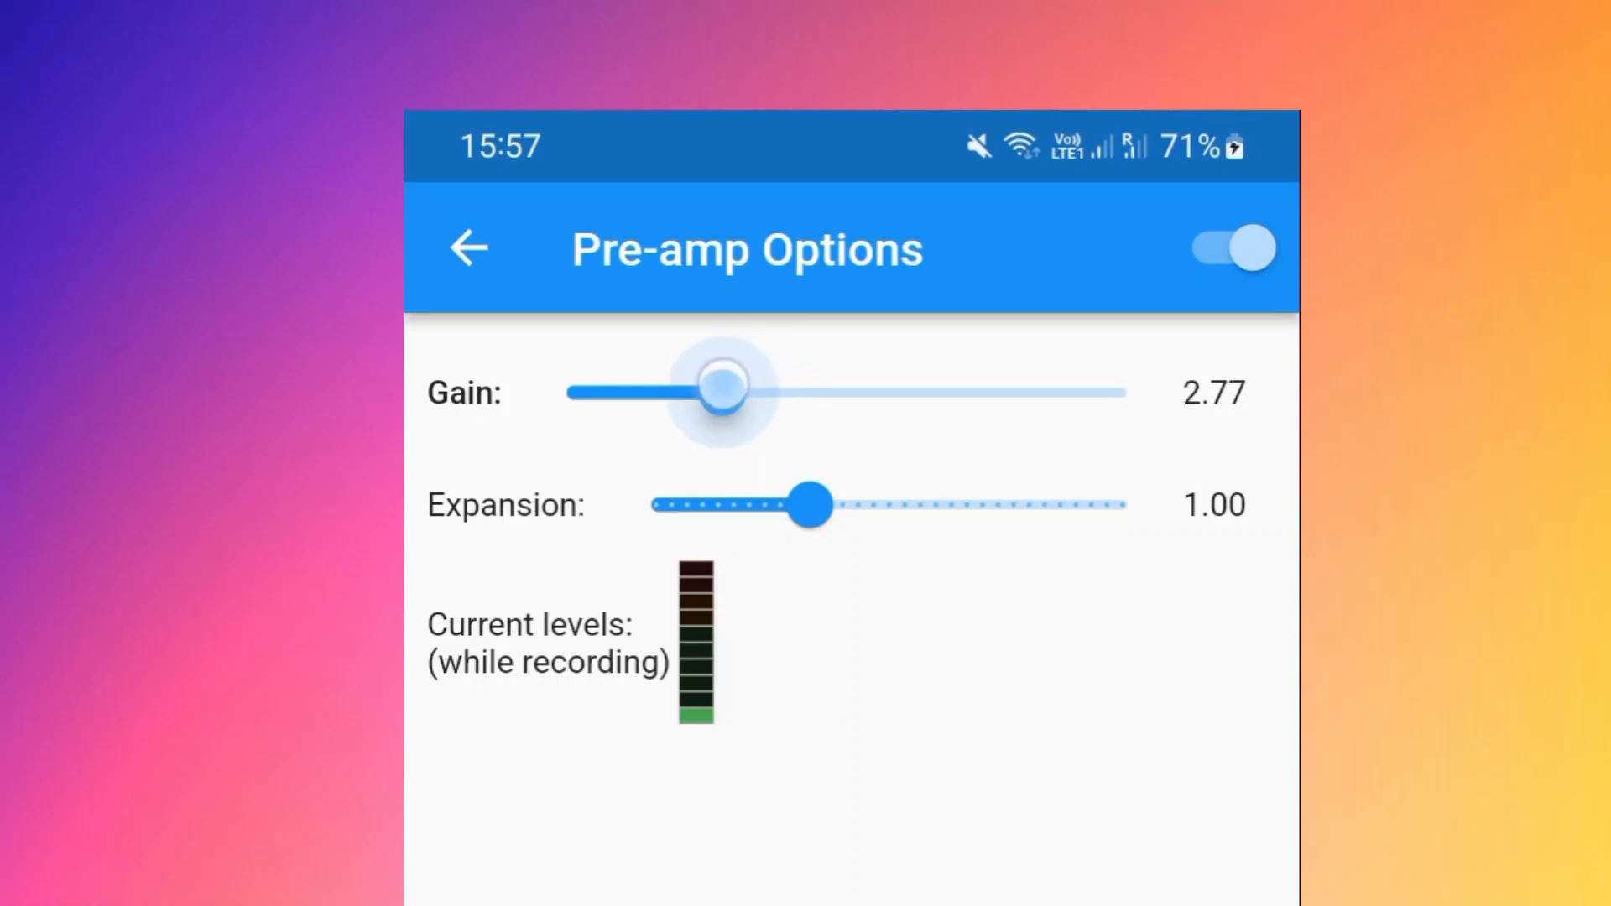
{"action": "left_click_drag", "start_coordinate": [725, 393], "coordinate": [693, 399]}
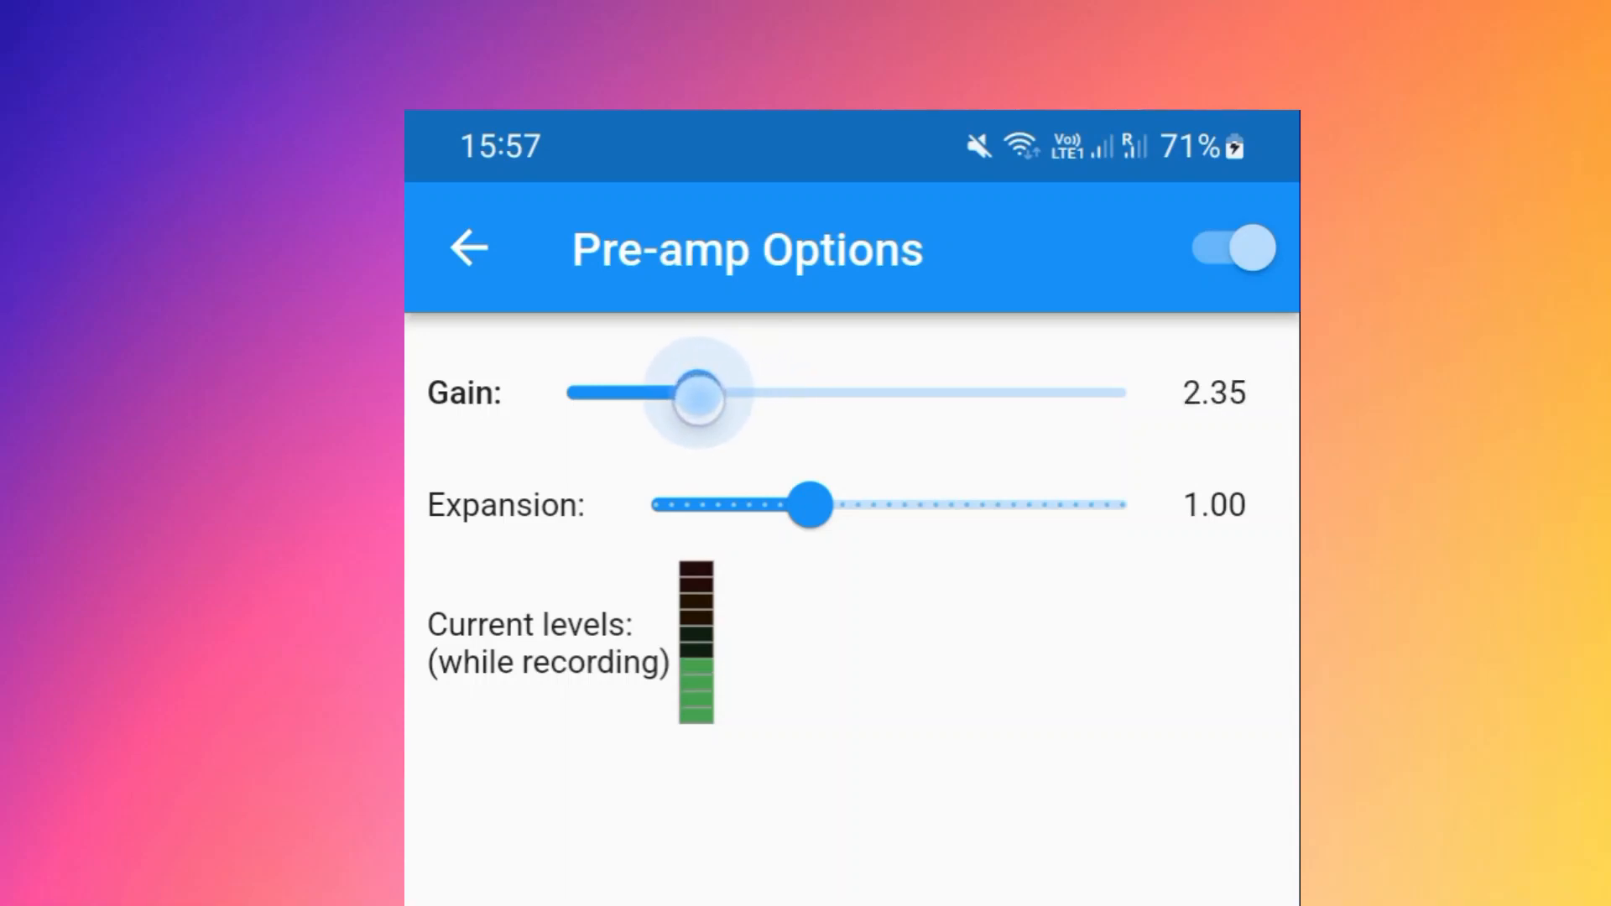
{"action": "left_click_drag", "start_coordinate": [702, 399], "coordinate": [688, 392]}
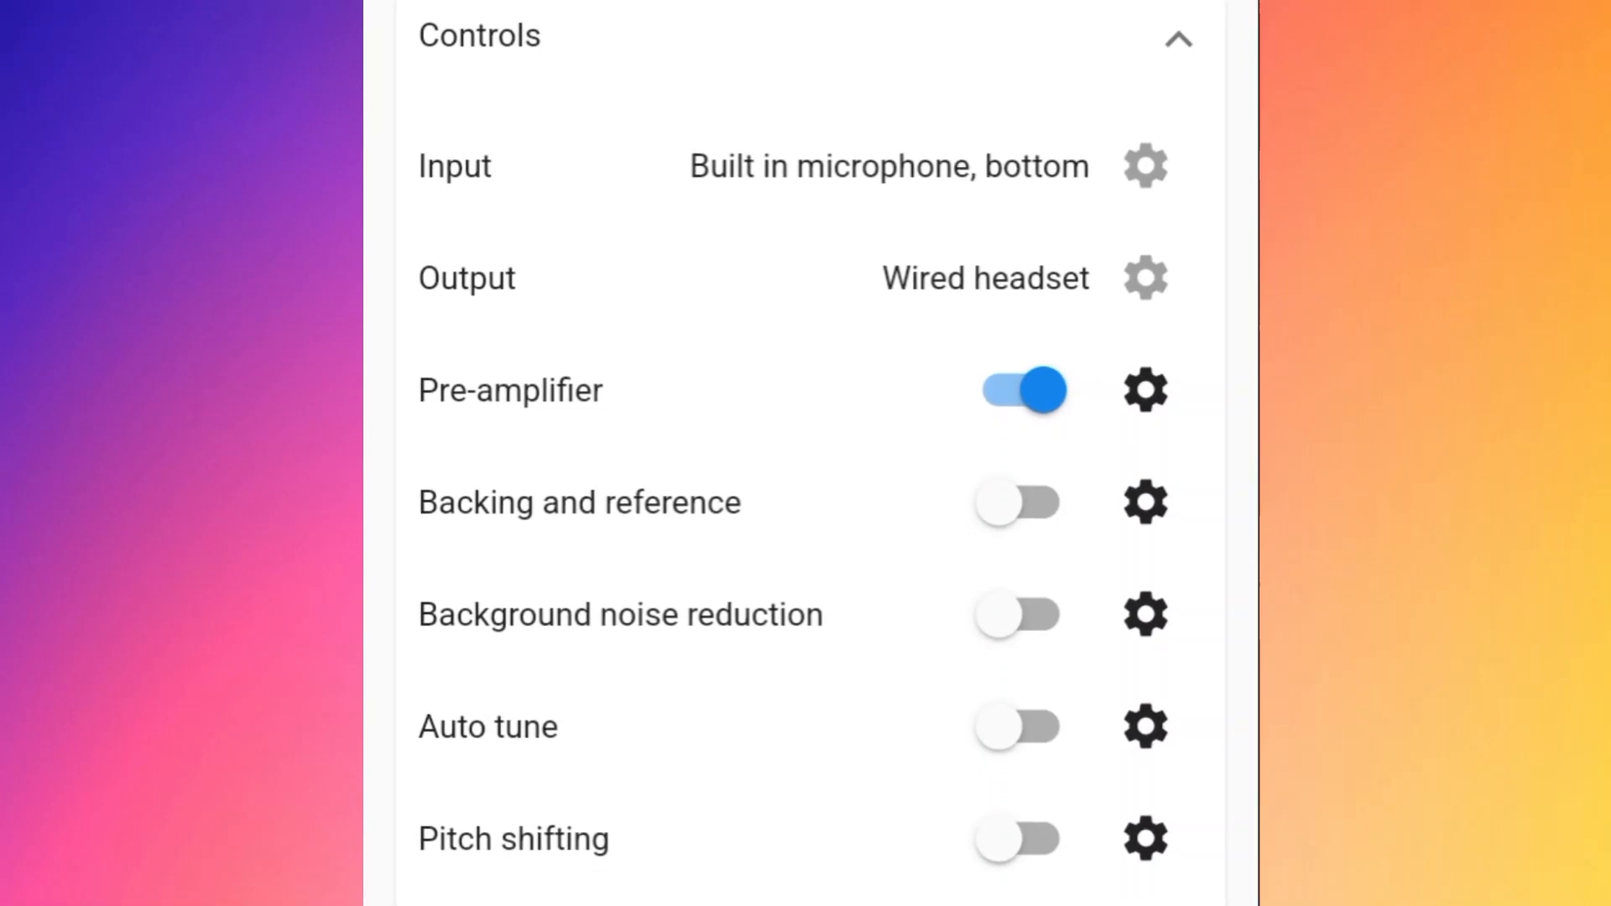
- Choose the Deep Learning noise reduction method after comparing Spectral, switch it on, and go back
{"action": "left_click", "coordinate": [1143, 614]}
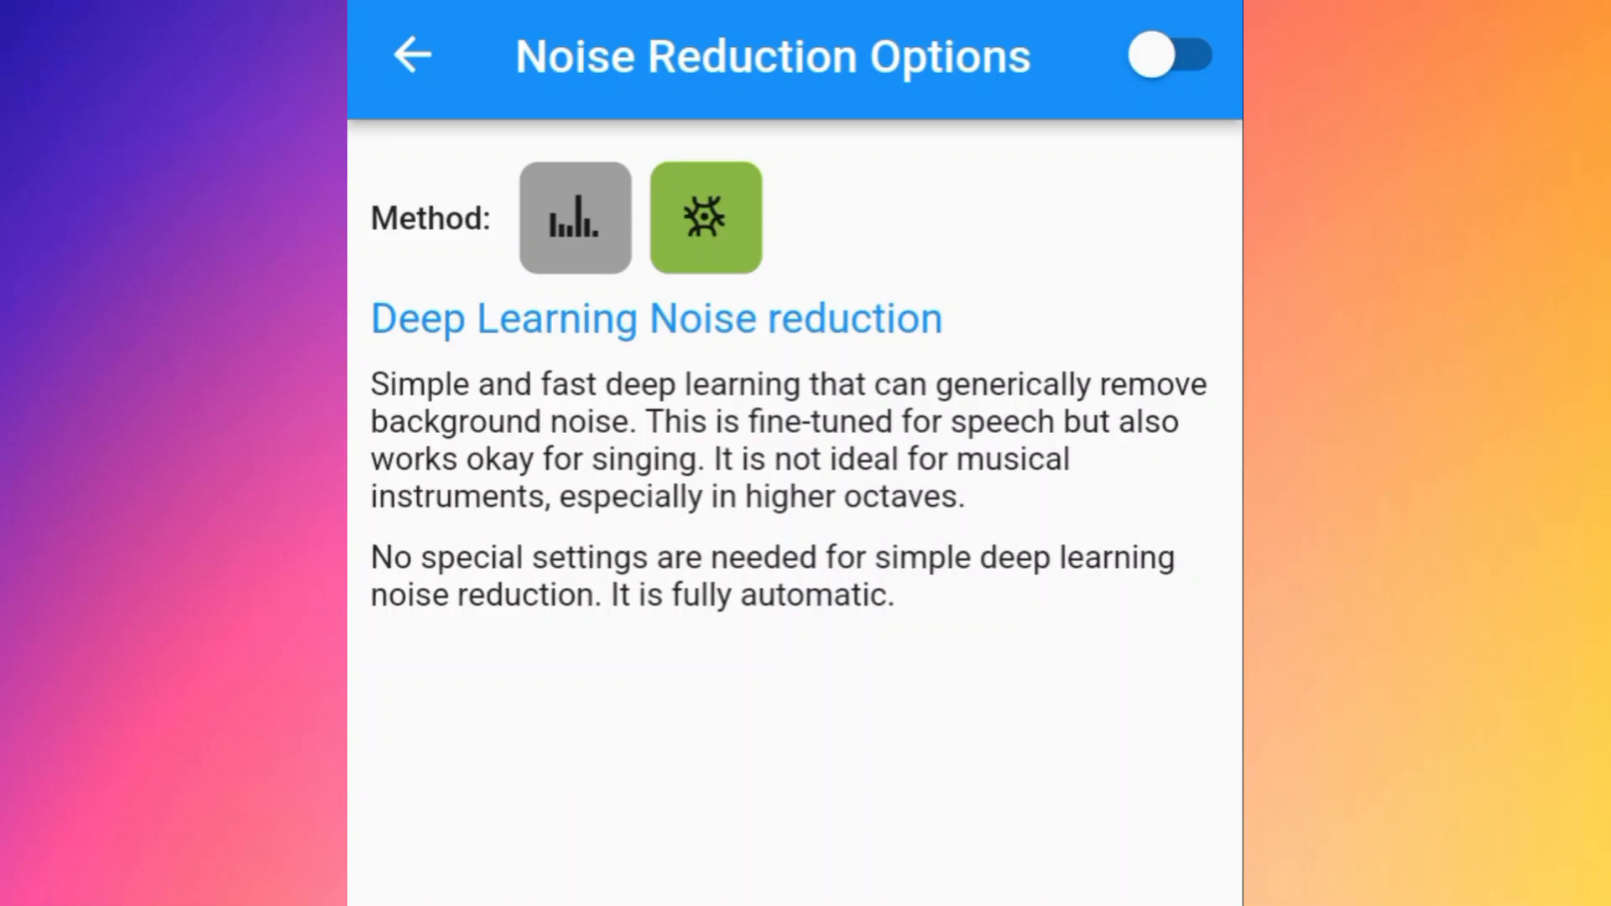
{"action": "left_click", "coordinate": [705, 217]}
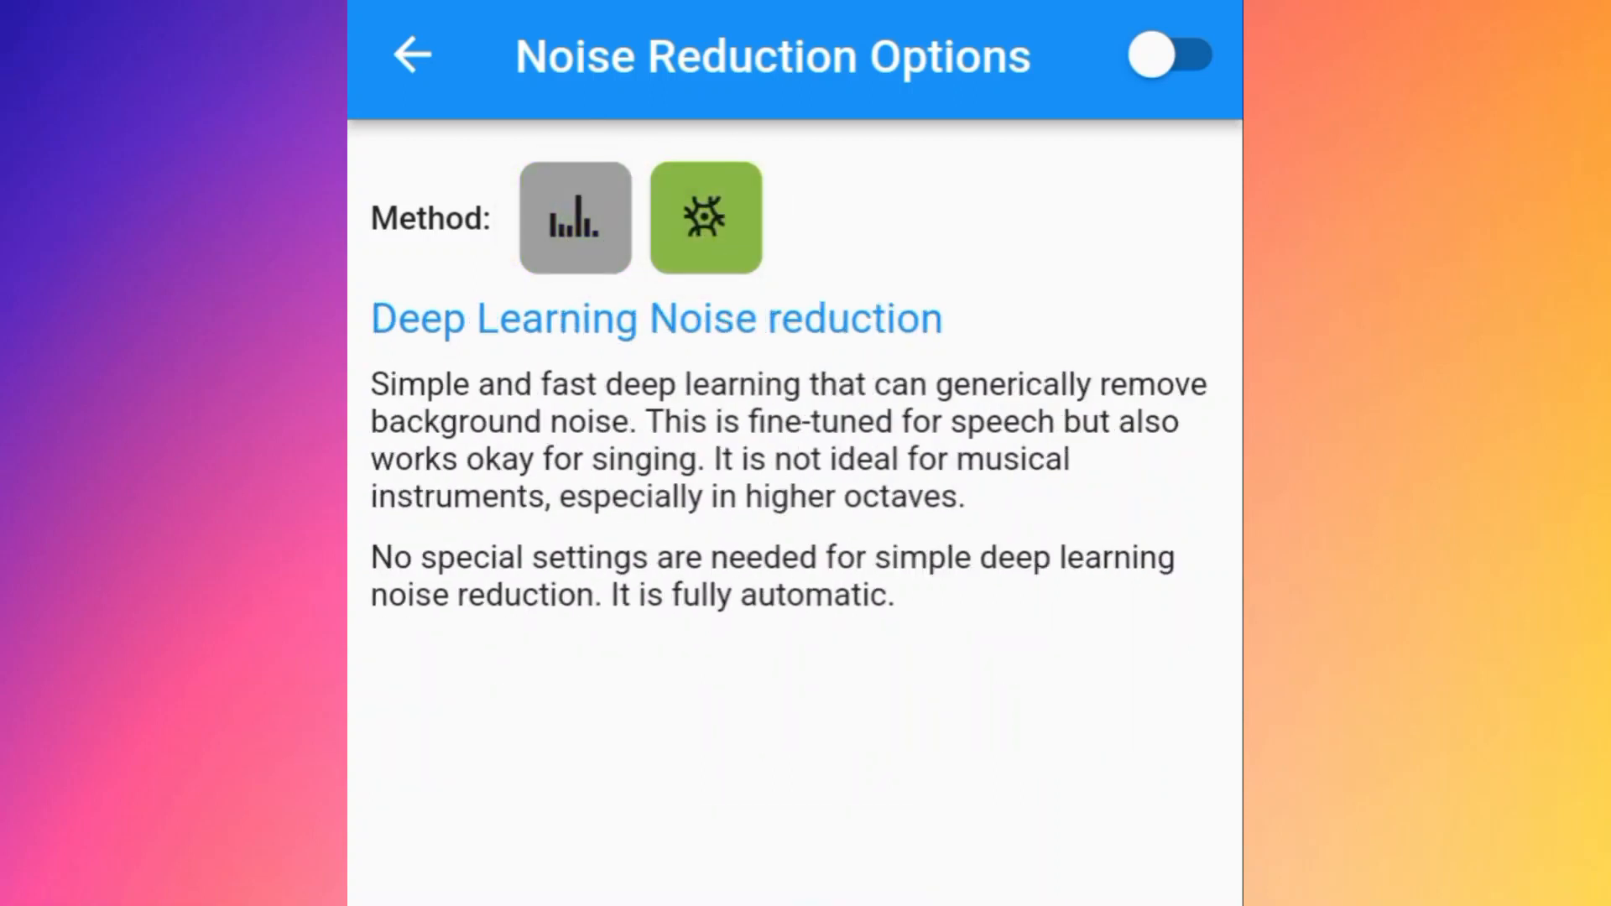
{"action": "left_click", "coordinate": [574, 216]}
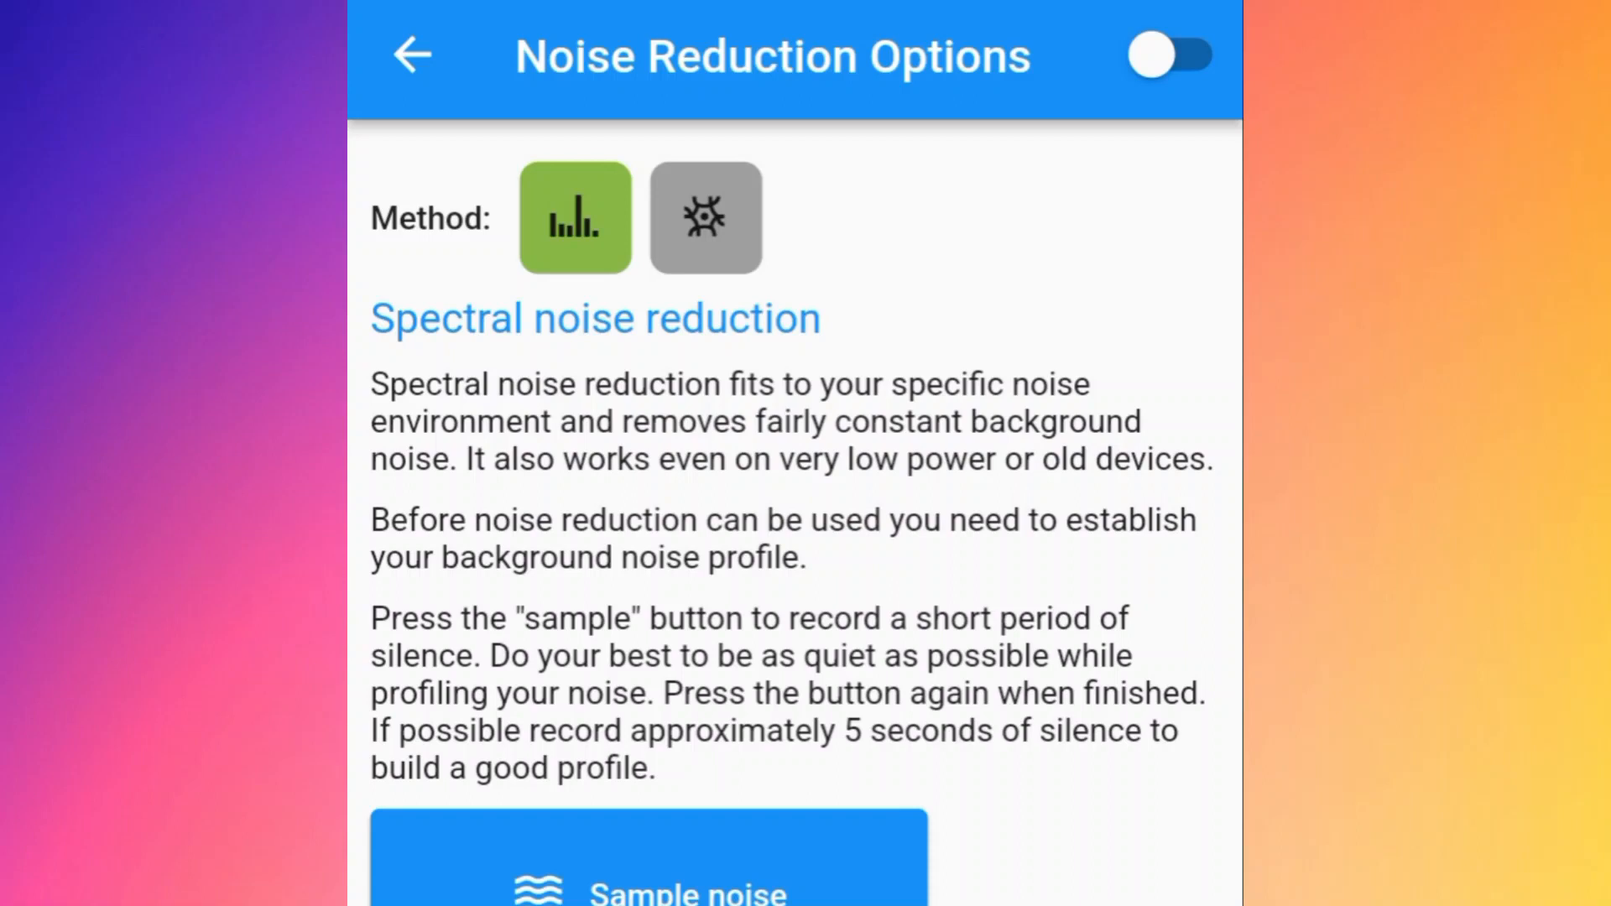
{"action": "left_click", "coordinate": [706, 217]}
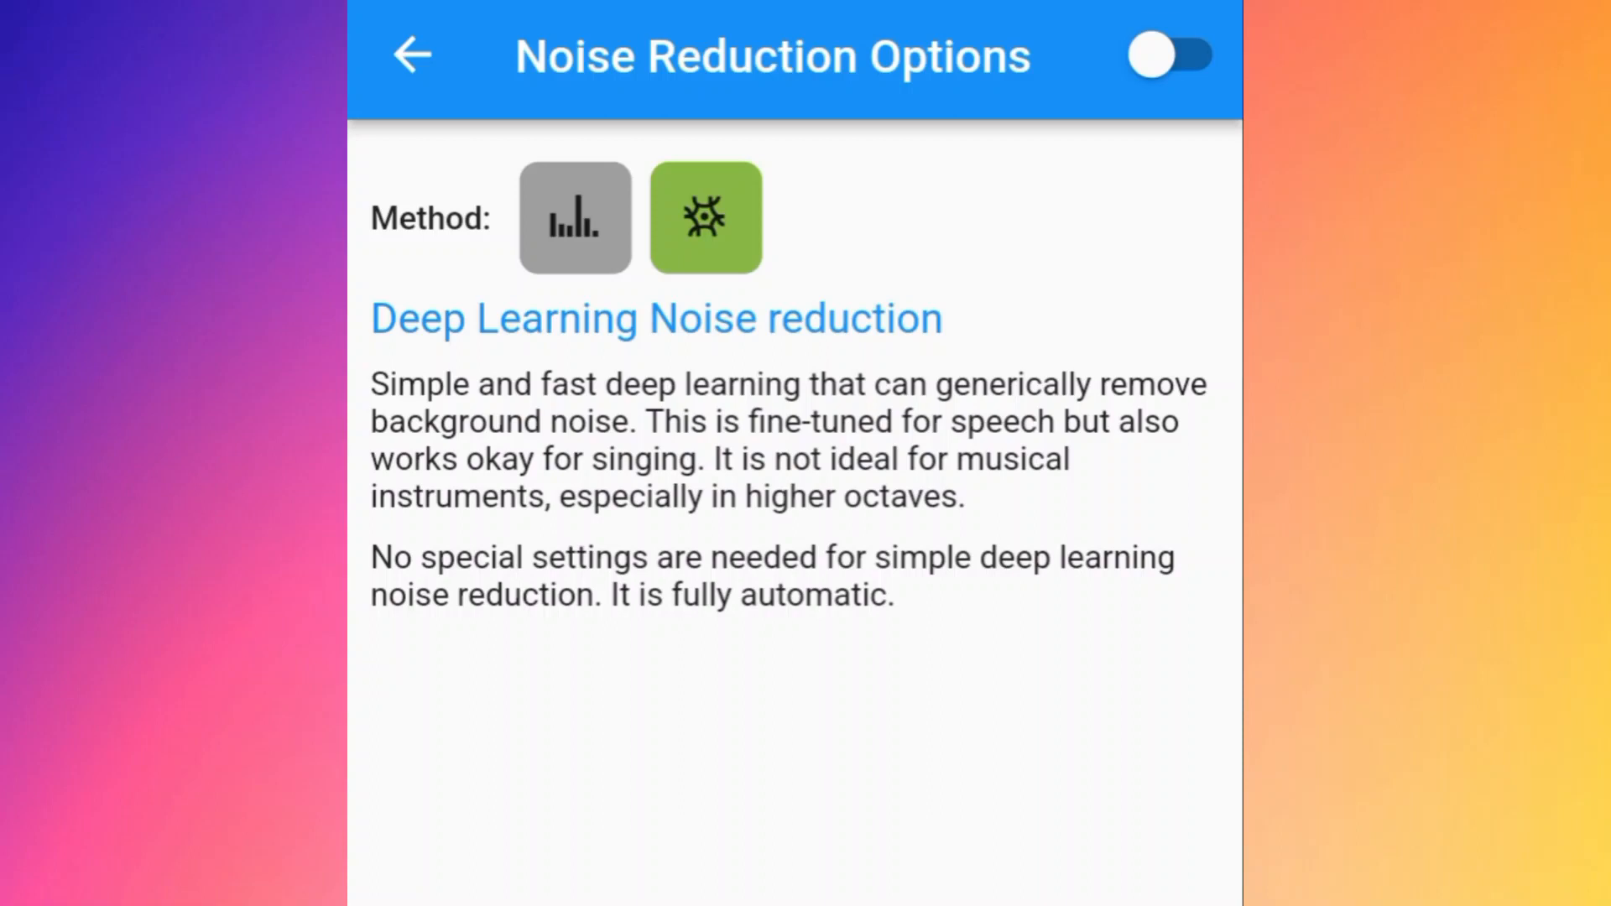
{"action": "left_click", "coordinate": [1169, 56]}
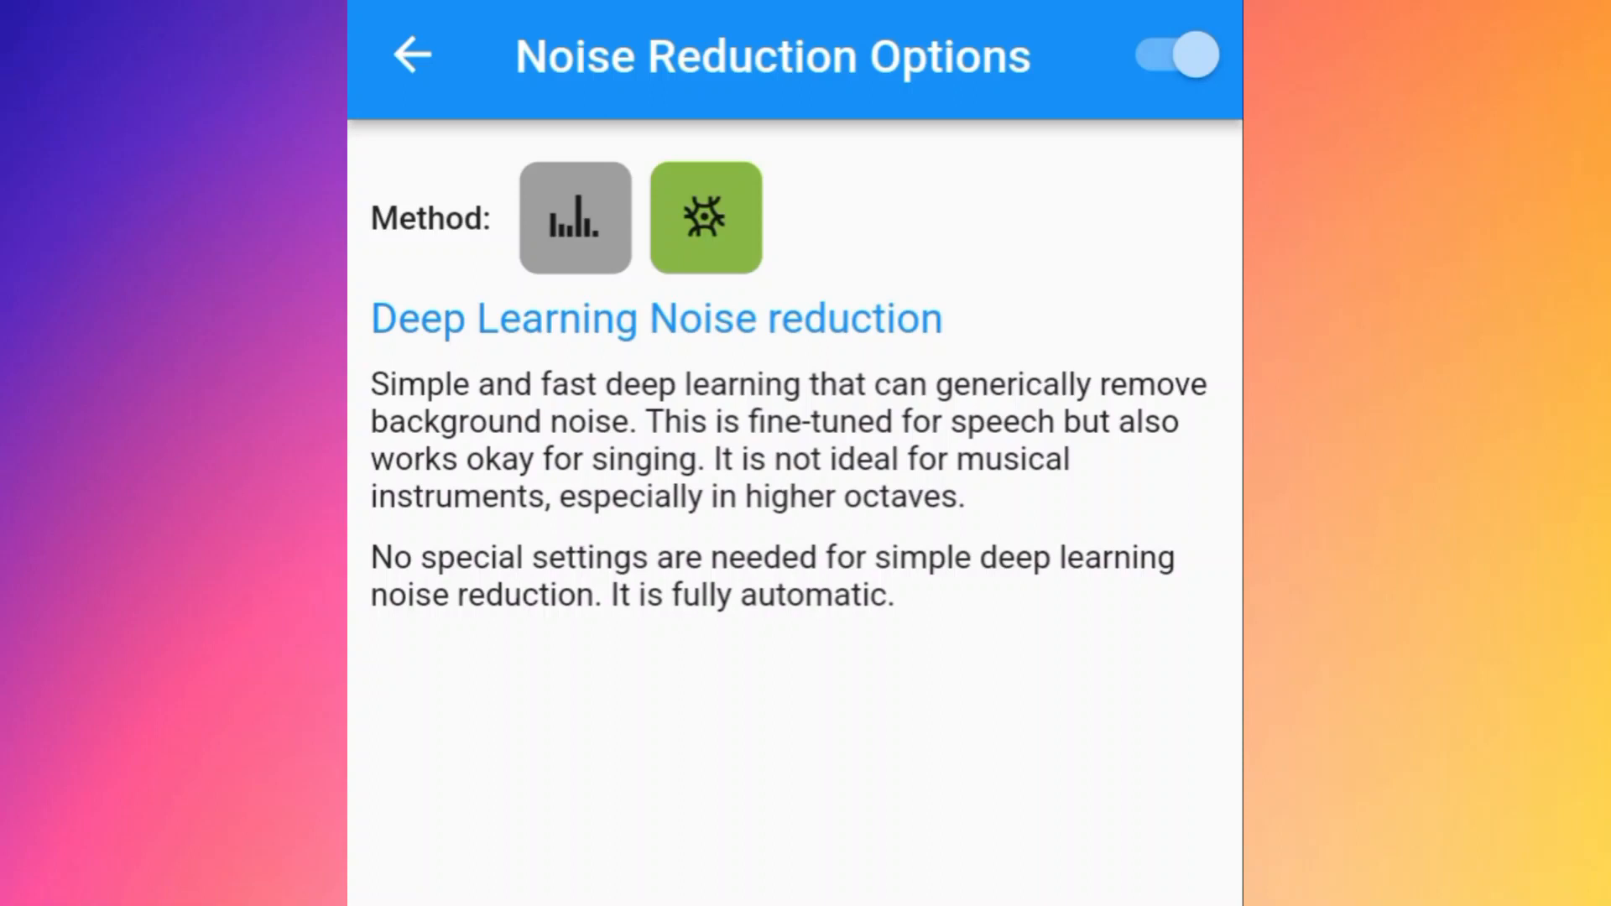
{"action": "left_click", "coordinate": [411, 55]}
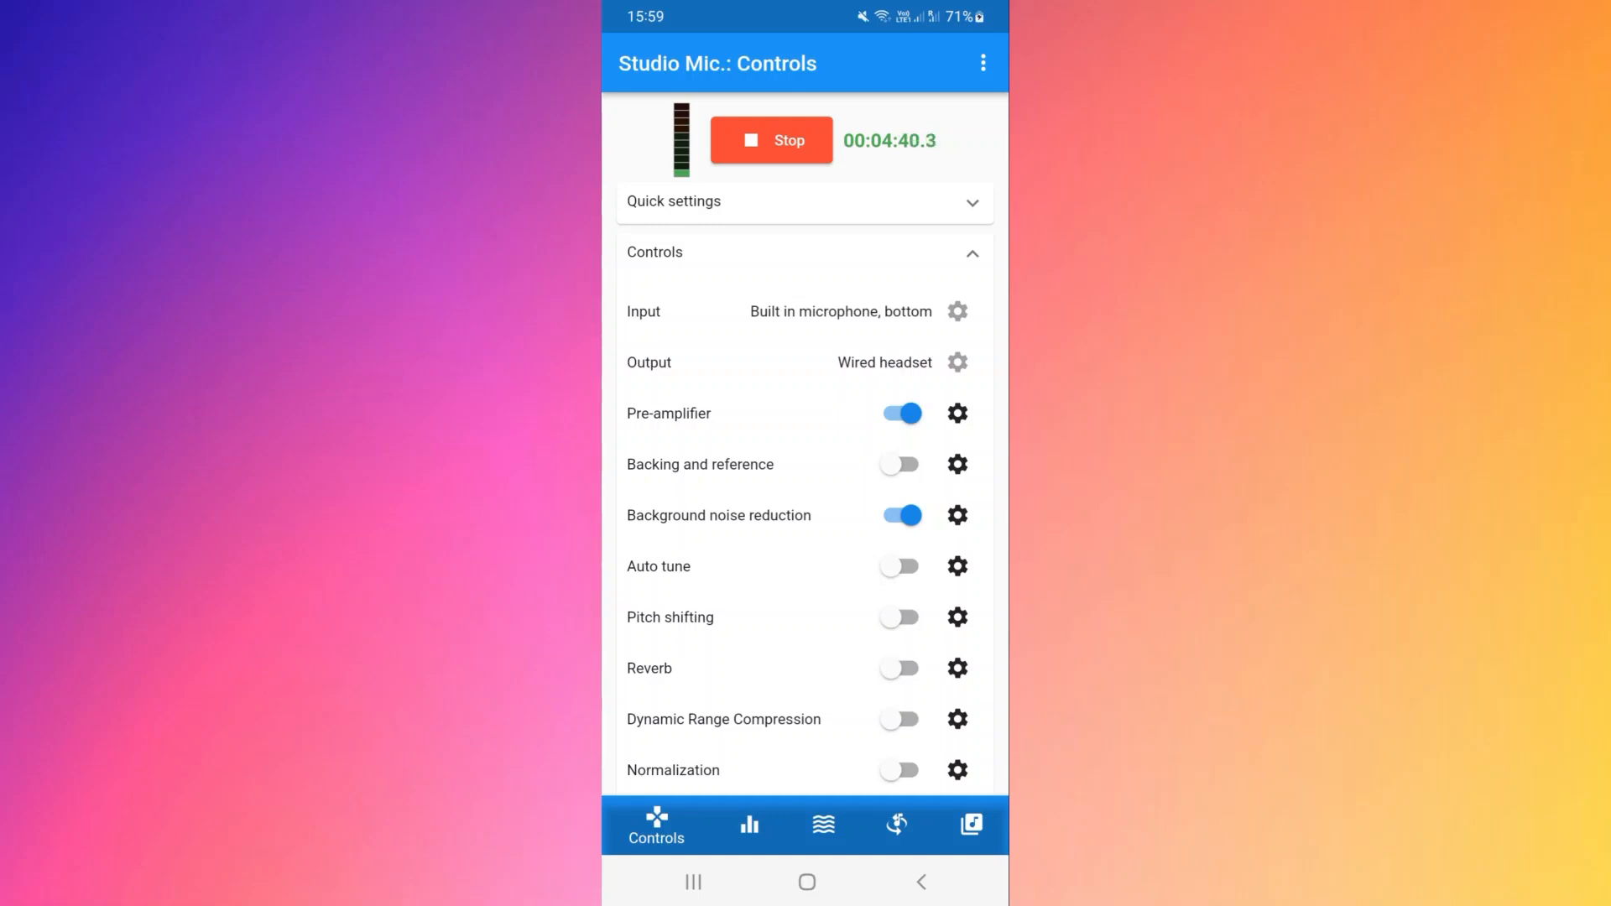
- Turn background noise reduction off and review the reverb preset choices
{"action": "left_click", "coordinate": [897, 515]}
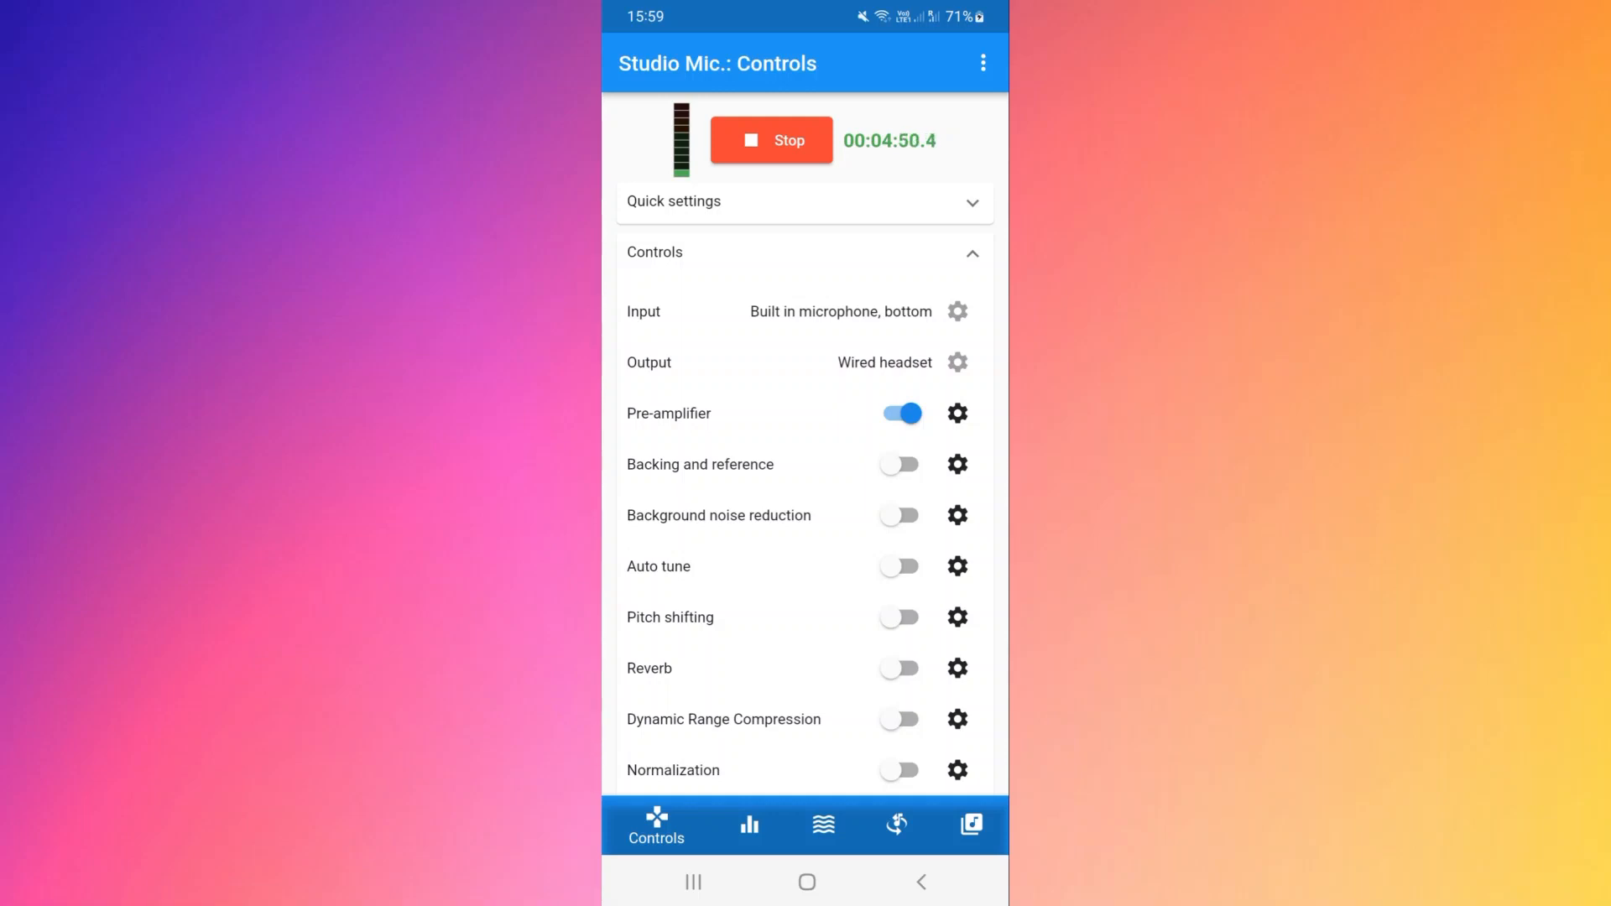
{"action": "left_click", "coordinate": [954, 668]}
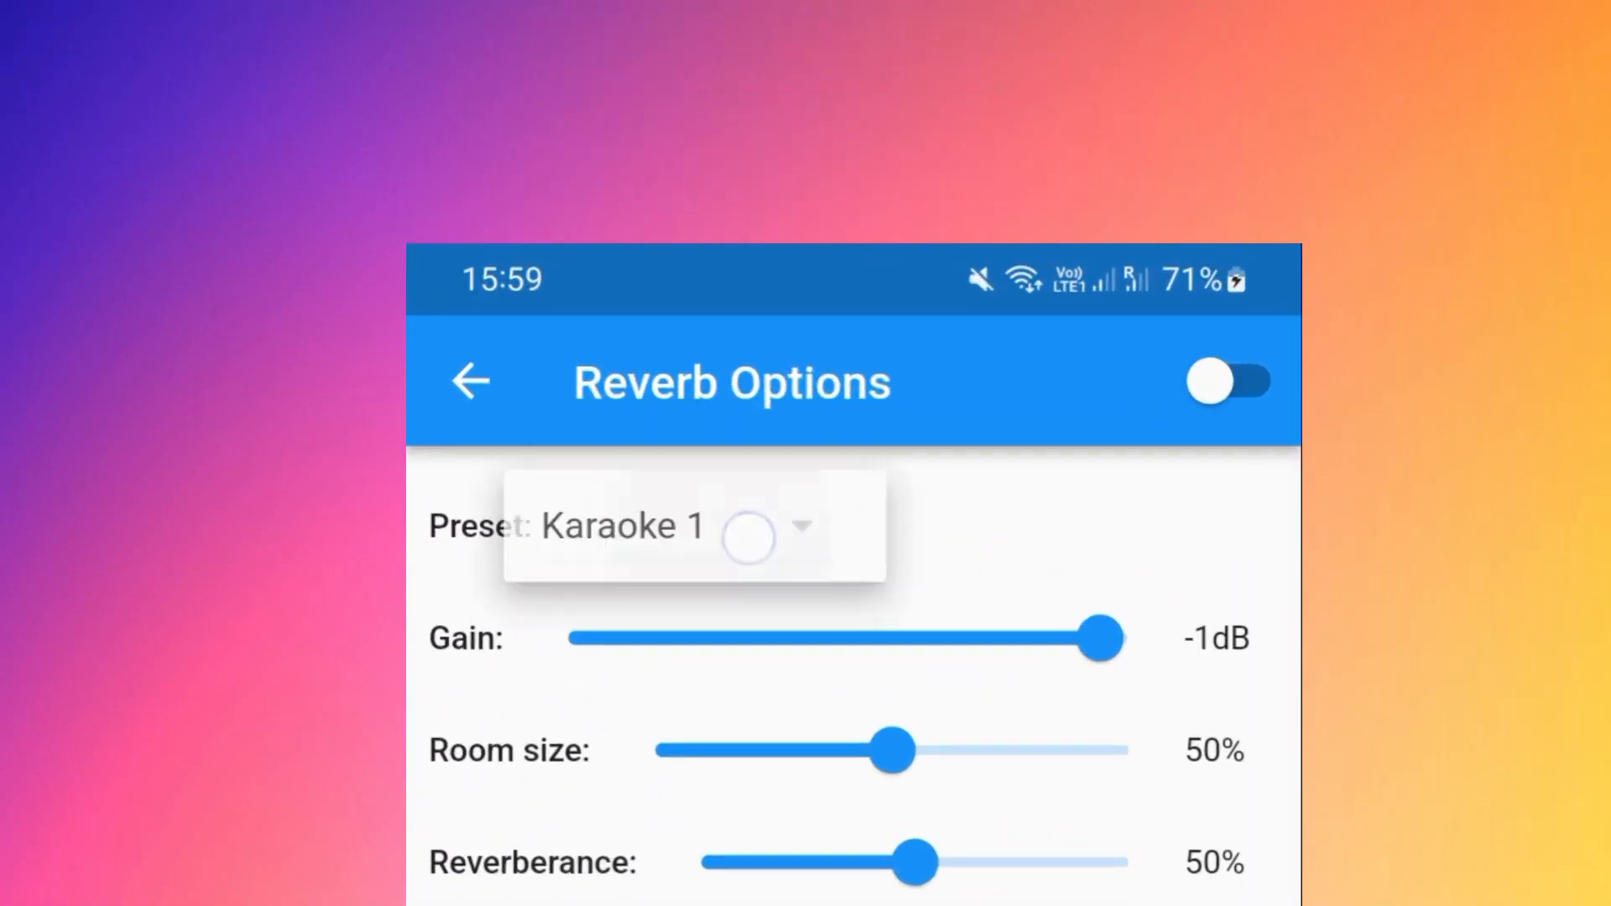
{"action": "left_click", "coordinate": [747, 538]}
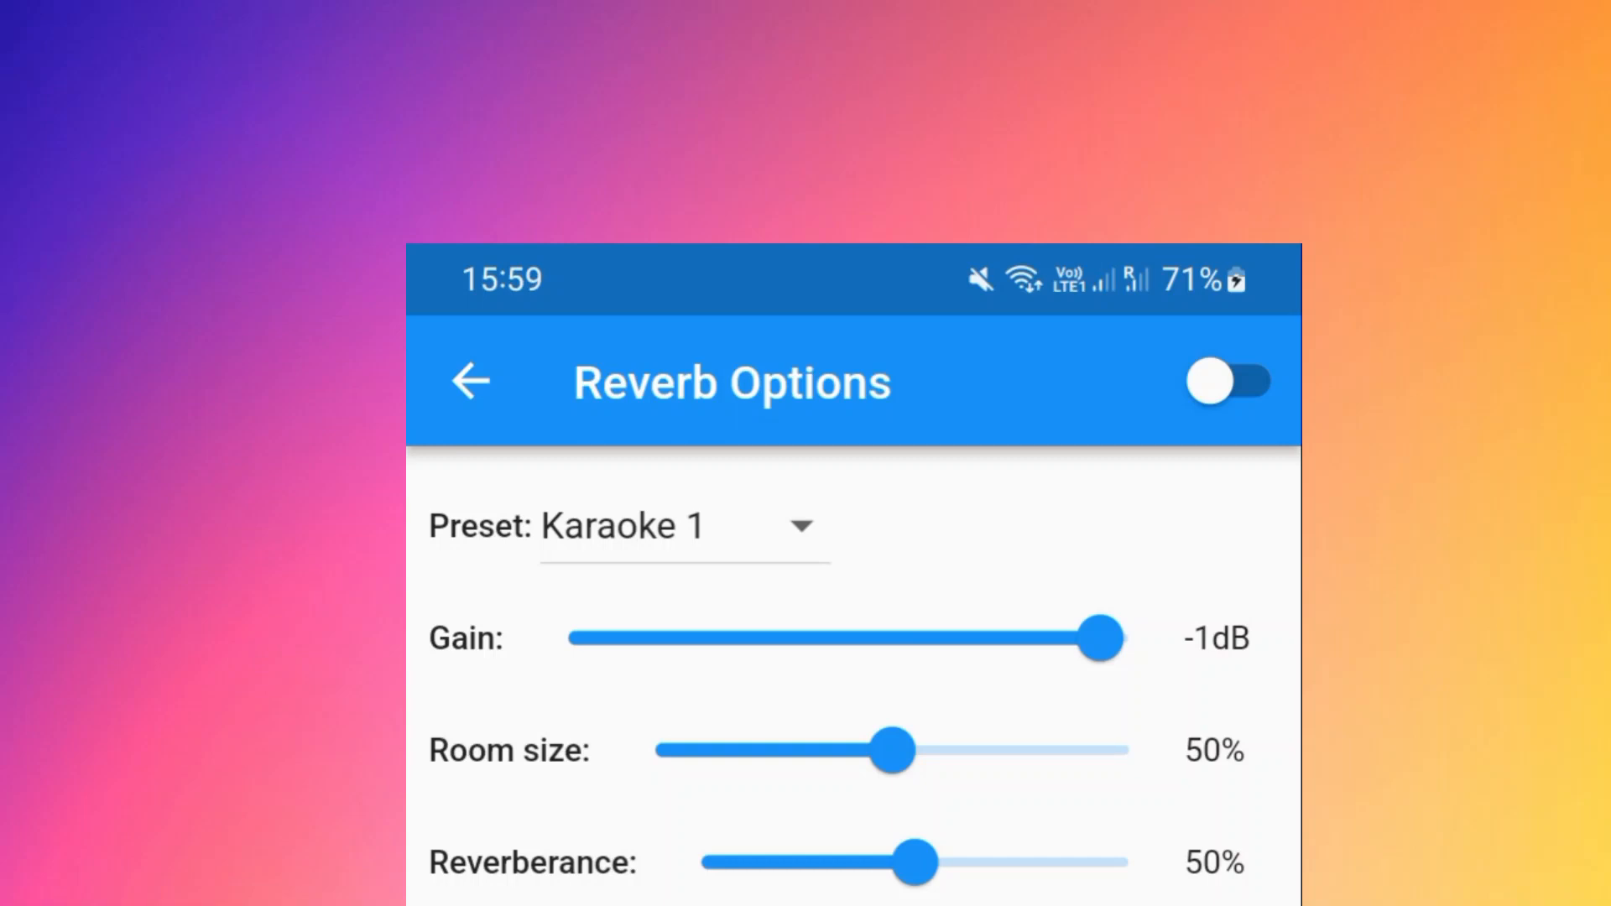
- Toggle reverb on and back off, then return to the controls list
{"action": "left_click", "coordinate": [1224, 381]}
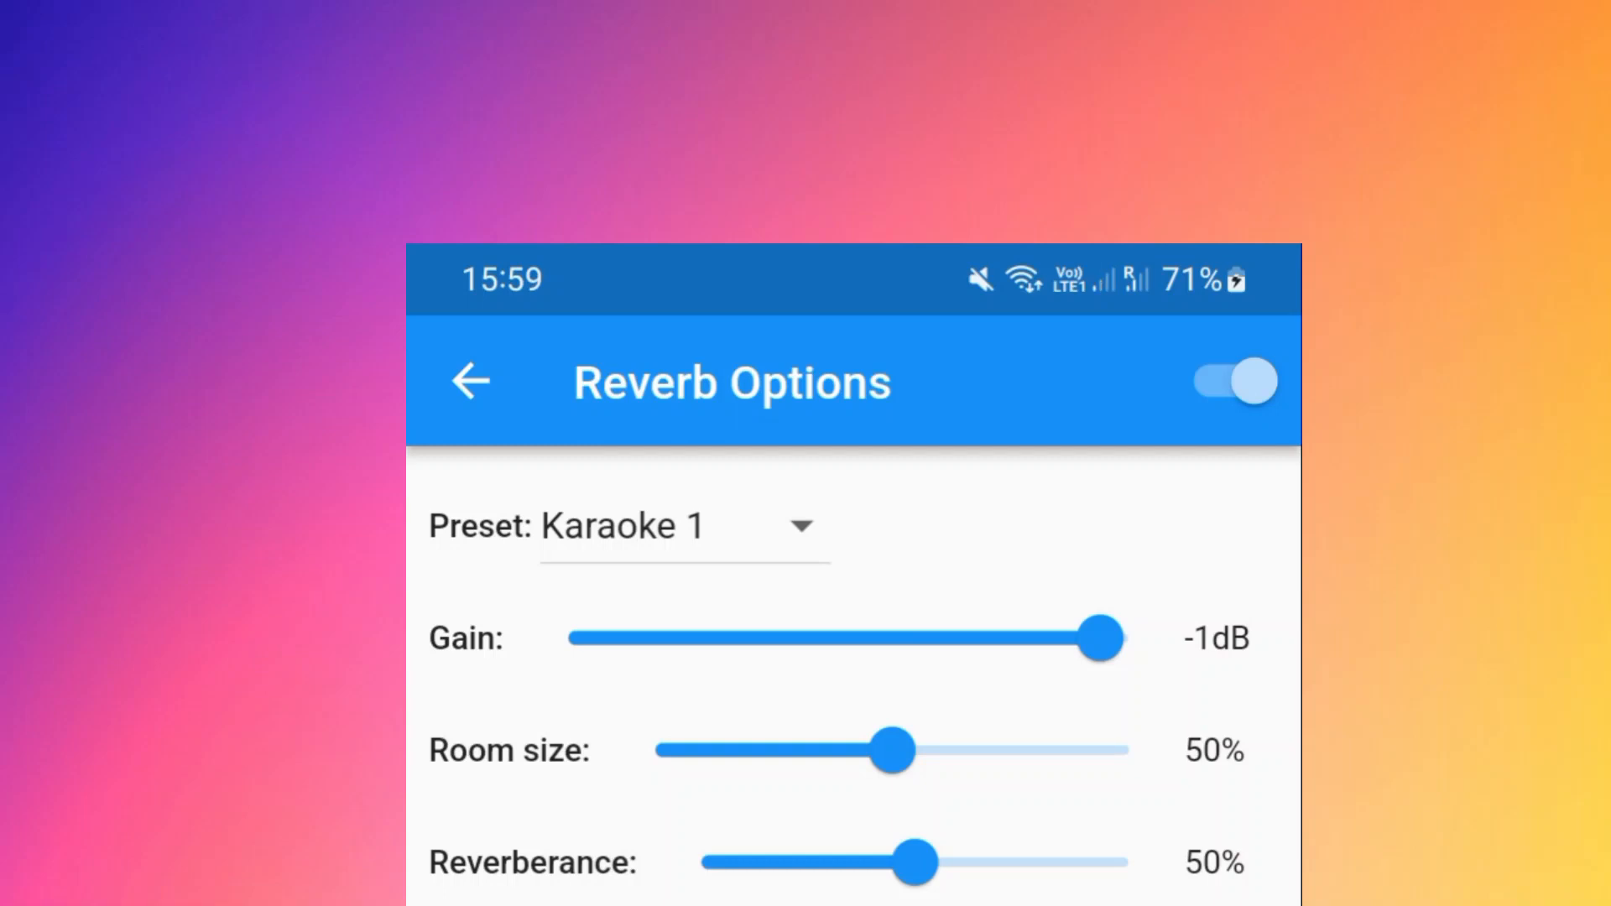
{"action": "left_click", "coordinate": [1228, 381]}
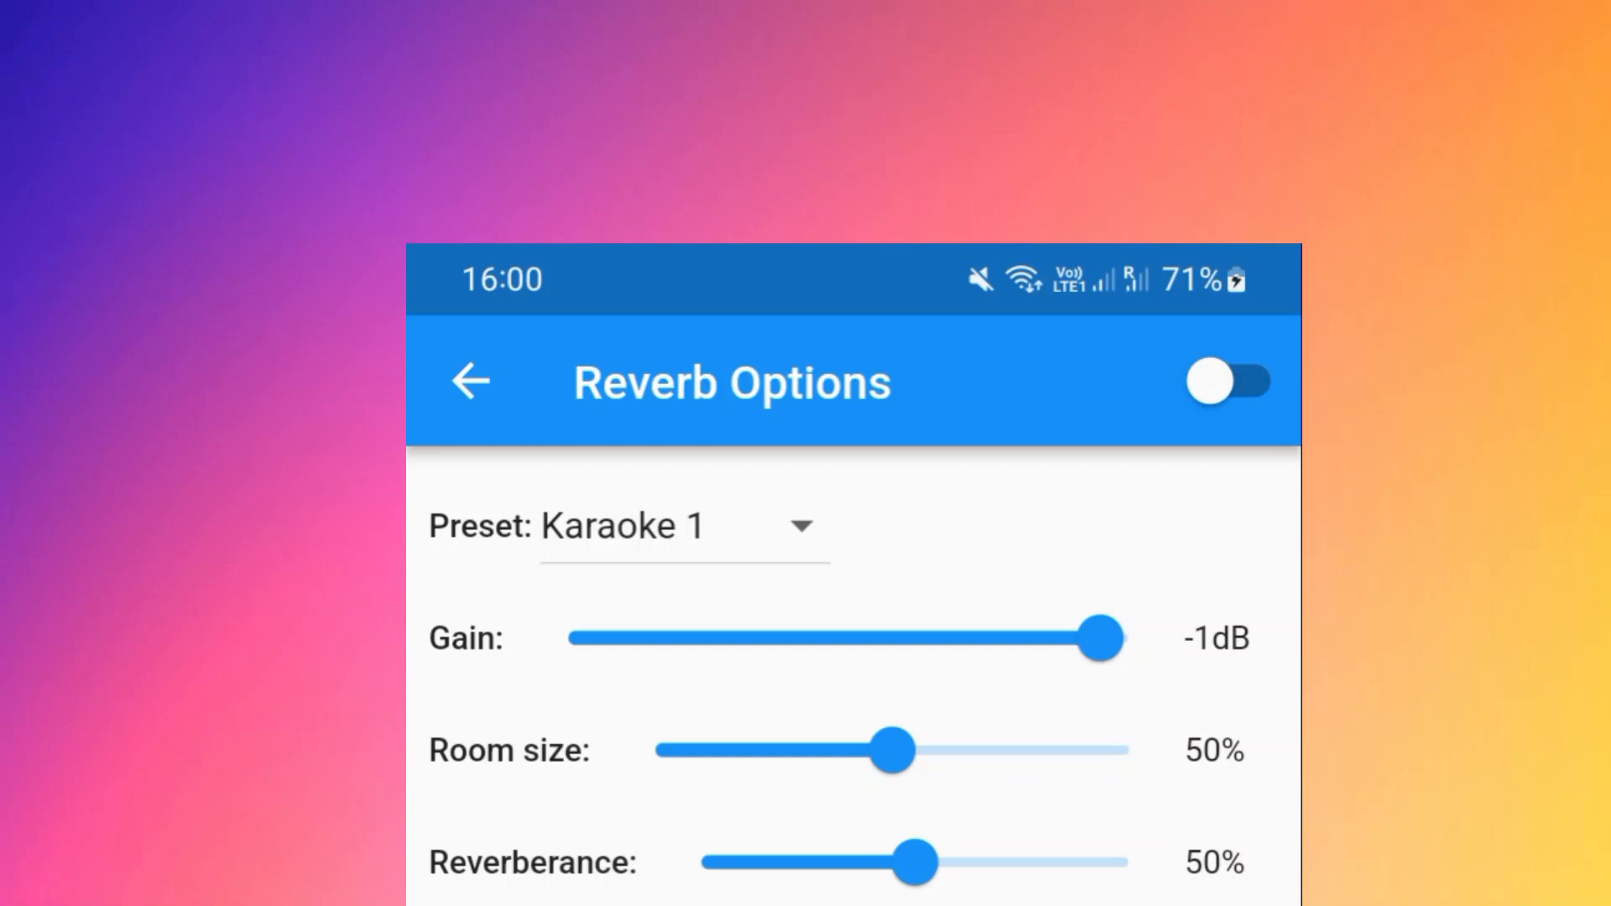
{"action": "left_click", "coordinate": [470, 381]}
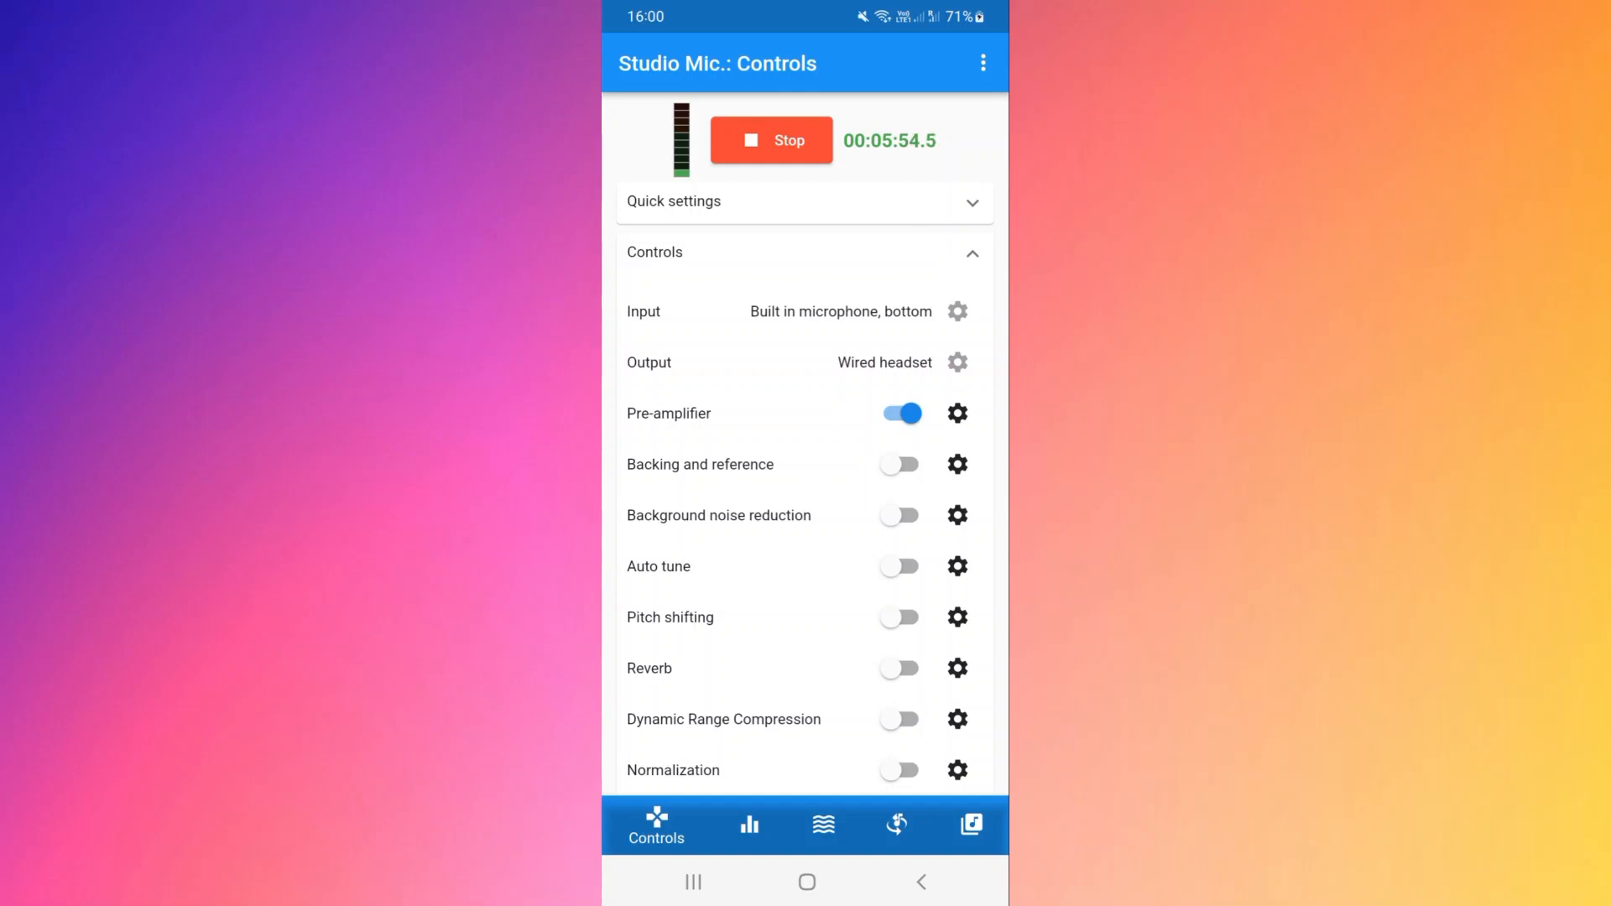
- Apply the Speech equalizer curve, then reset the equalizer to Flat
{"action": "left_click", "coordinate": [730, 825]}
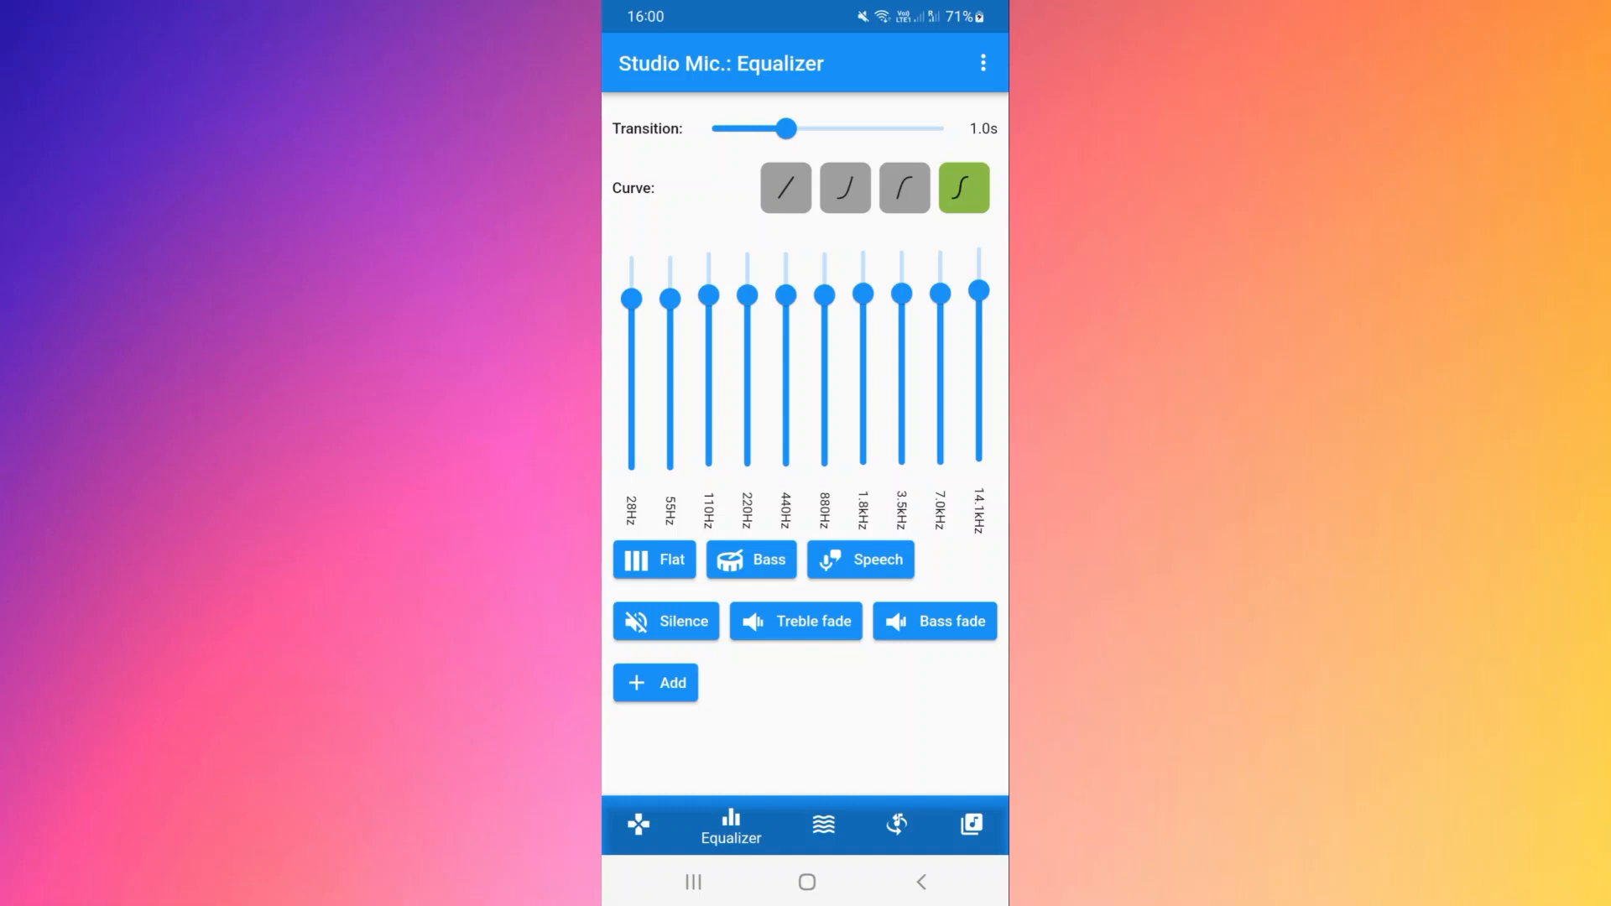
{"action": "left_click", "coordinate": [861, 560]}
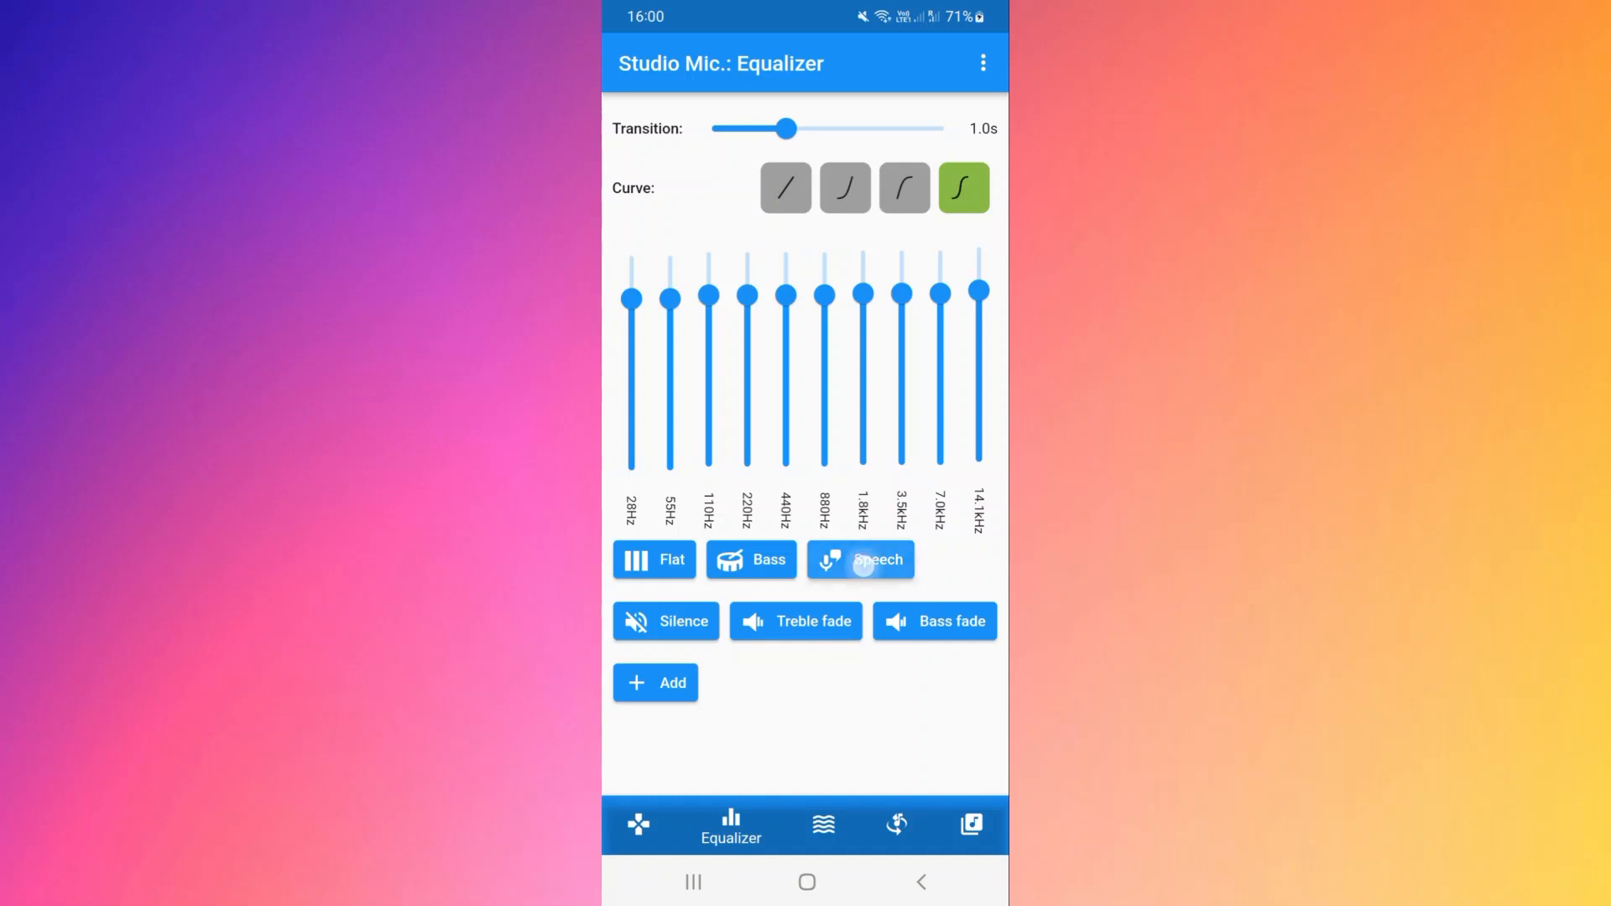
{"action": "left_click", "coordinate": [859, 558]}
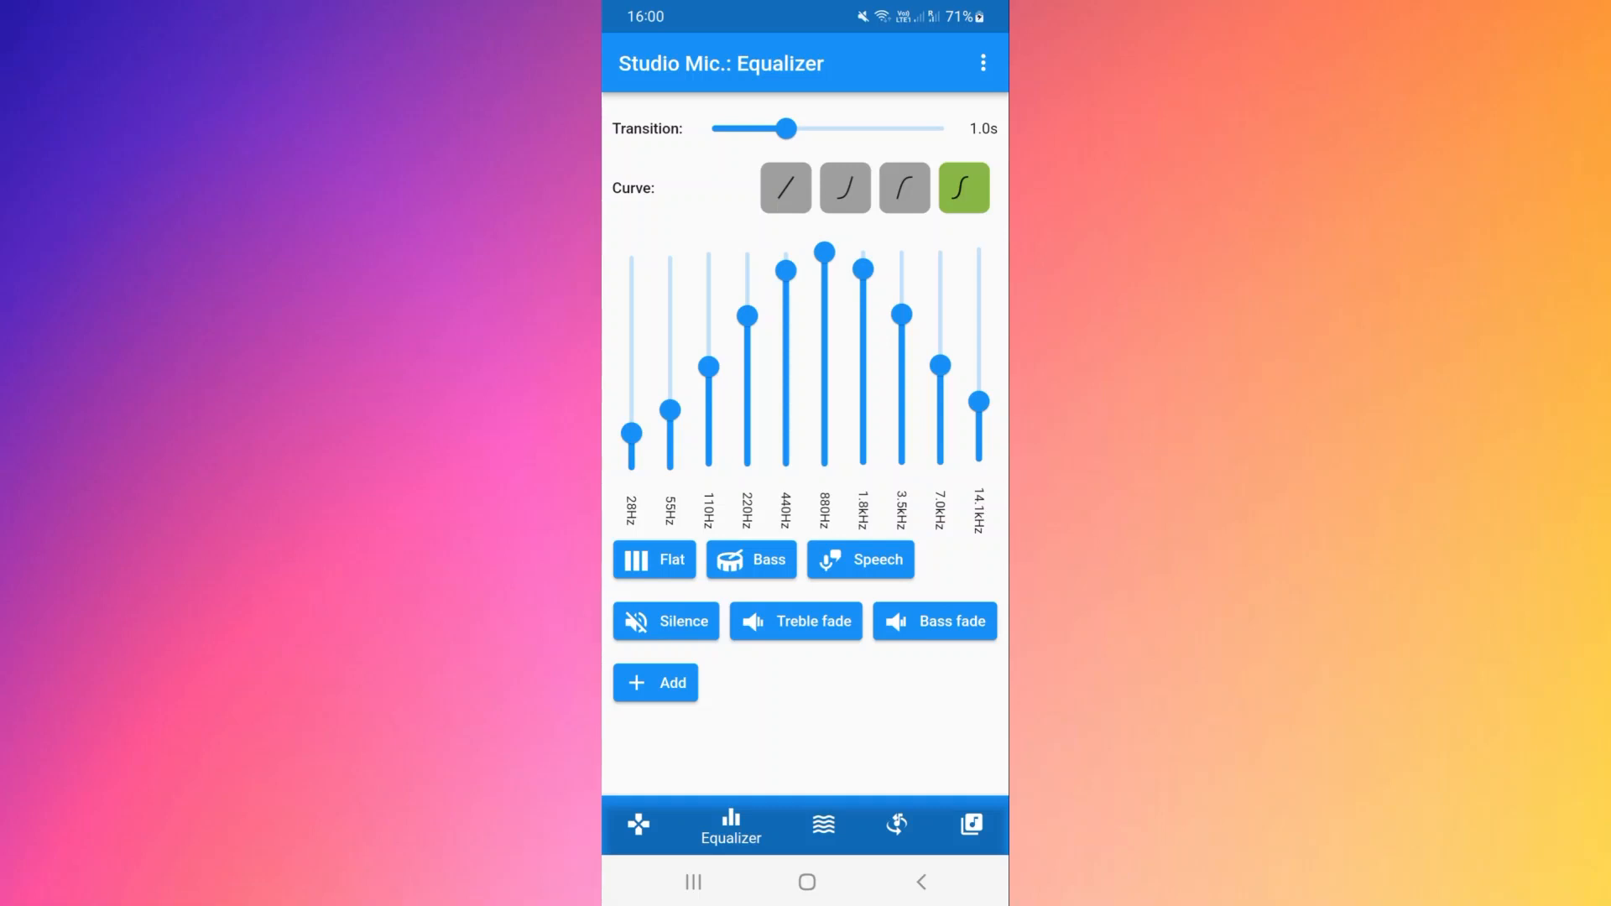
{"action": "left_click", "coordinate": [653, 561]}
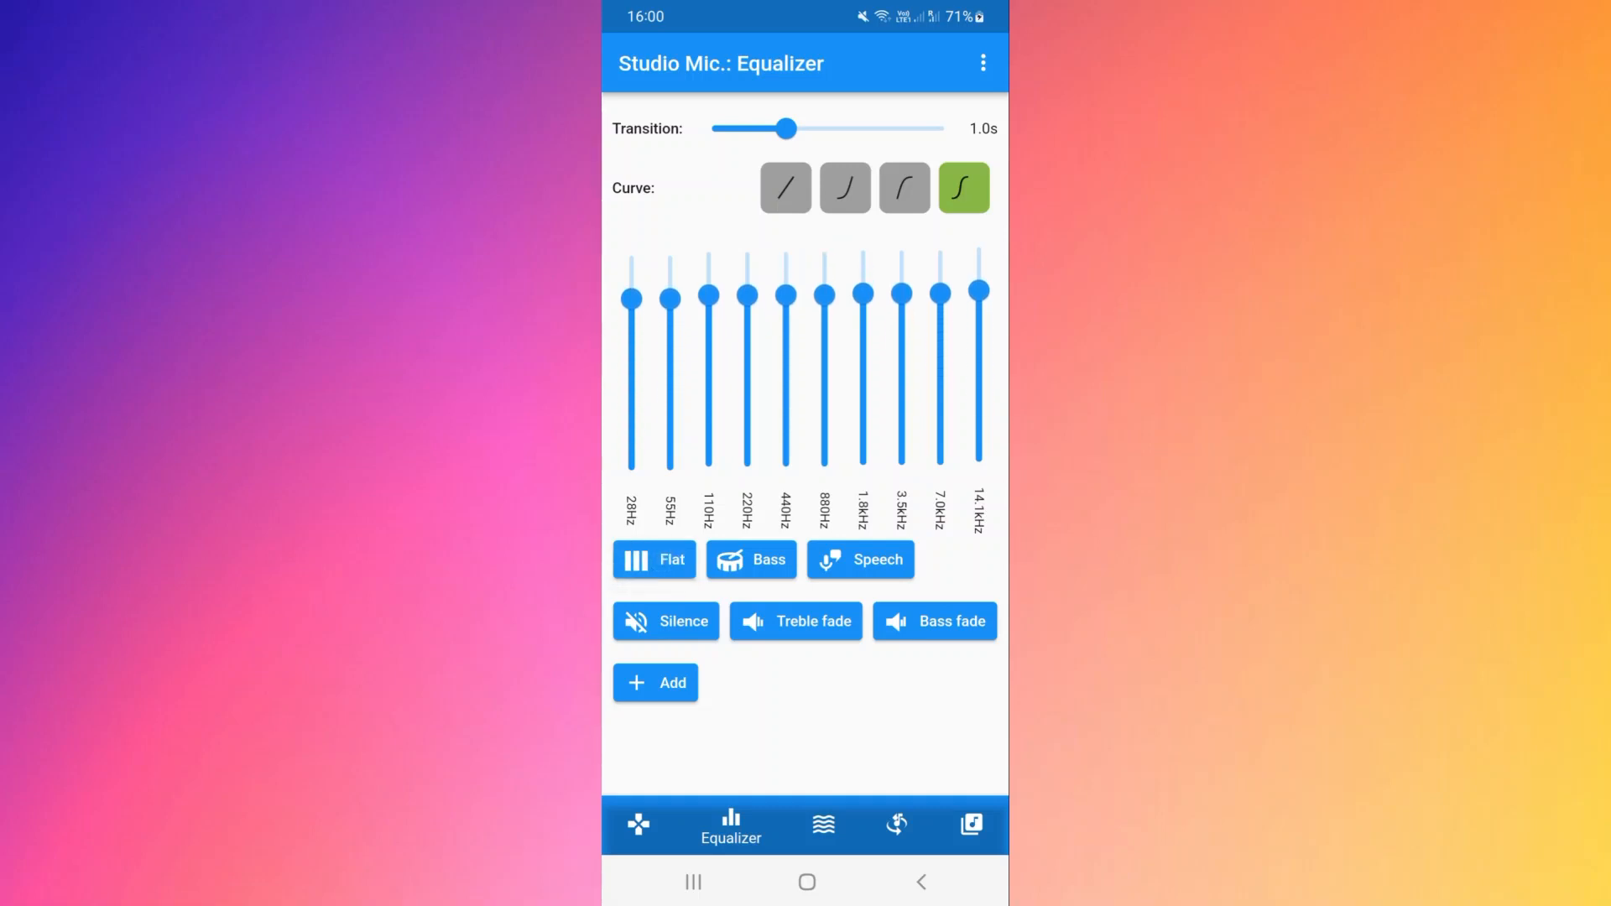
- Return to the Controls tab and stop the processing in progress
{"action": "left_click", "coordinate": [638, 825]}
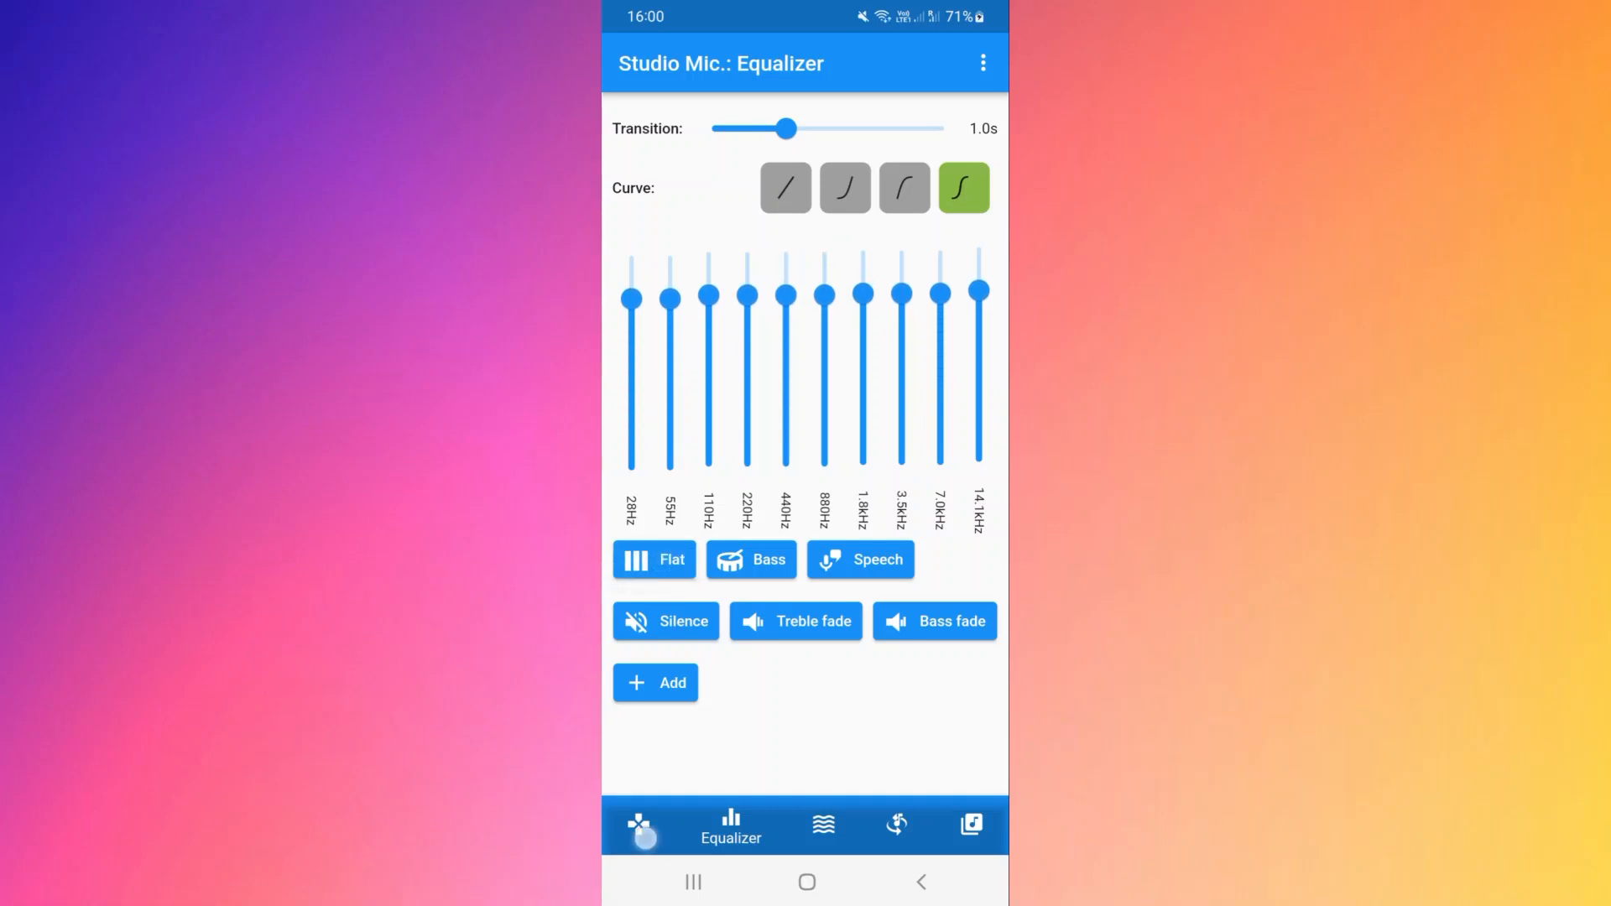
{"action": "left_click", "coordinate": [642, 825]}
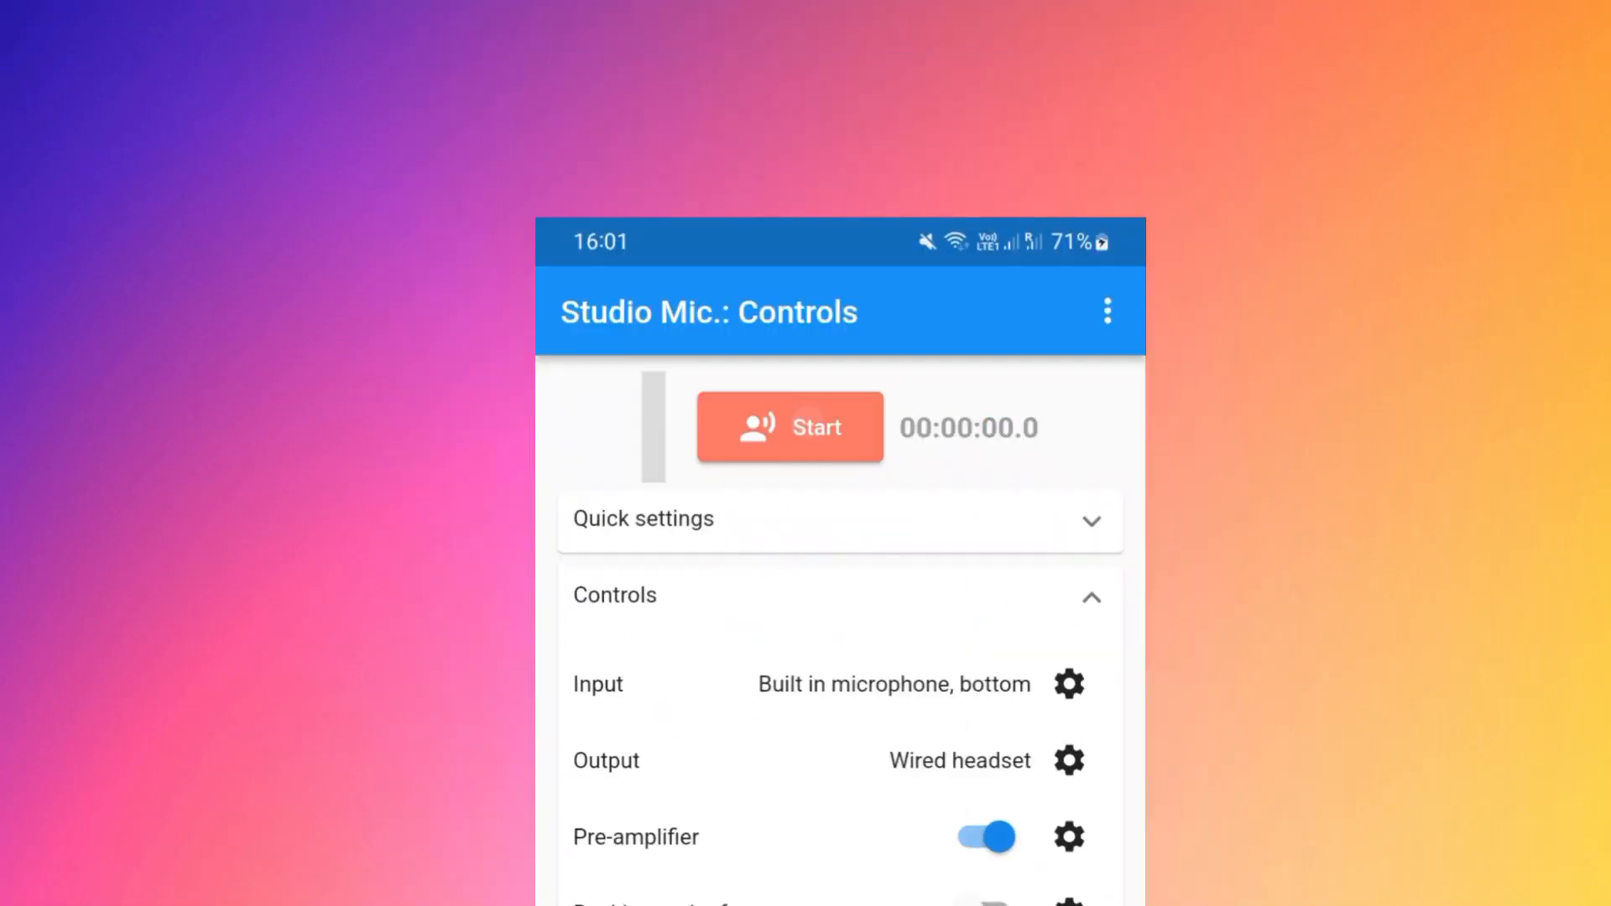
- Set output to Local media file, record a short clip, and open the Library
{"action": "left_click", "coordinate": [1068, 760]}
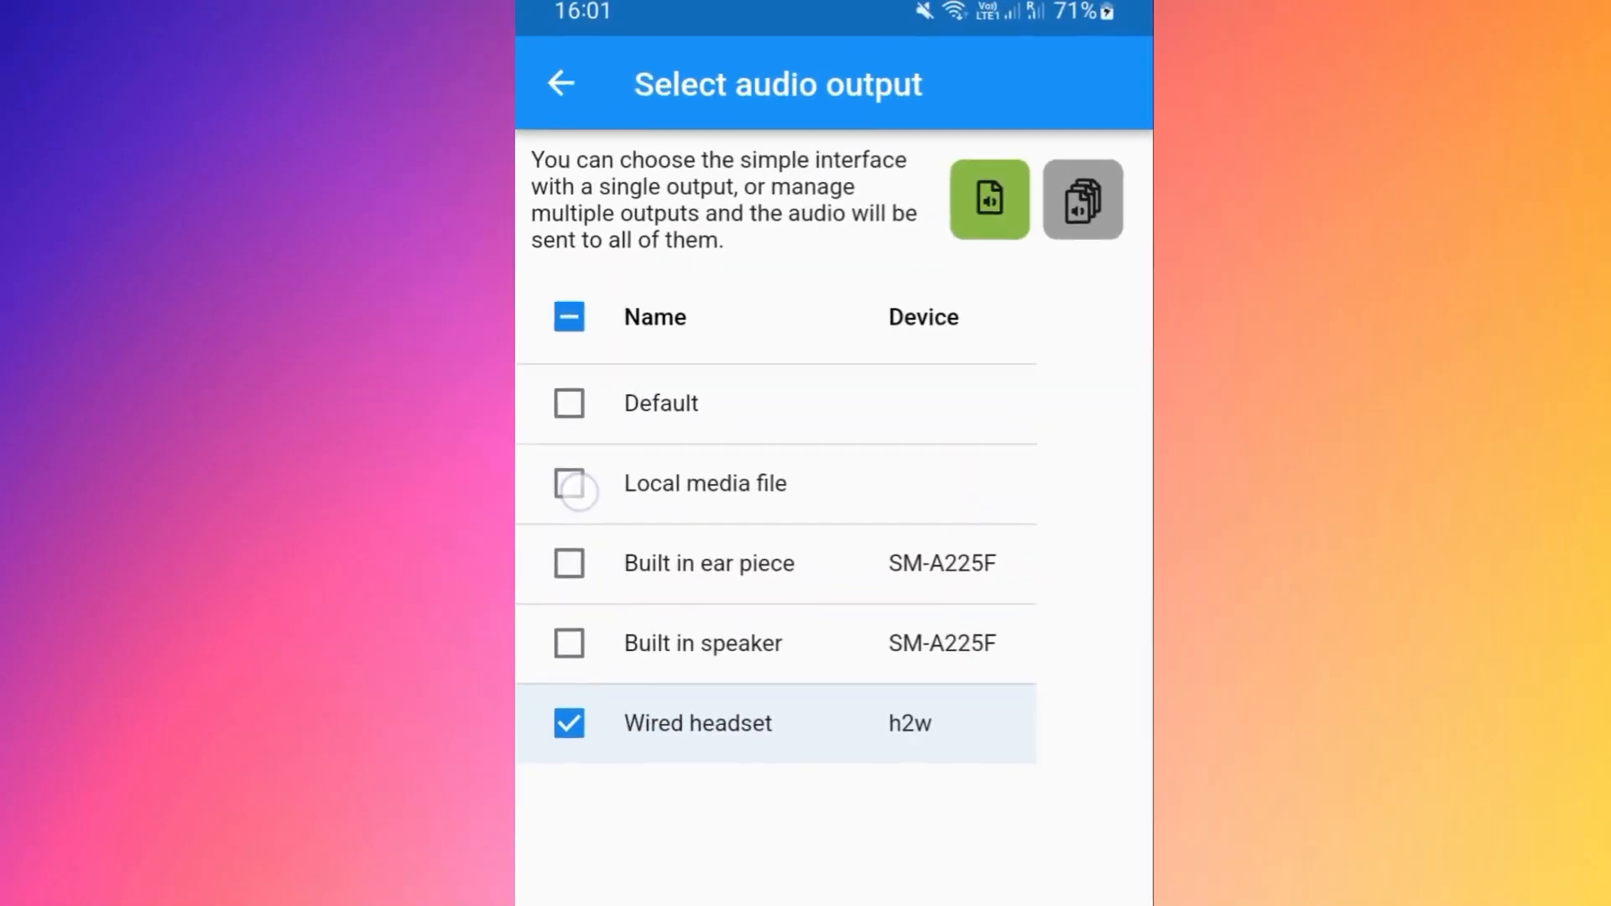
{"action": "left_click", "coordinate": [569, 483]}
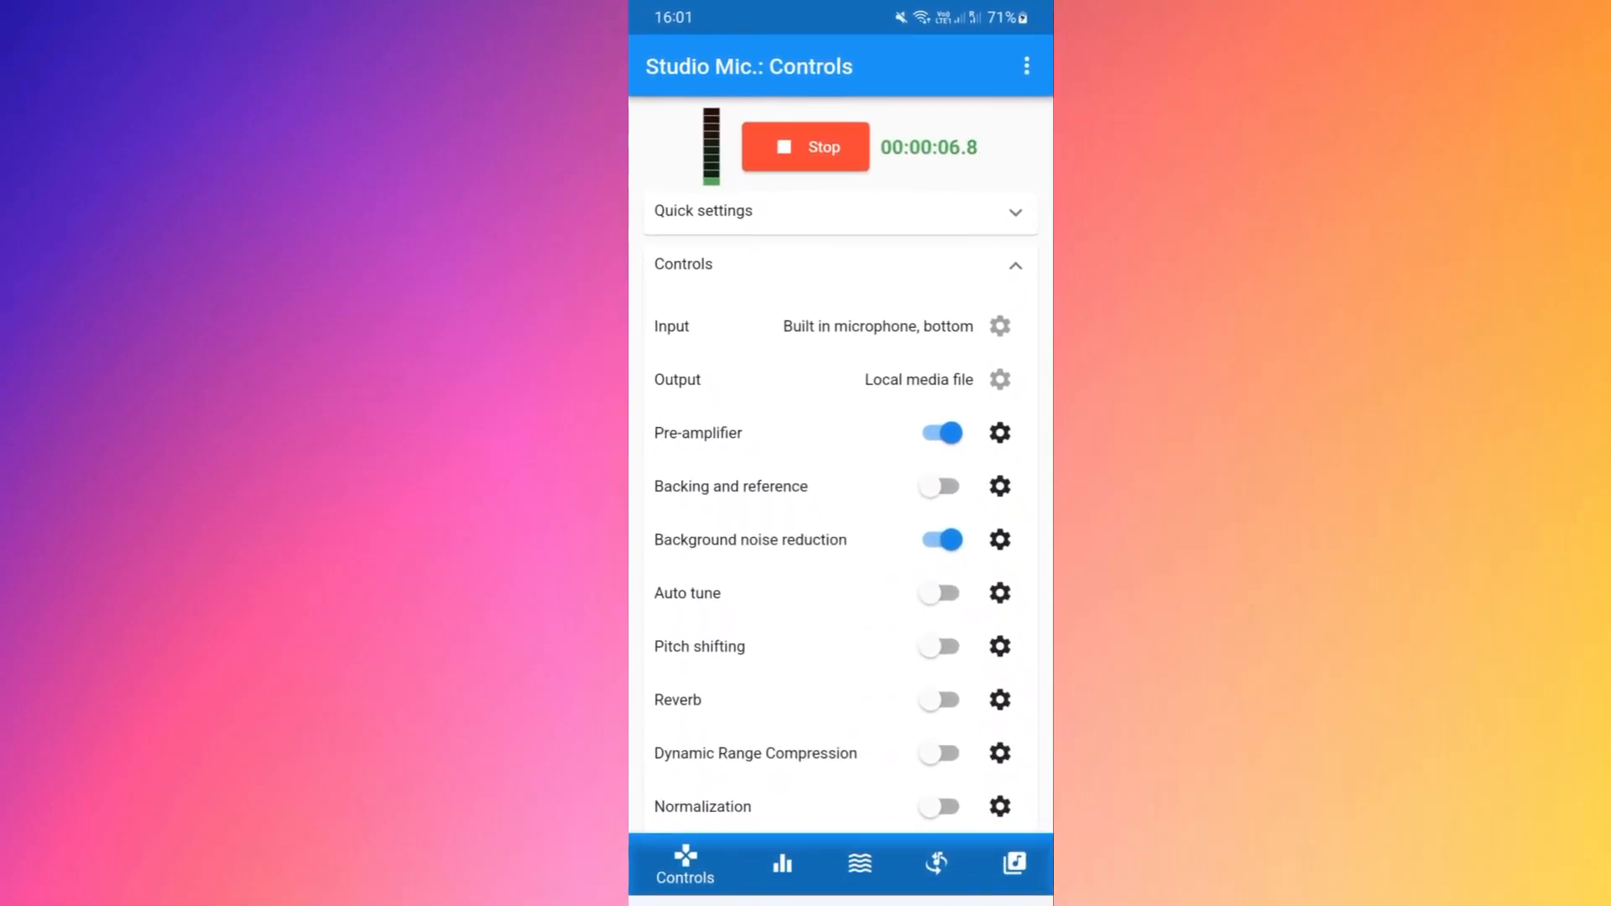
{"action": "left_click", "coordinate": [804, 146]}
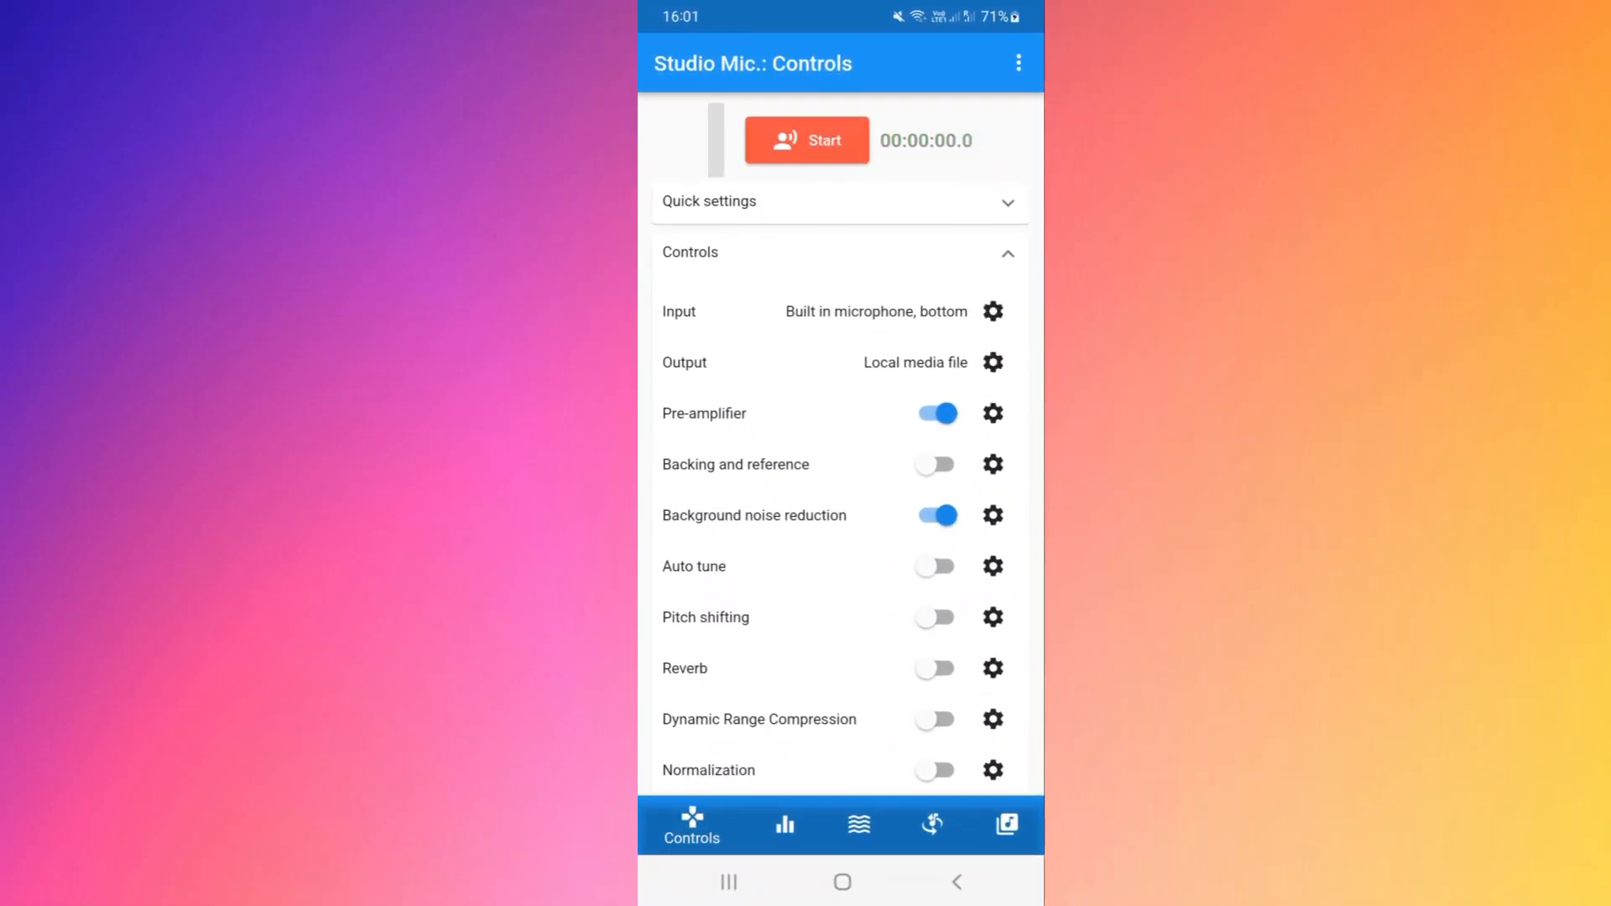
{"action": "left_click", "coordinate": [985, 824]}
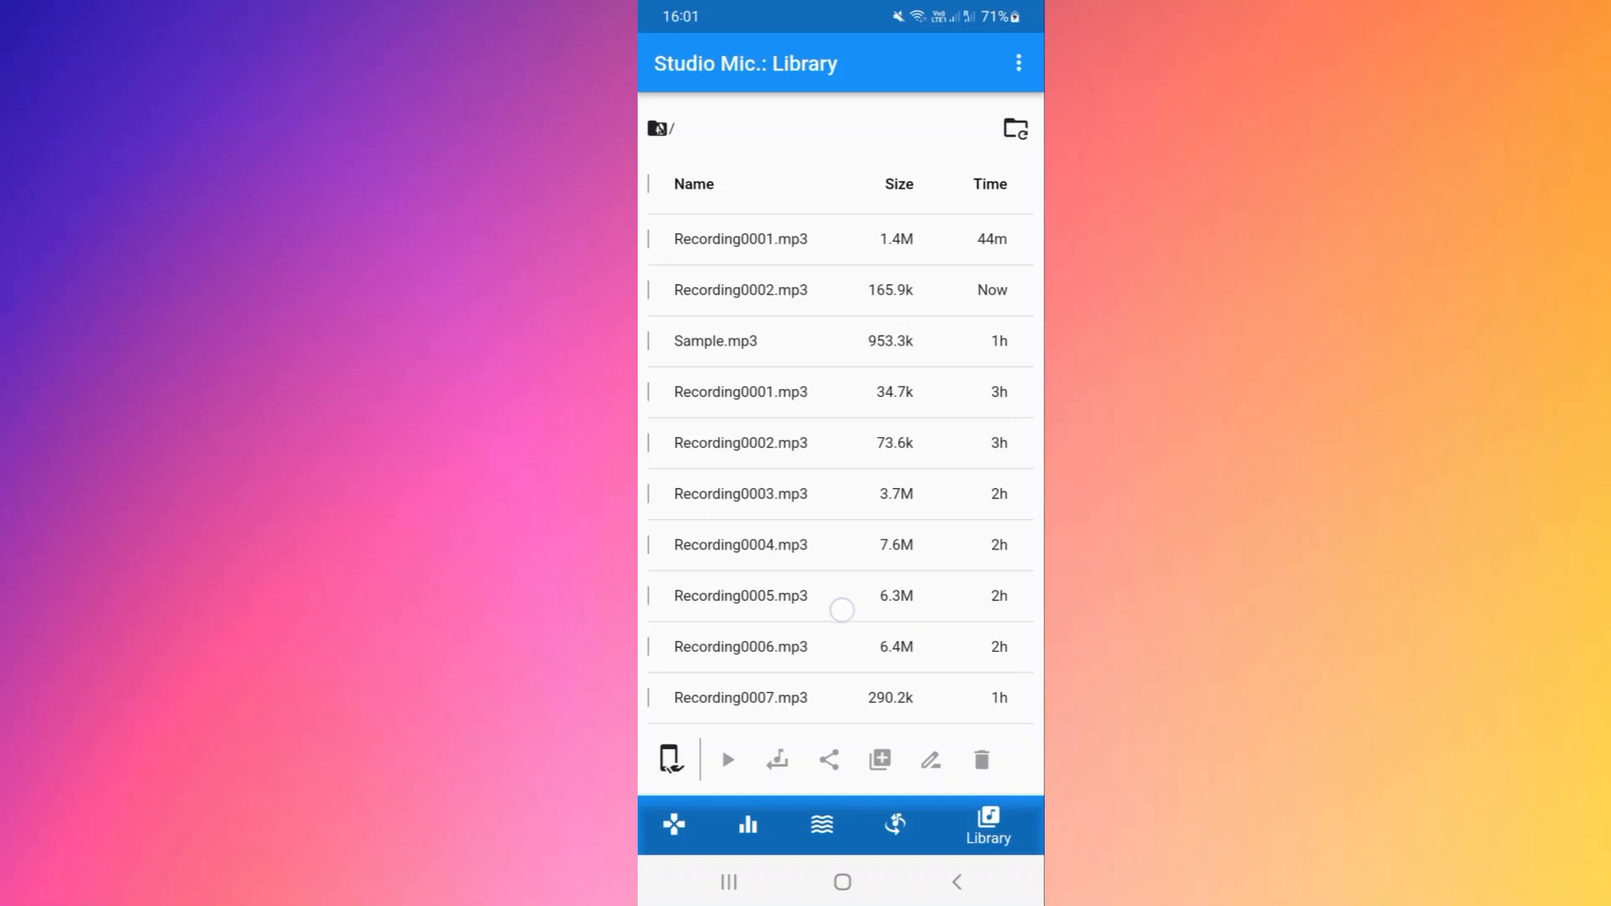
- Play Recording0002.mp3 from the Library to its end (~8 s), then leave the audio preview
{"action": "left_click", "coordinate": [740, 290]}
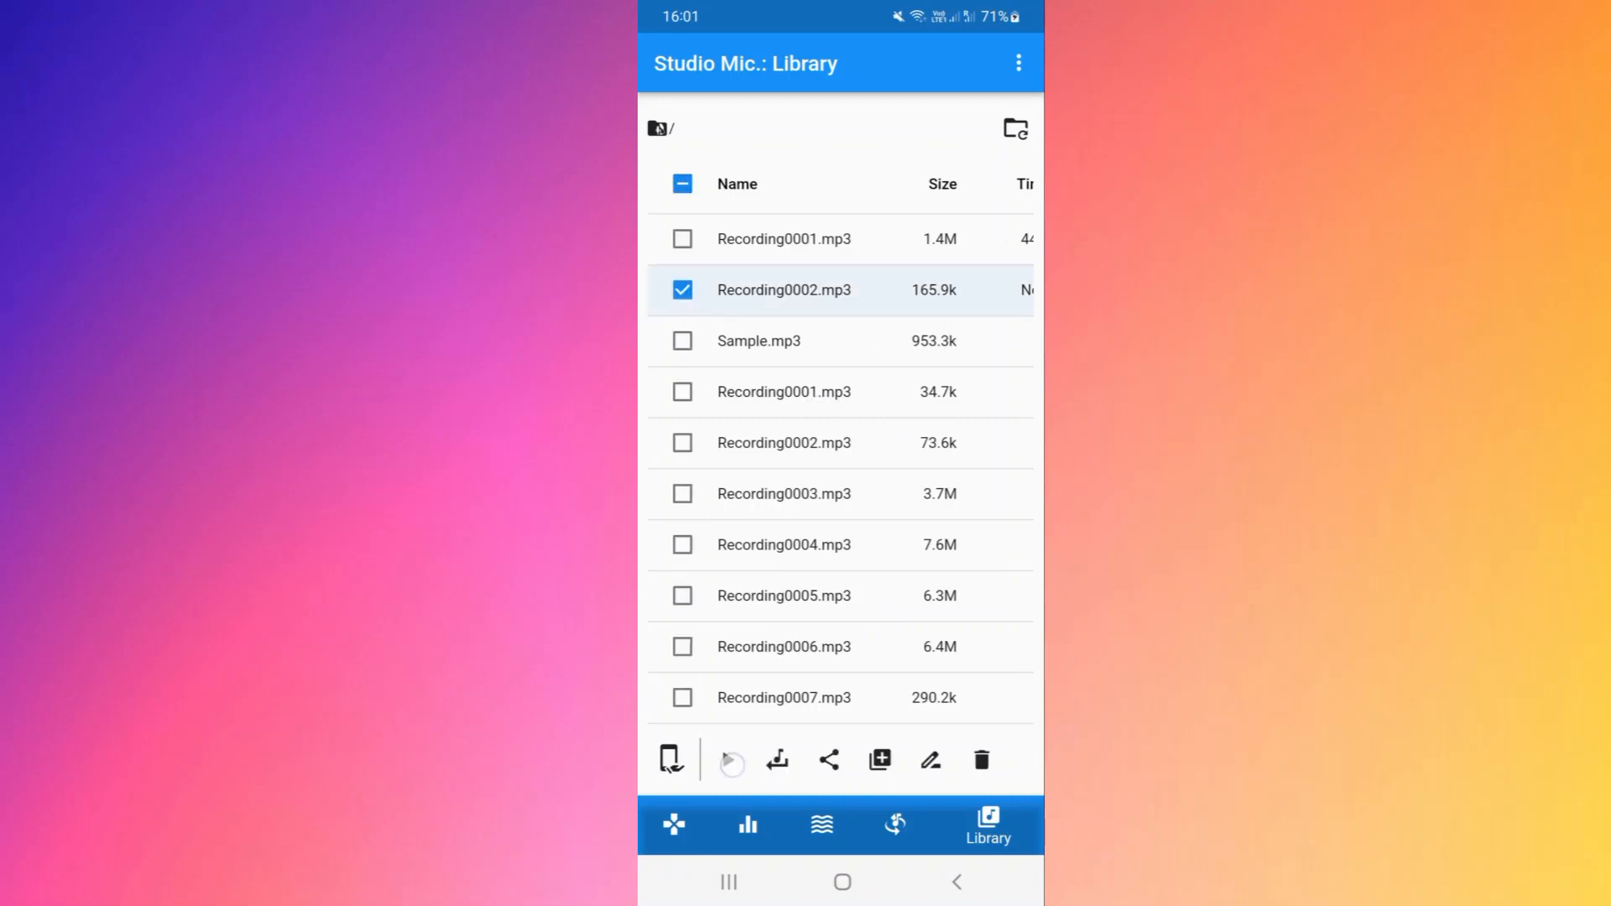
{"action": "left_click", "coordinate": [730, 760]}
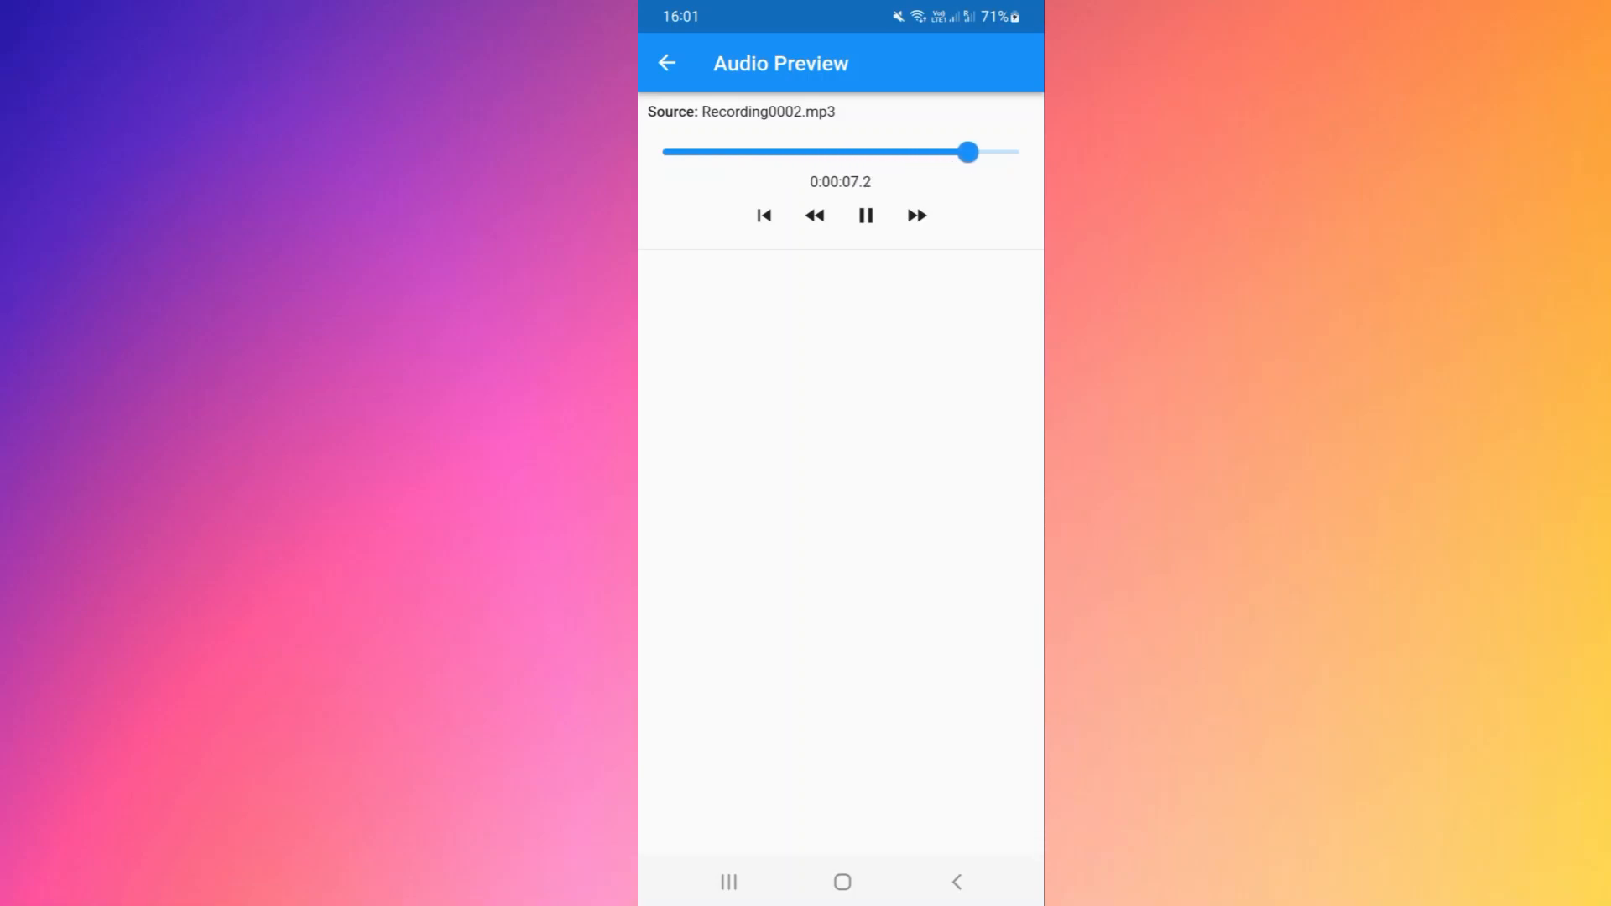
{"action": "left_click", "coordinate": [864, 215]}
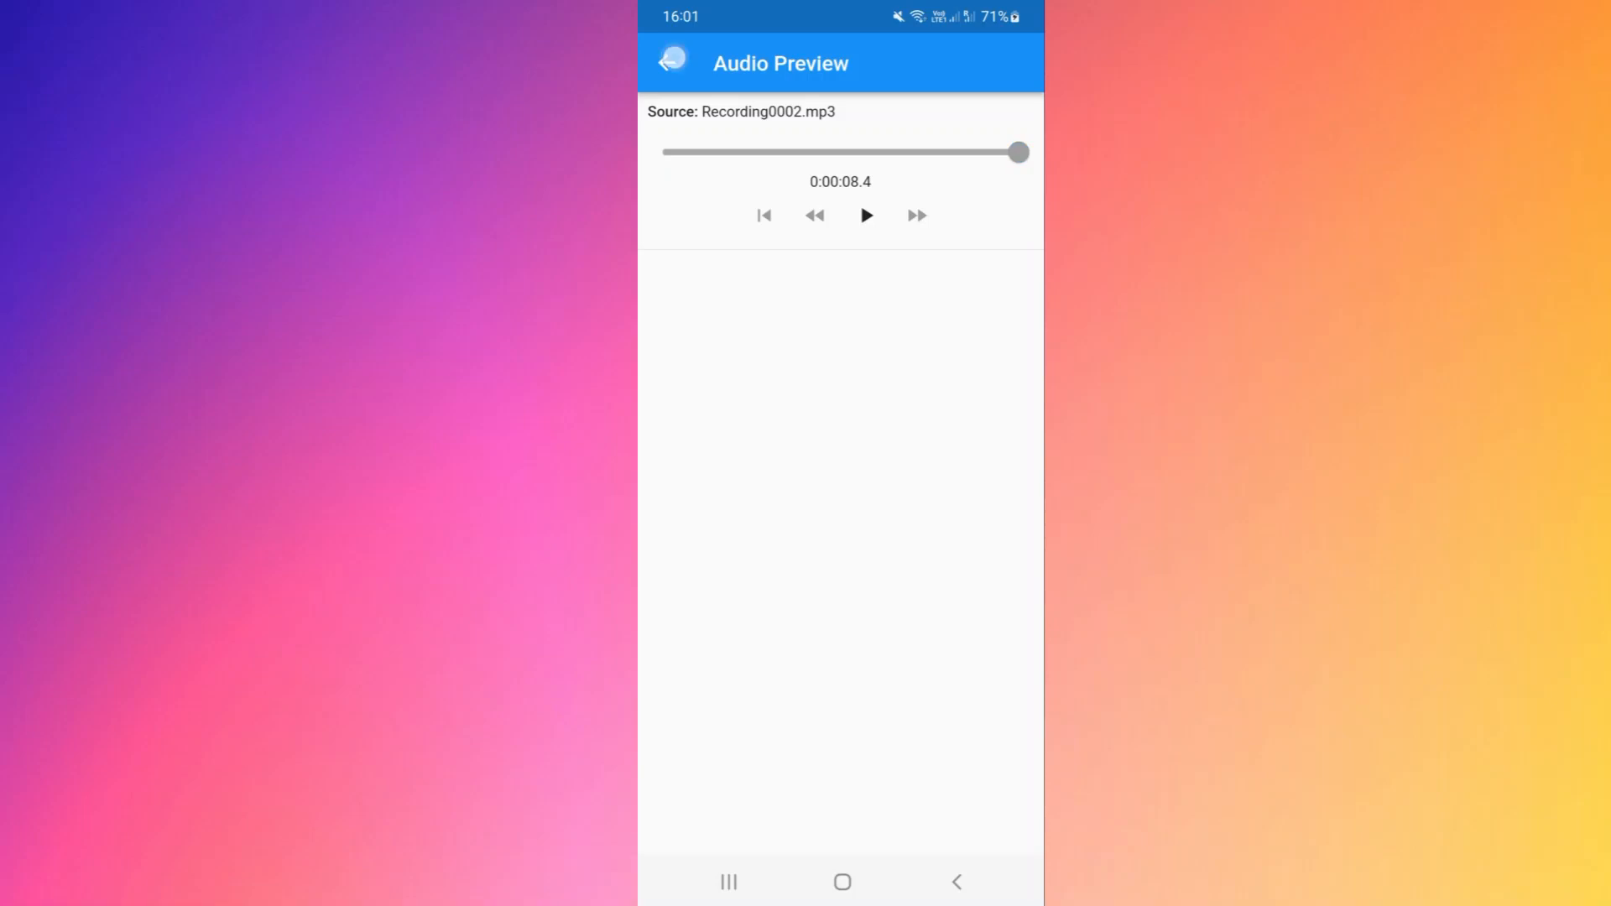